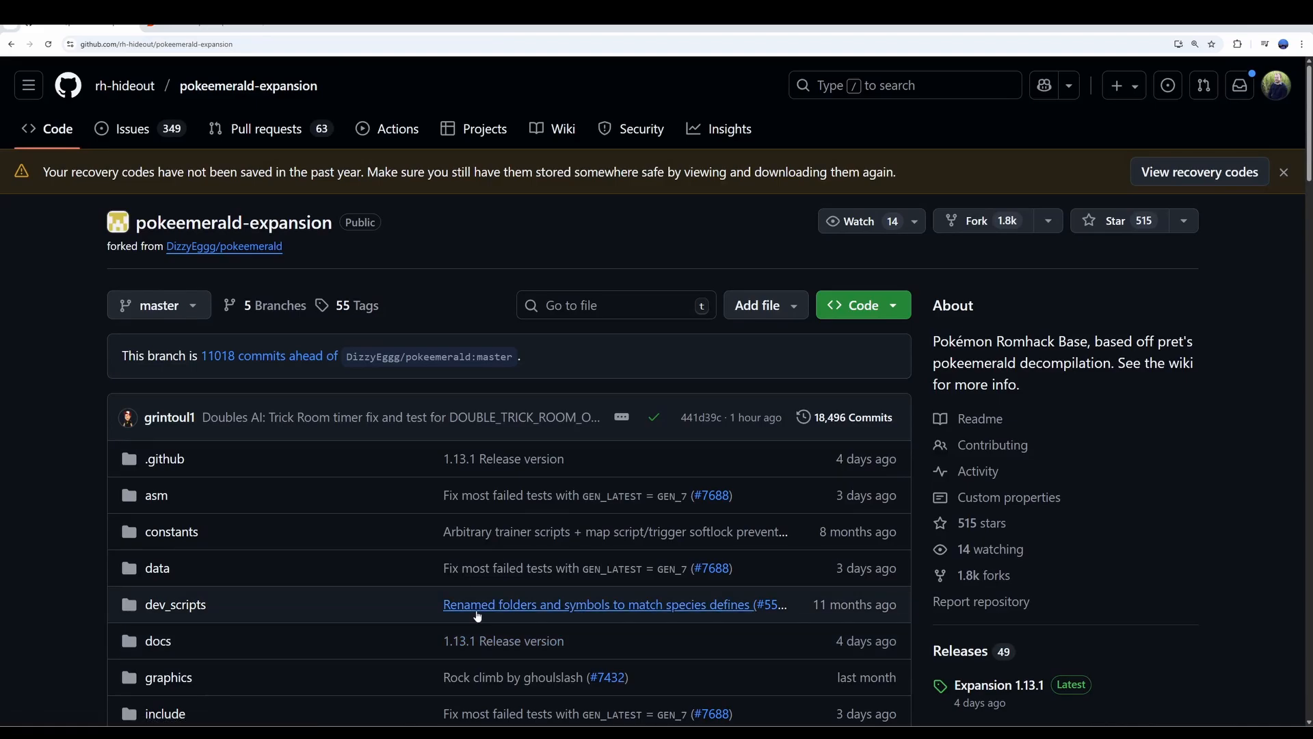
mouse_move(476, 614)
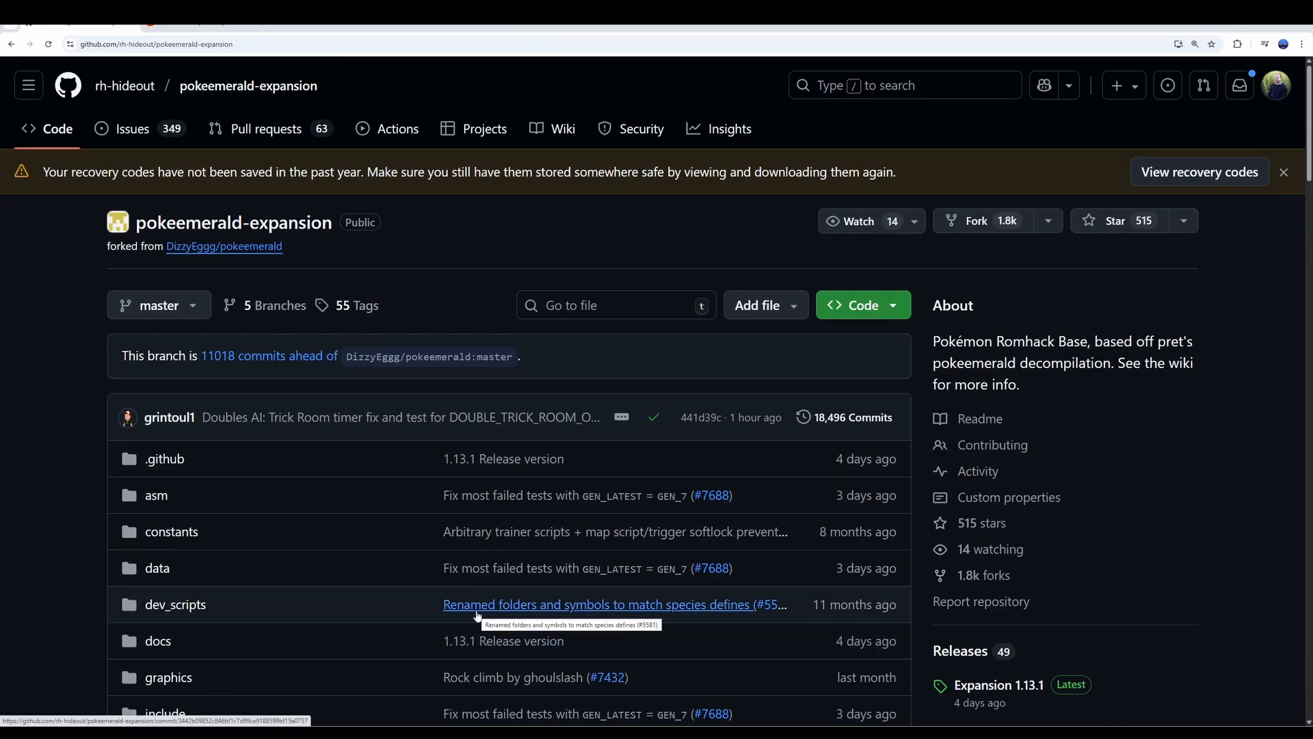
mouse_move(698, 414)
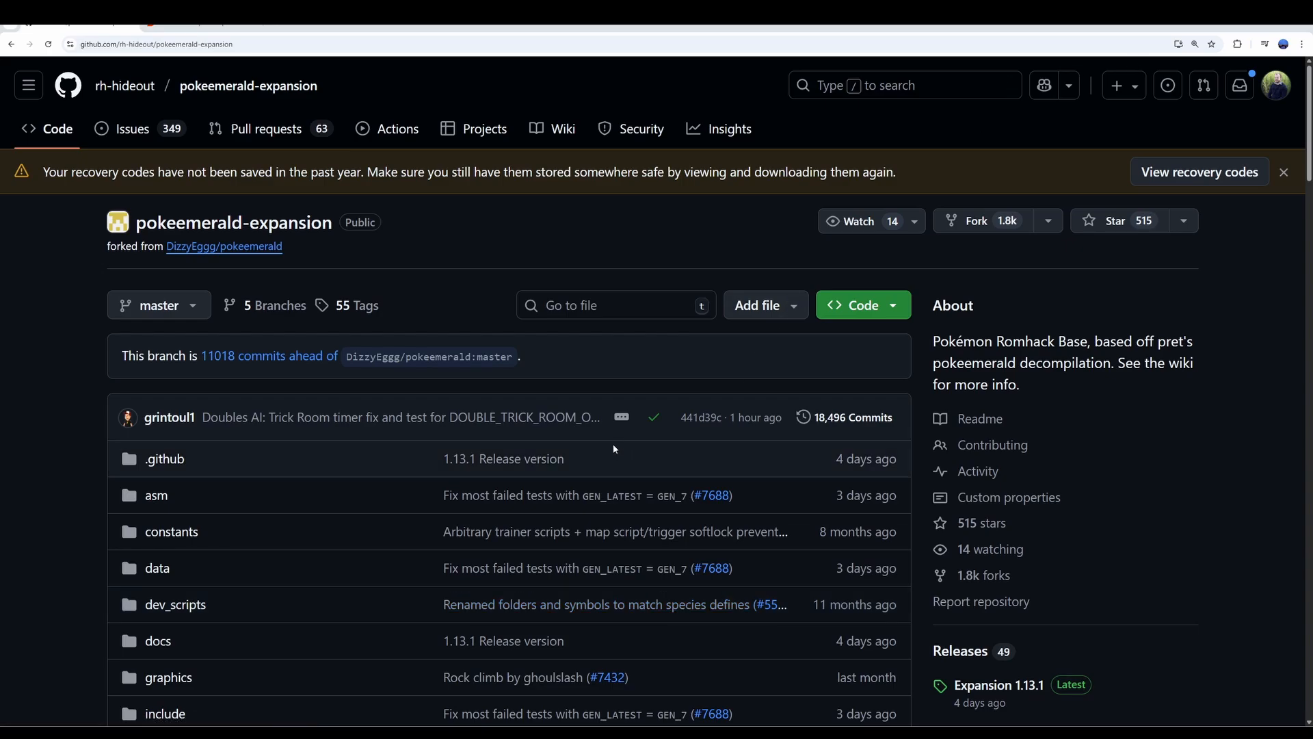
Step: Scroll through the pokeemerald-expansion repository's file list and releases
scroll("down", 3)
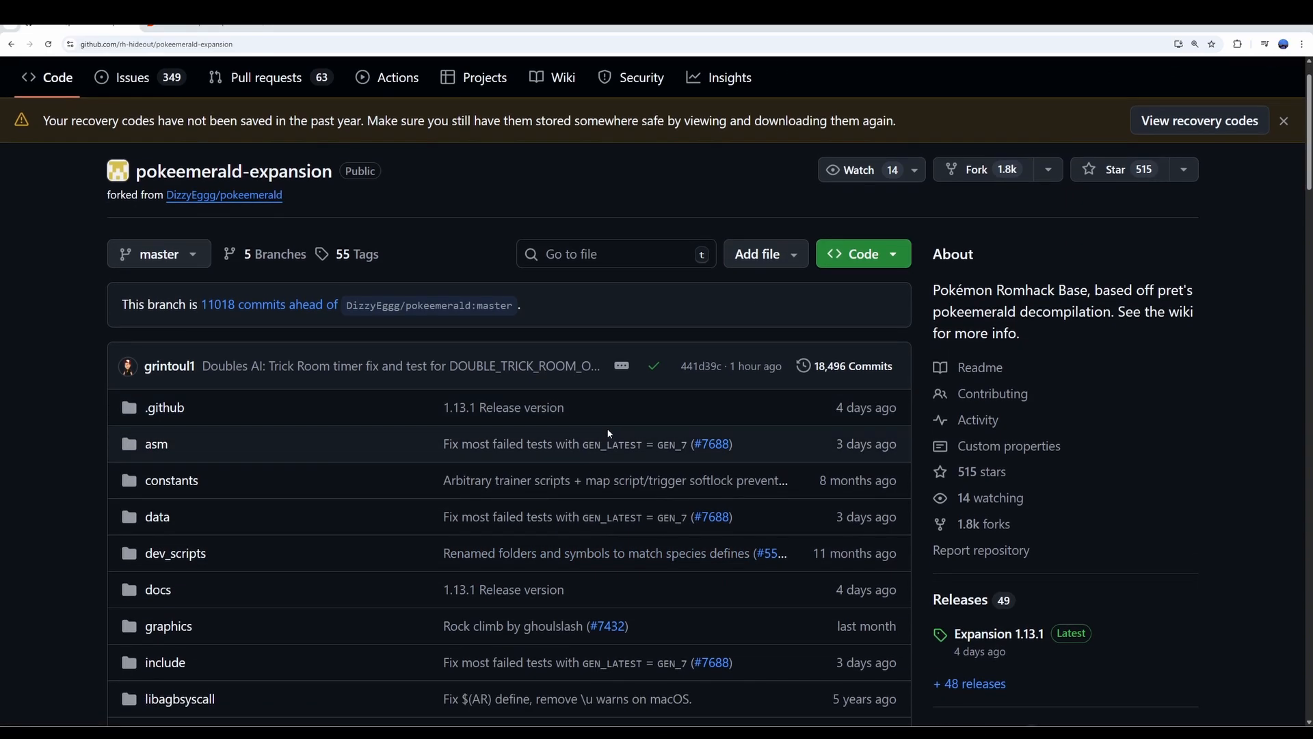
scroll("down", 3)
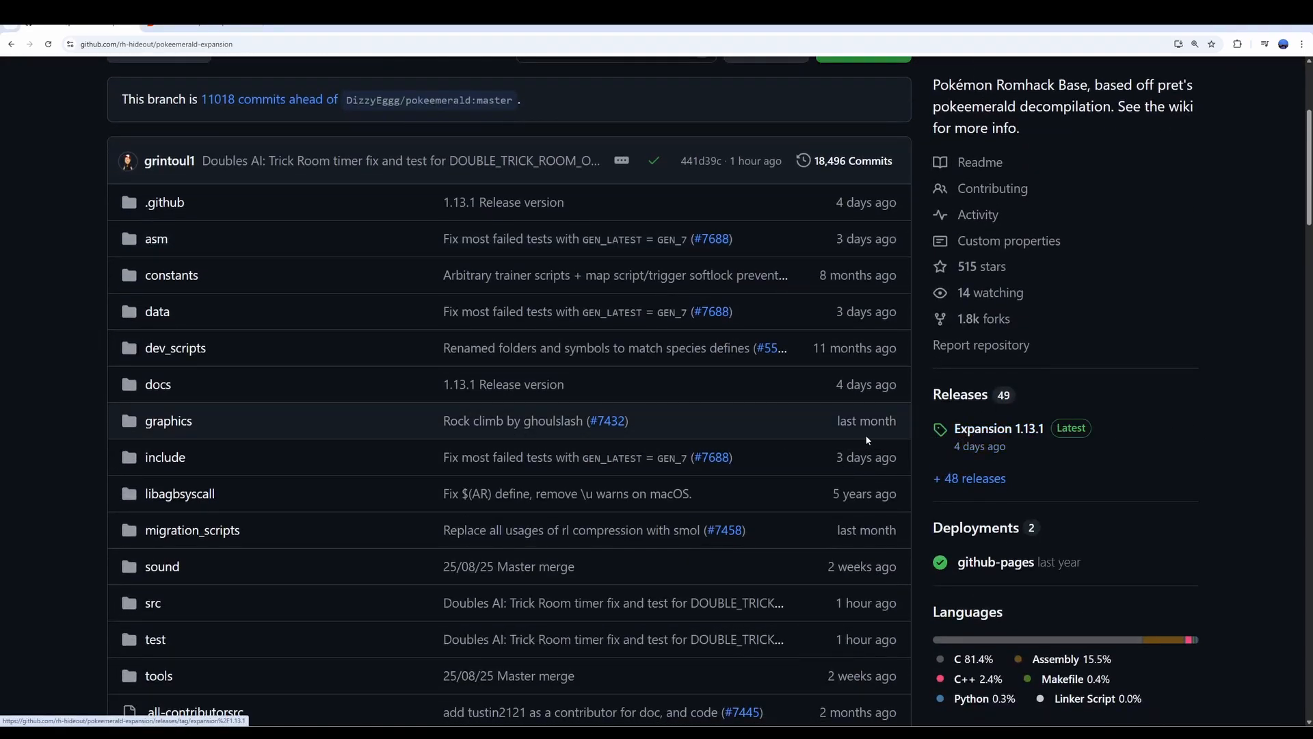
mouse_move(1071, 429)
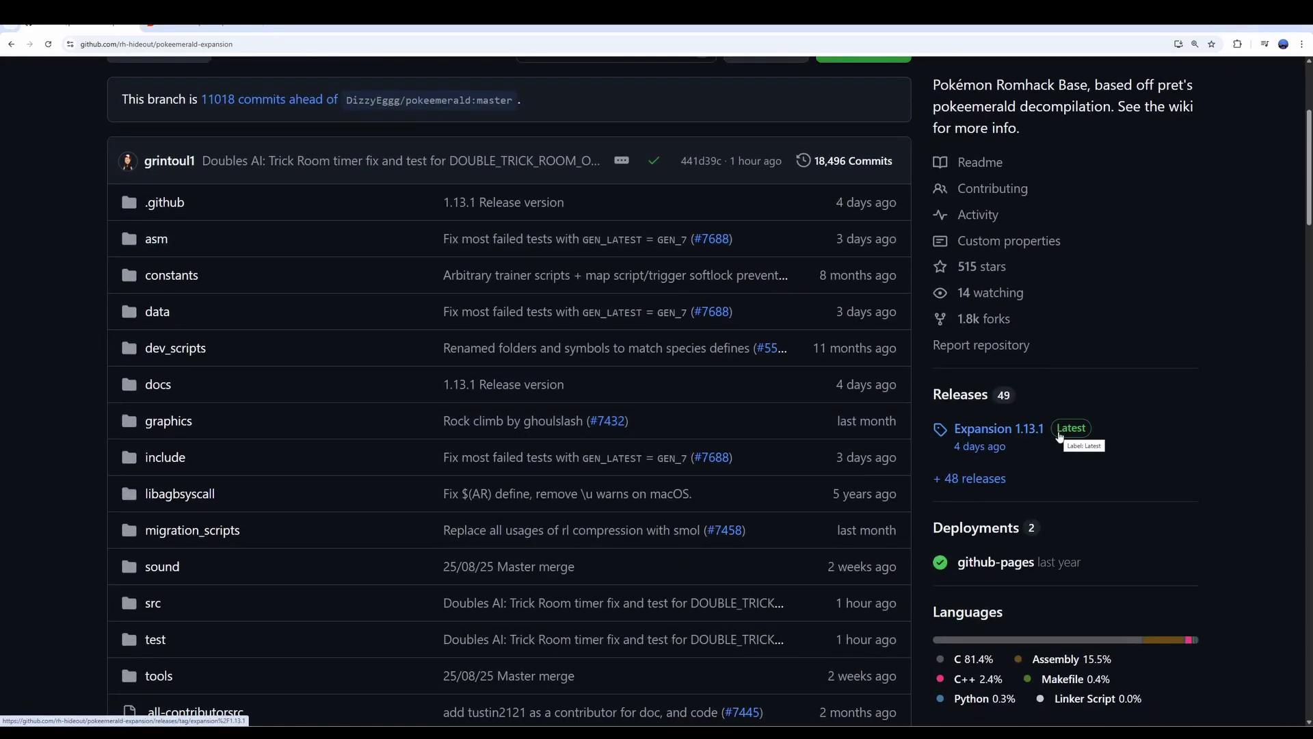
mouse_move(1055, 438)
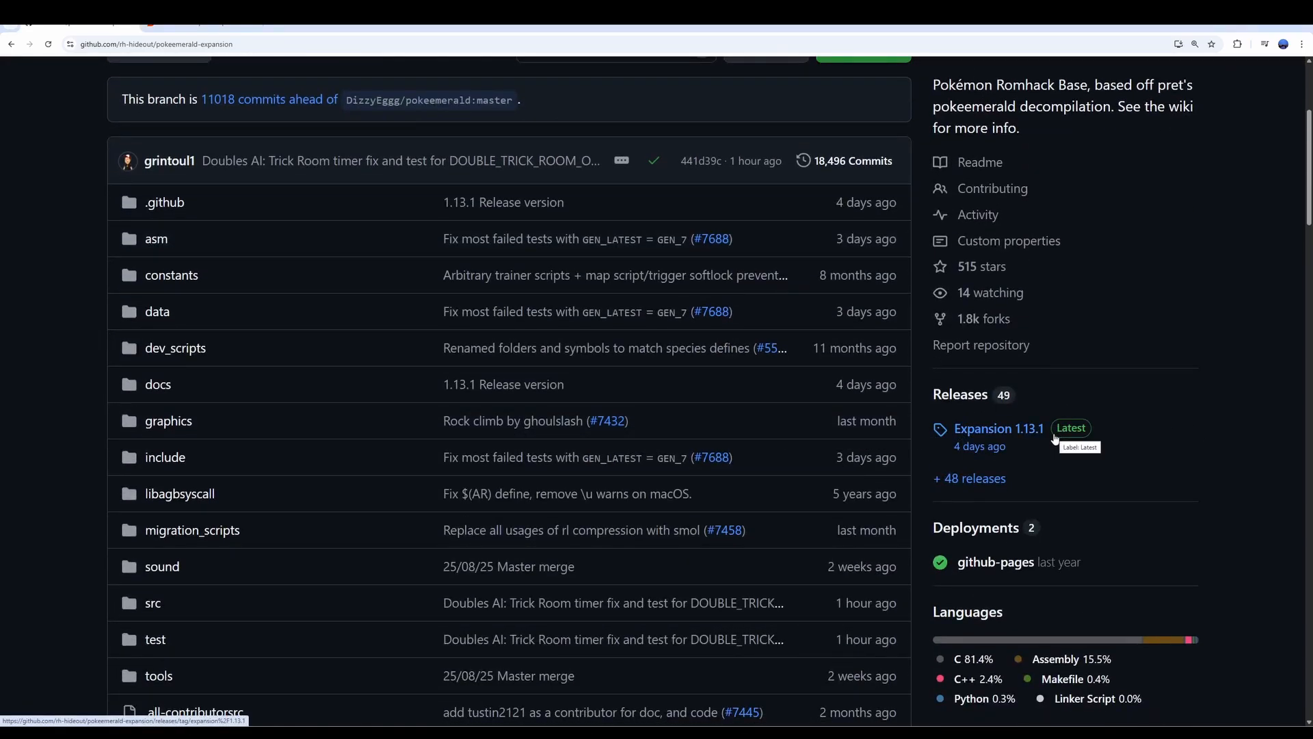
scroll("down", 3)
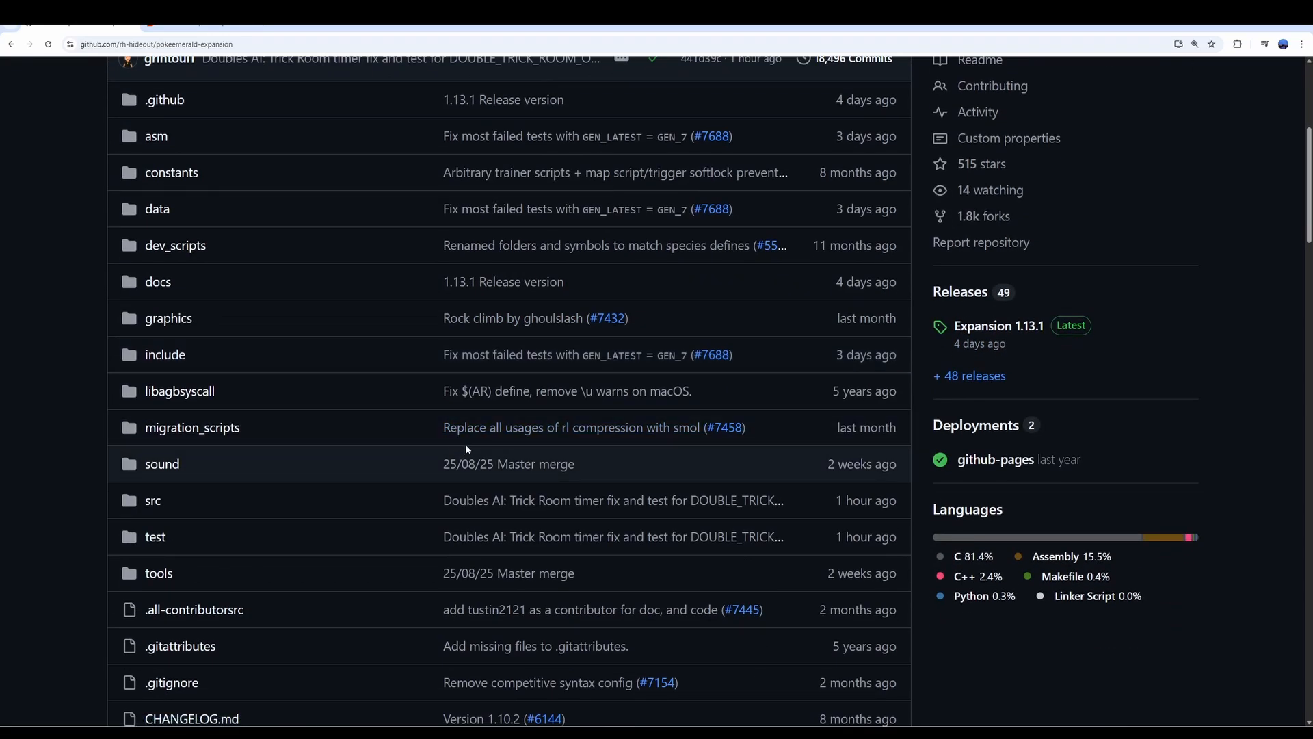
scroll("down", 3)
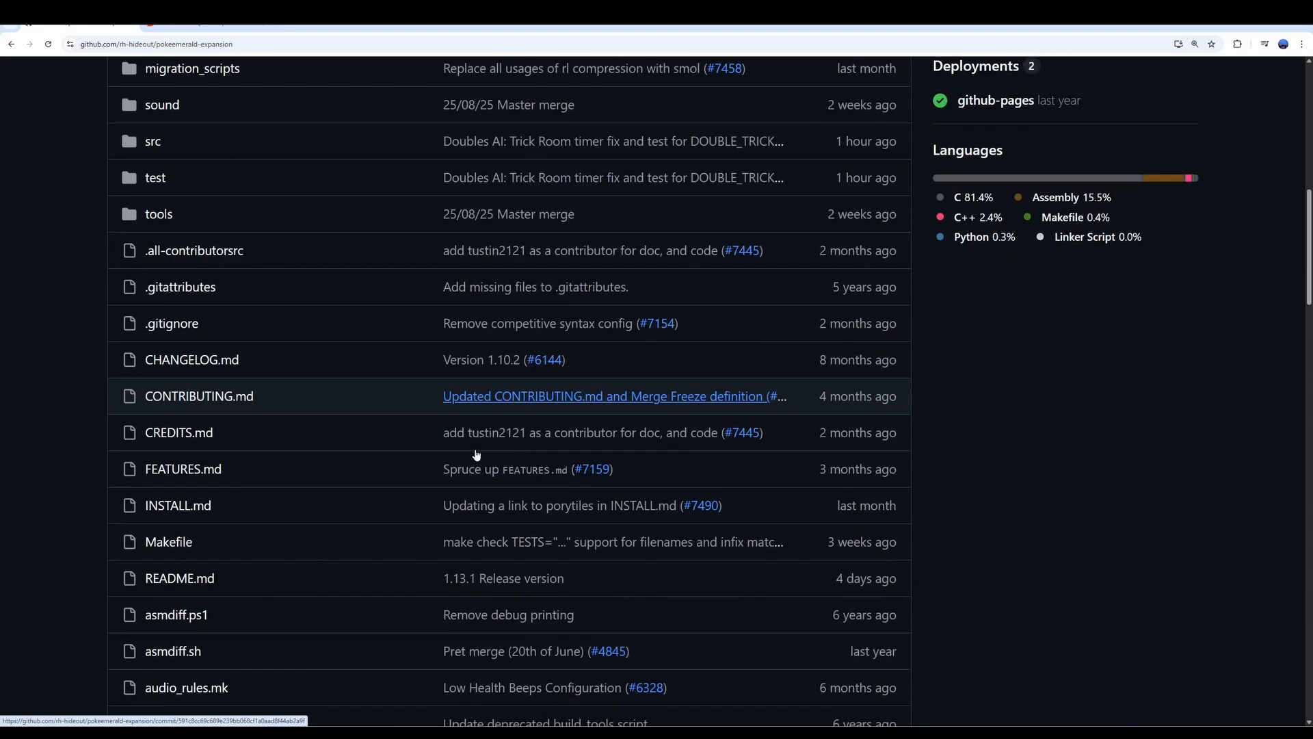
mouse_move(481, 458)
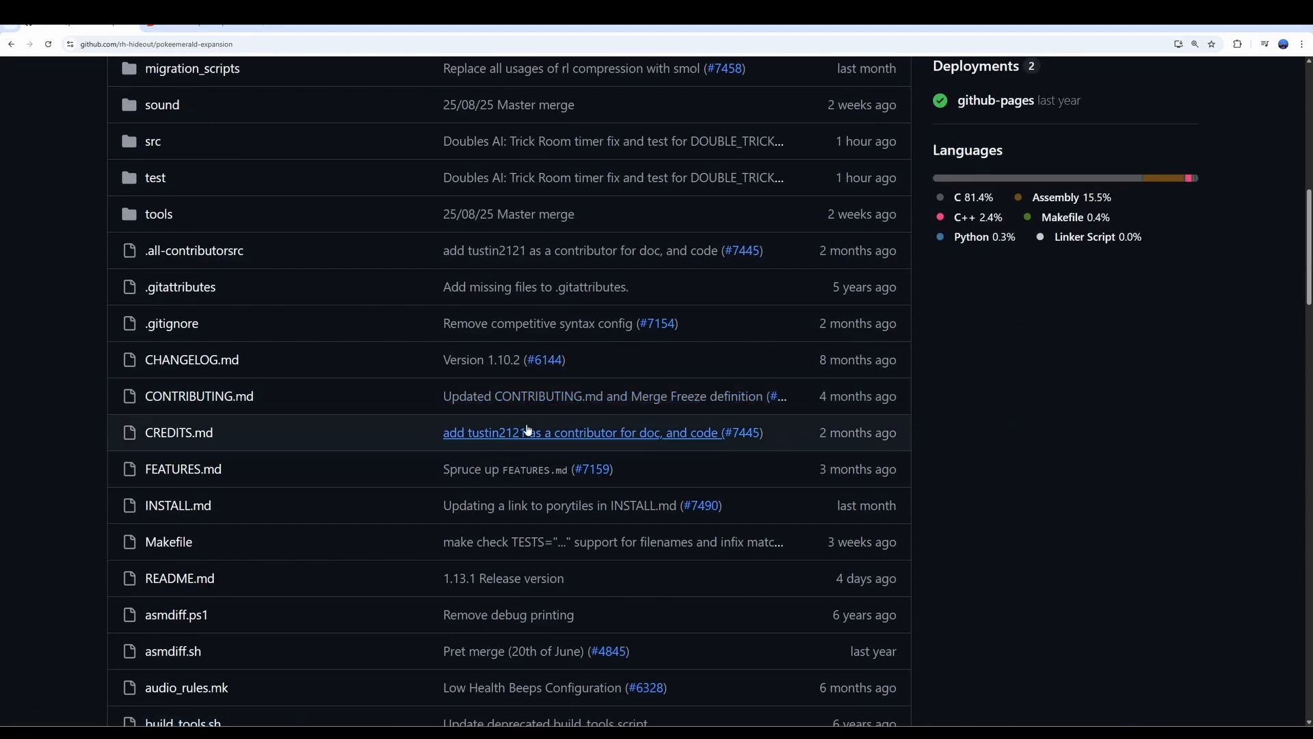
scroll("up", 3)
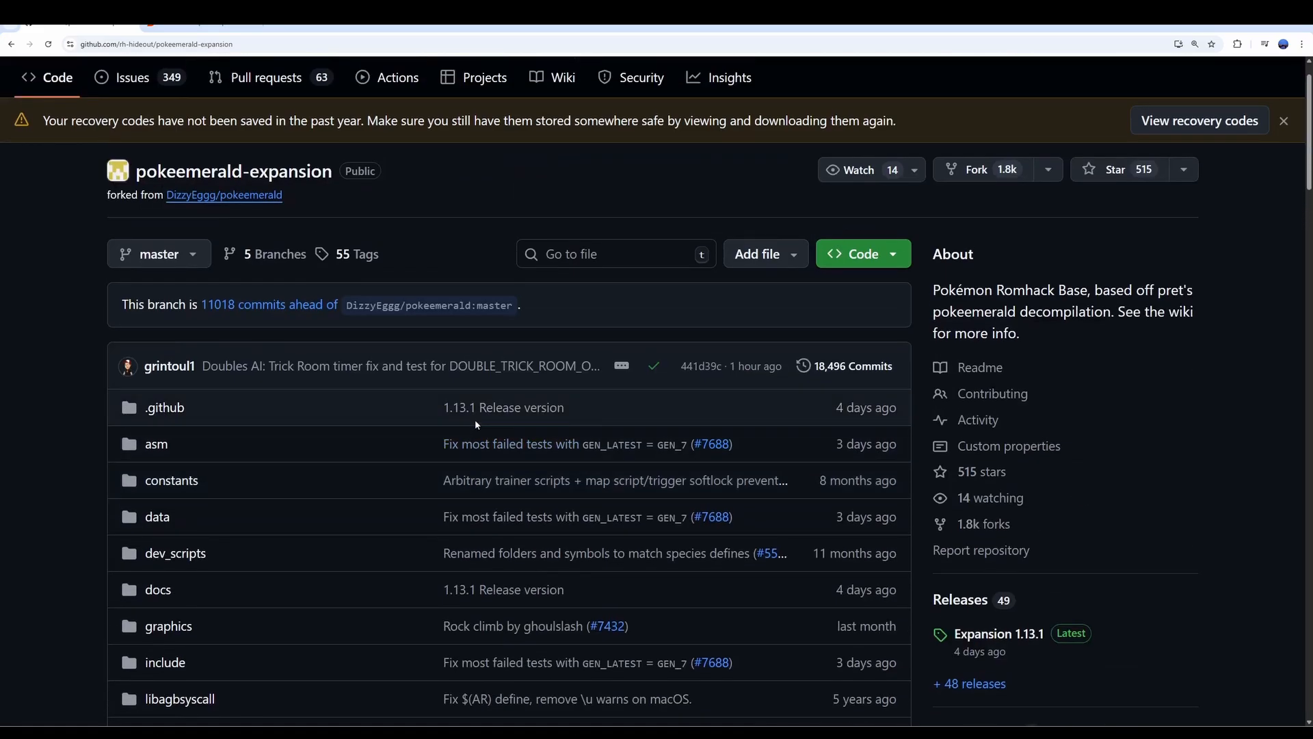
mouse_move(468, 400)
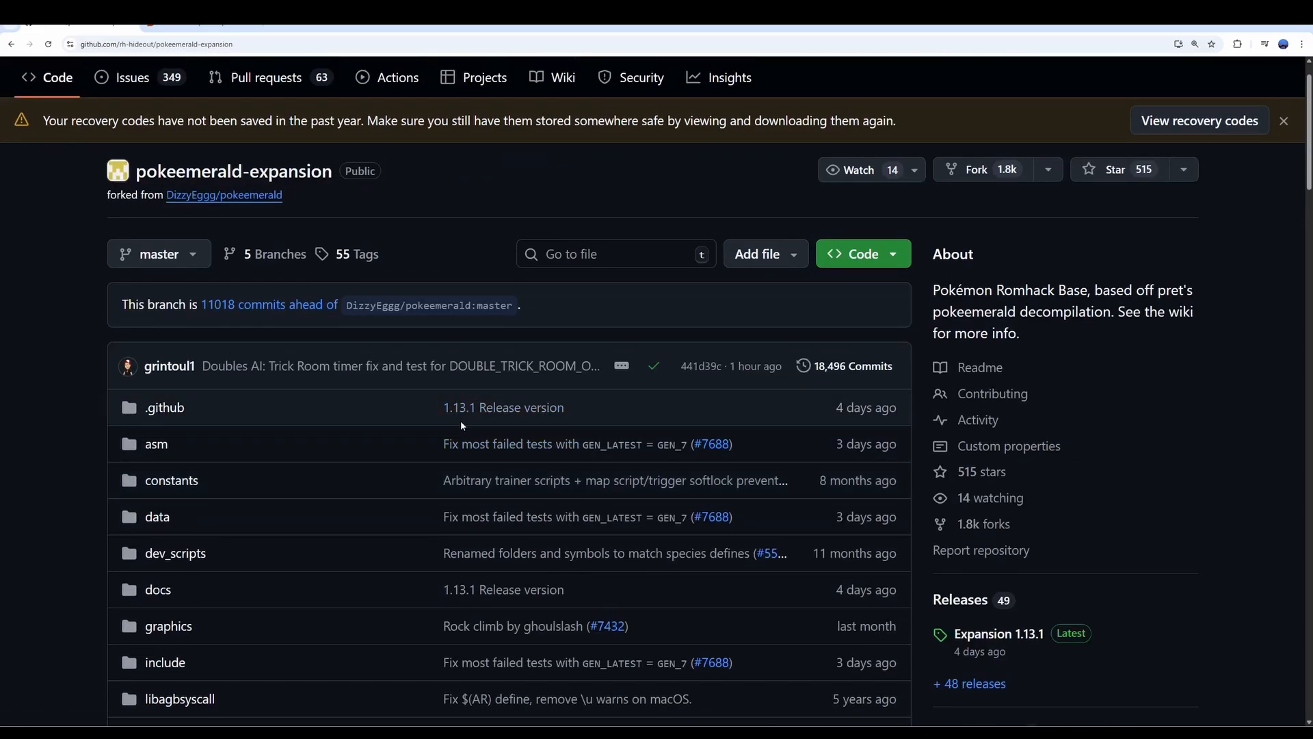
scroll("down", 3)
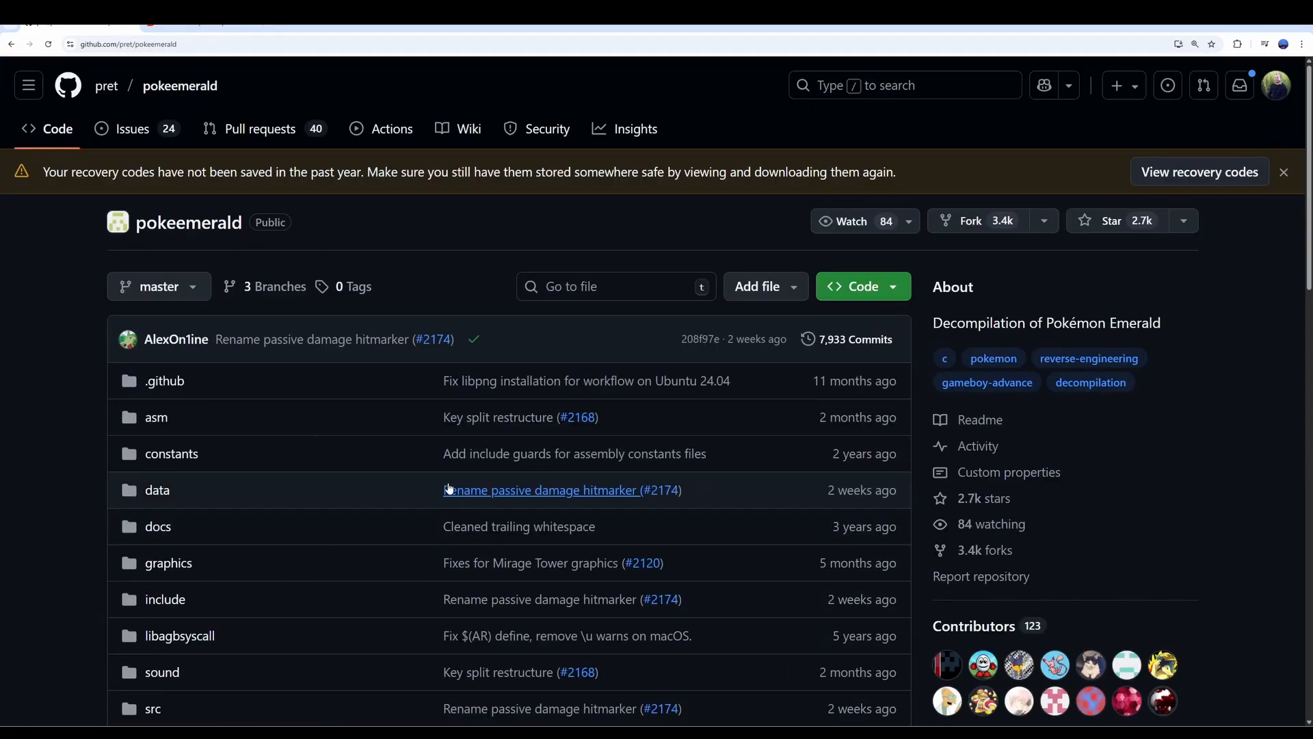
scroll("down", 3)
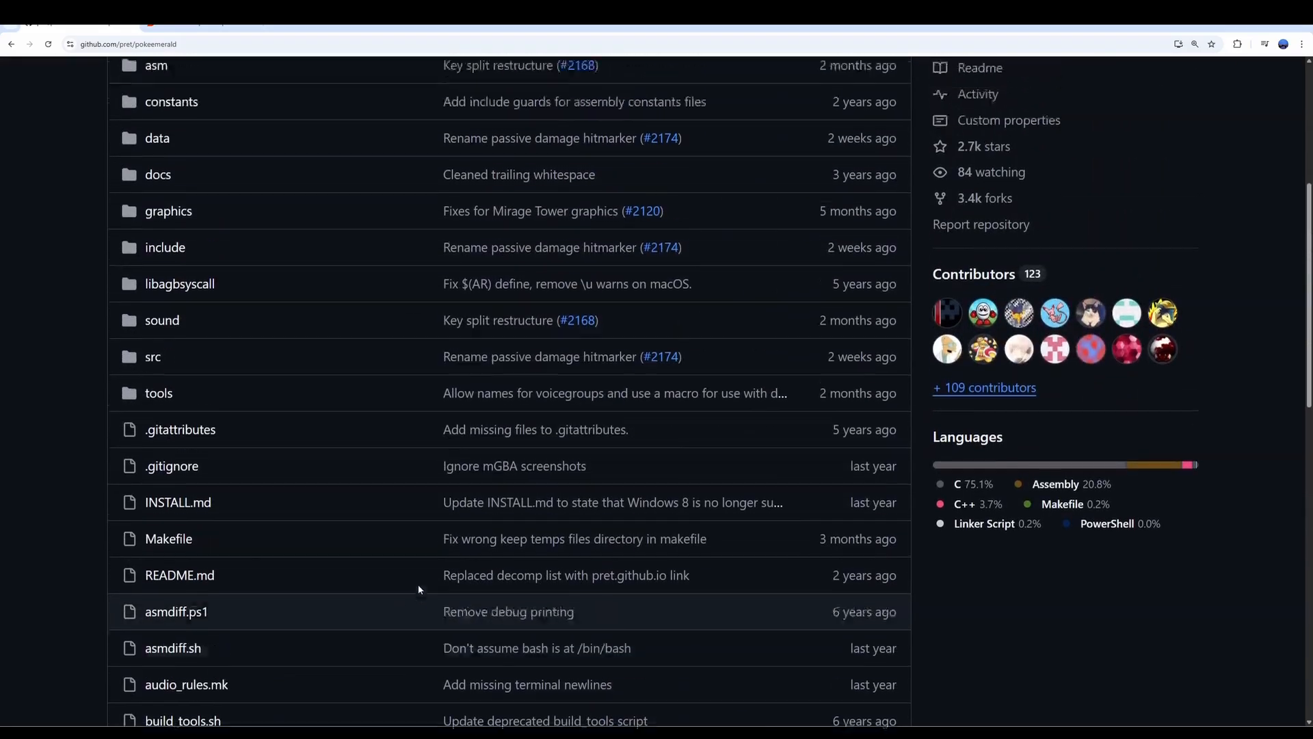
scroll("up", 3)
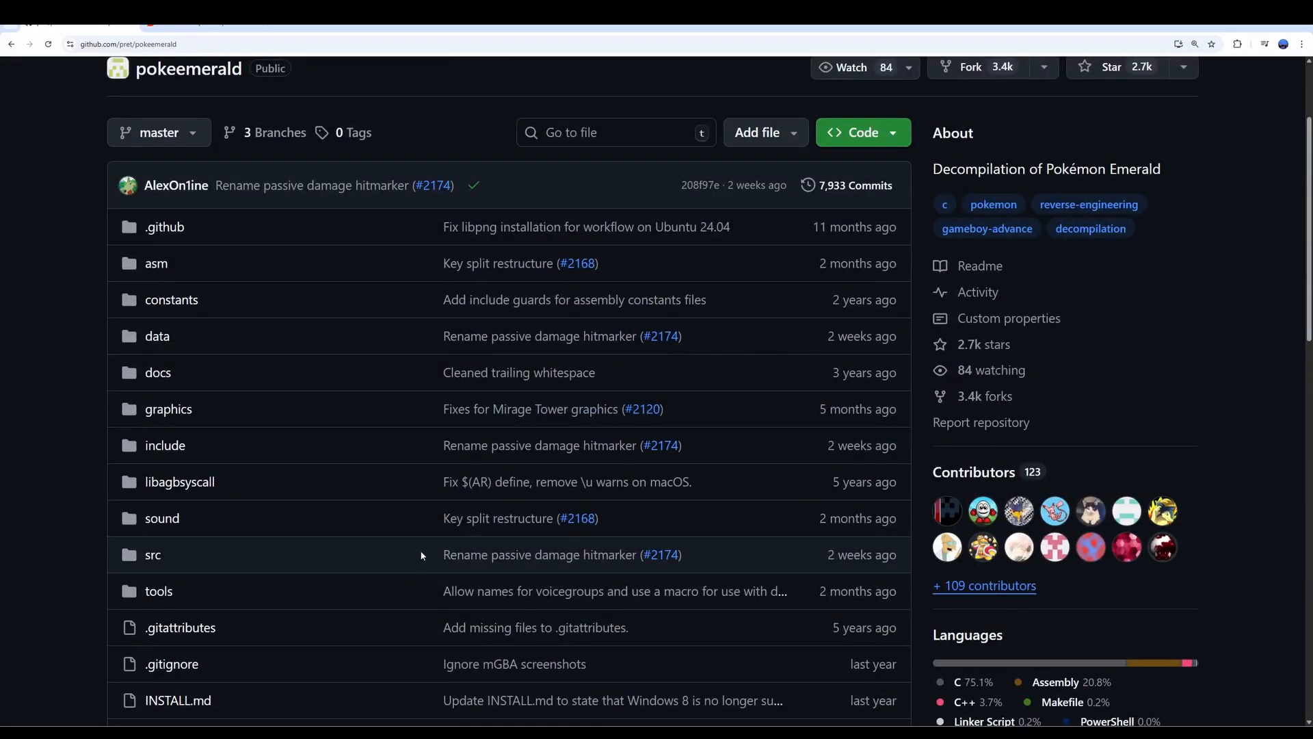
mouse_move(418, 553)
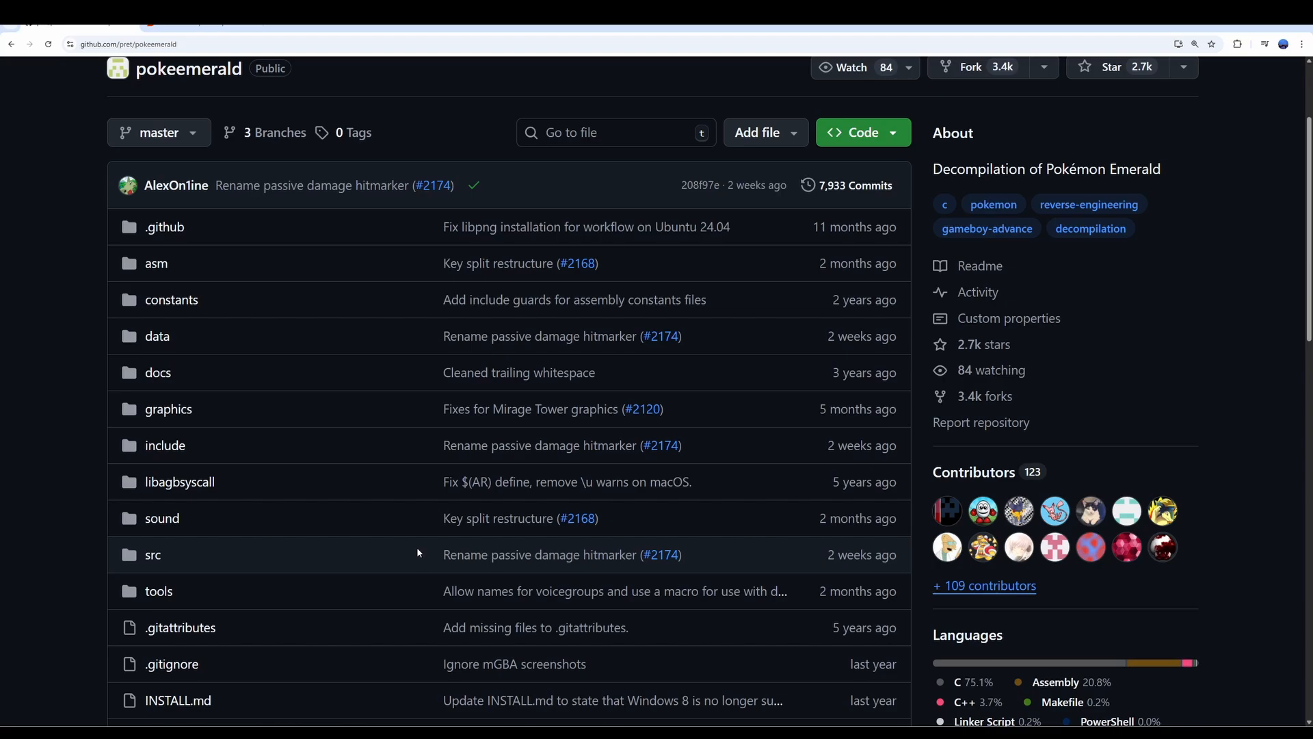
scroll("down", 3)
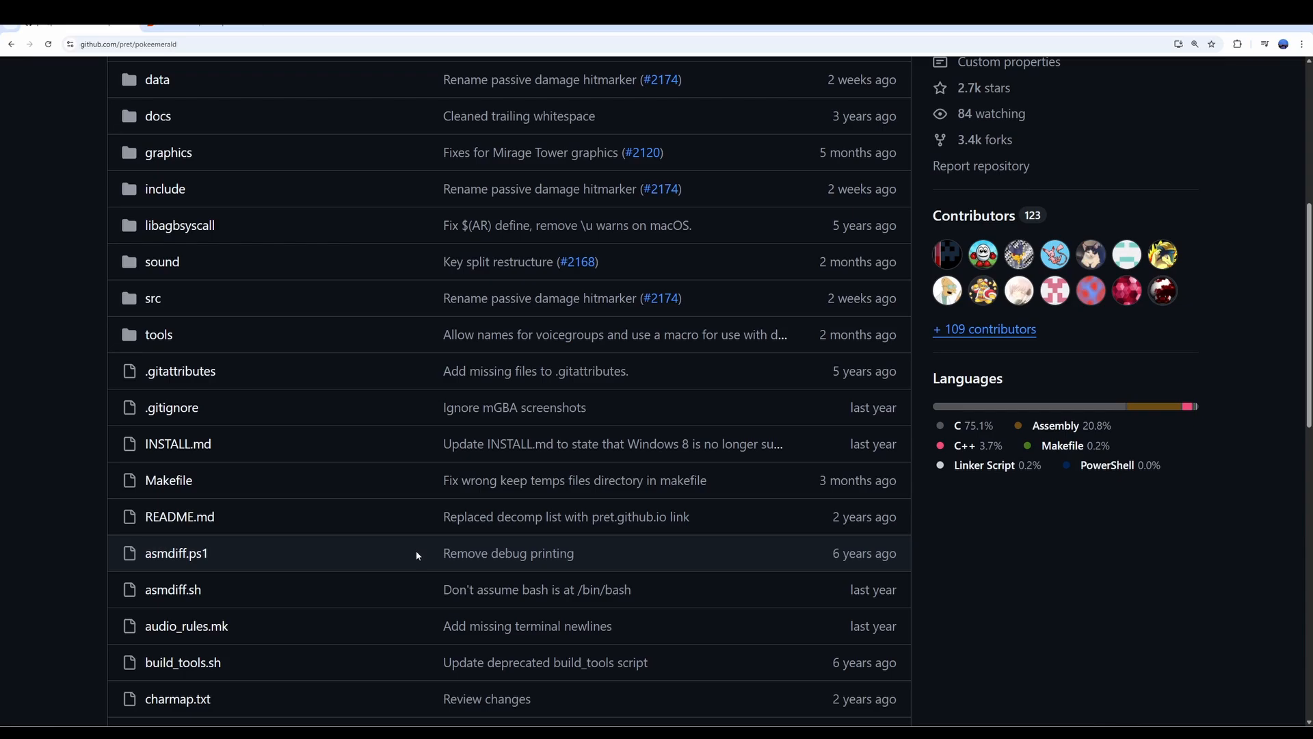
mouse_move(991, 469)
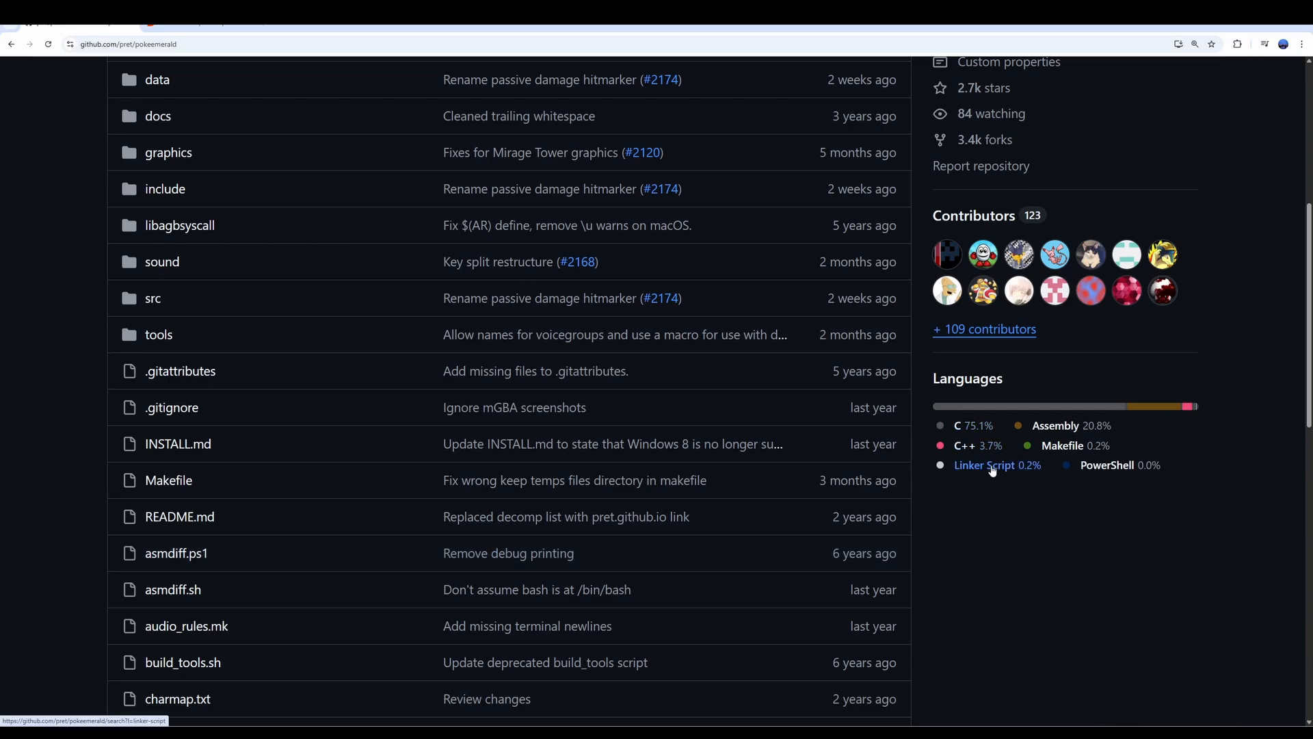
mouse_move(1167, 462)
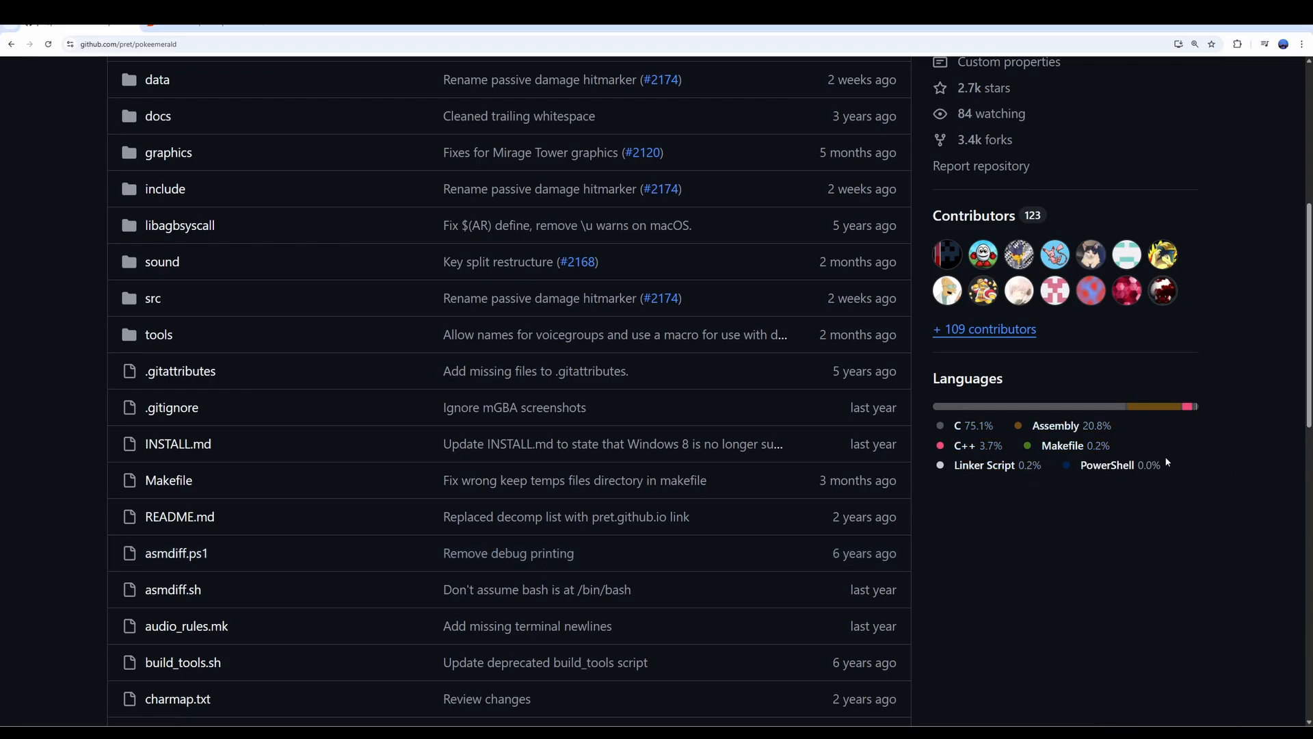
mouse_move(923, 440)
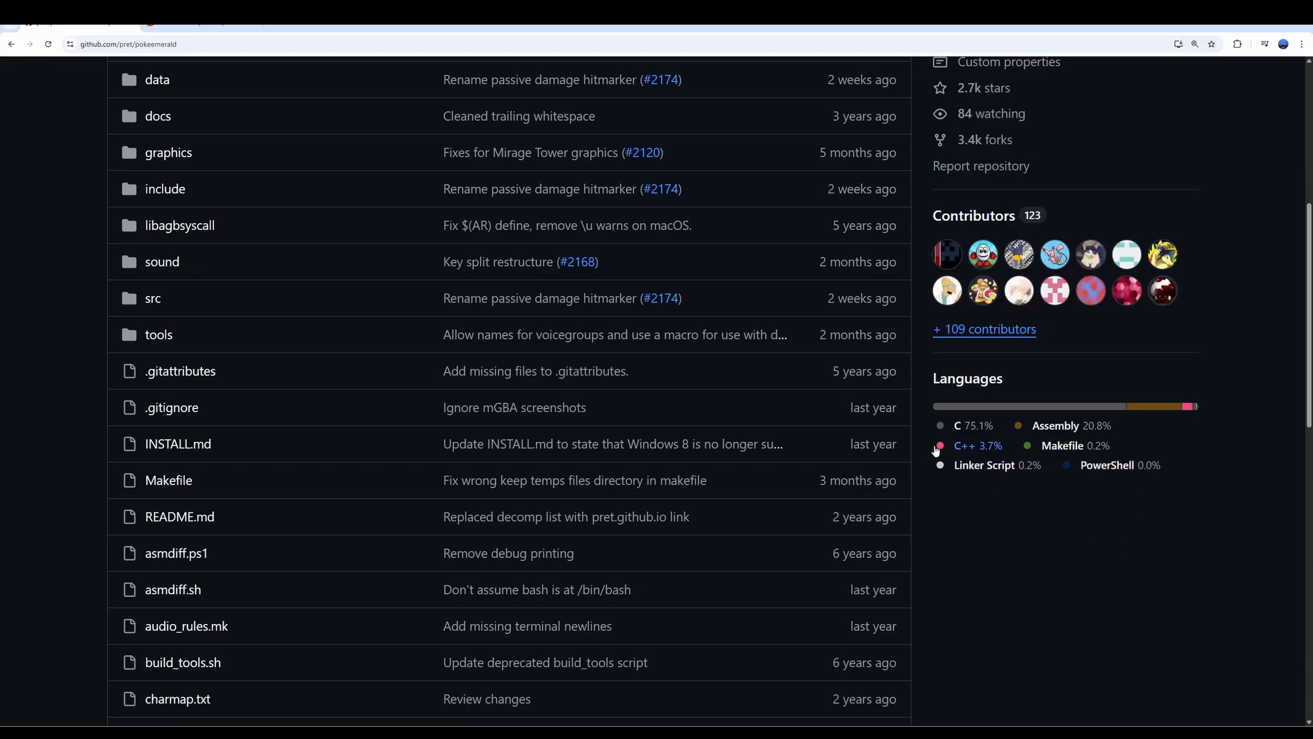
scroll("down", 3)
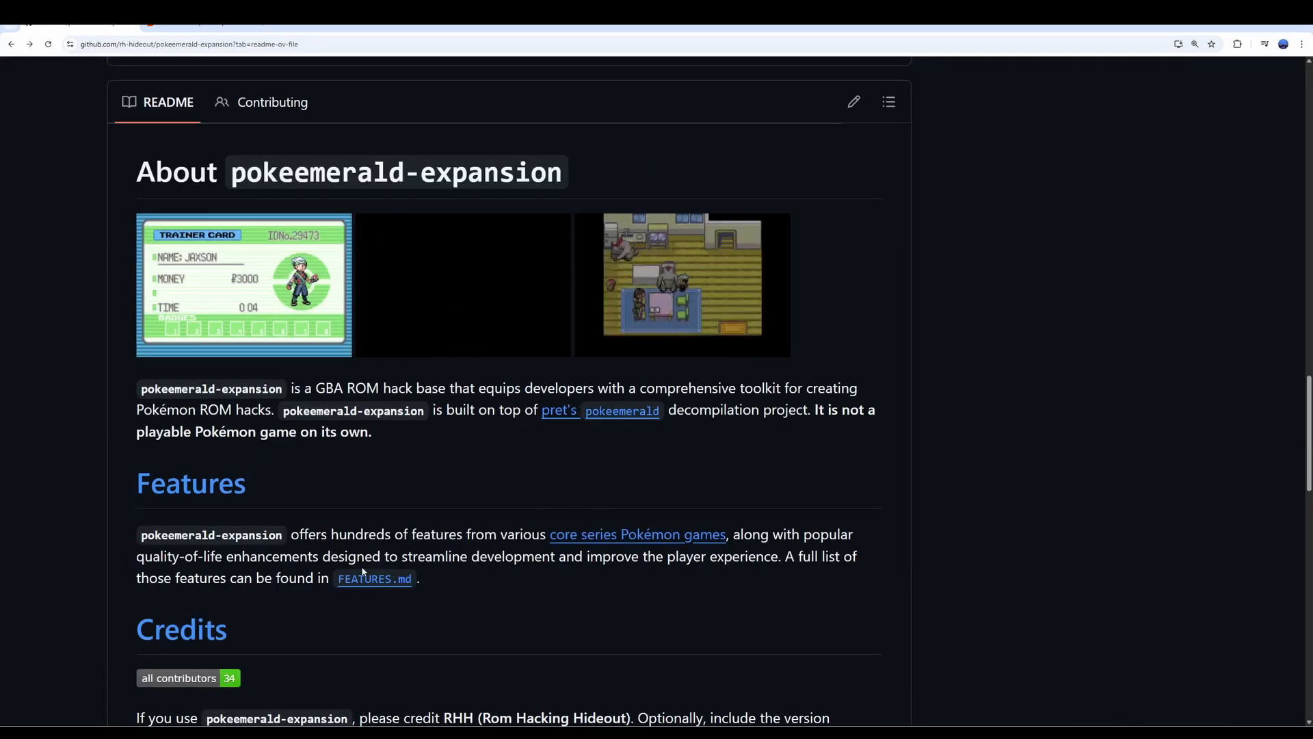
Step: Open FEATURES.md and read through its interface, engine and overworld improvement sections
left_click(374, 578)
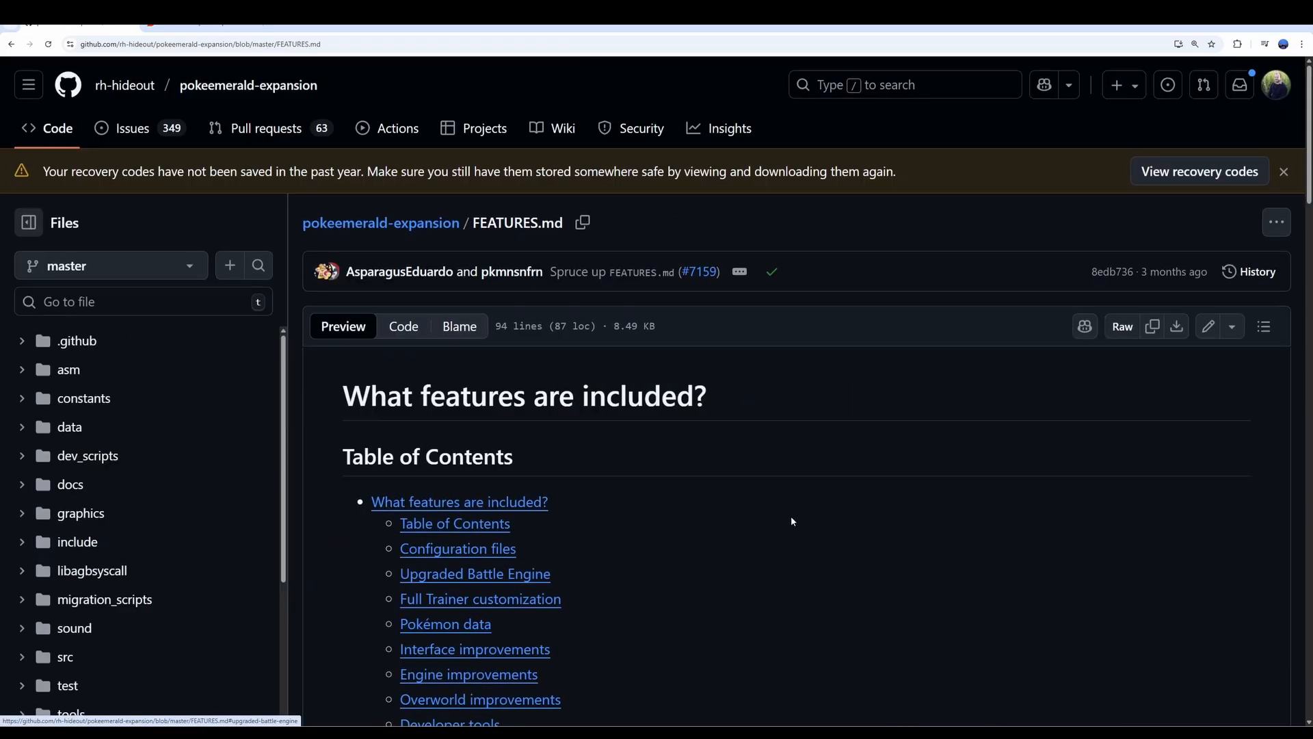
scroll("down", 3)
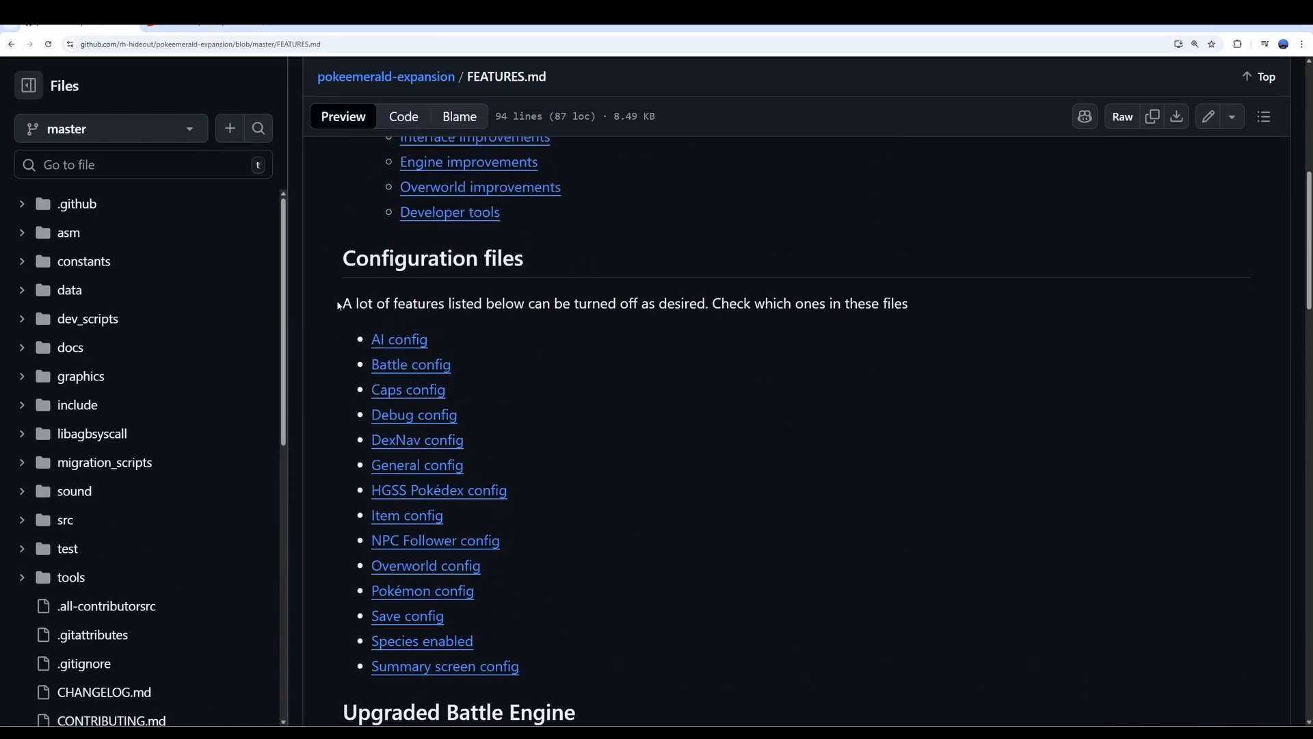
mouse_move(384, 531)
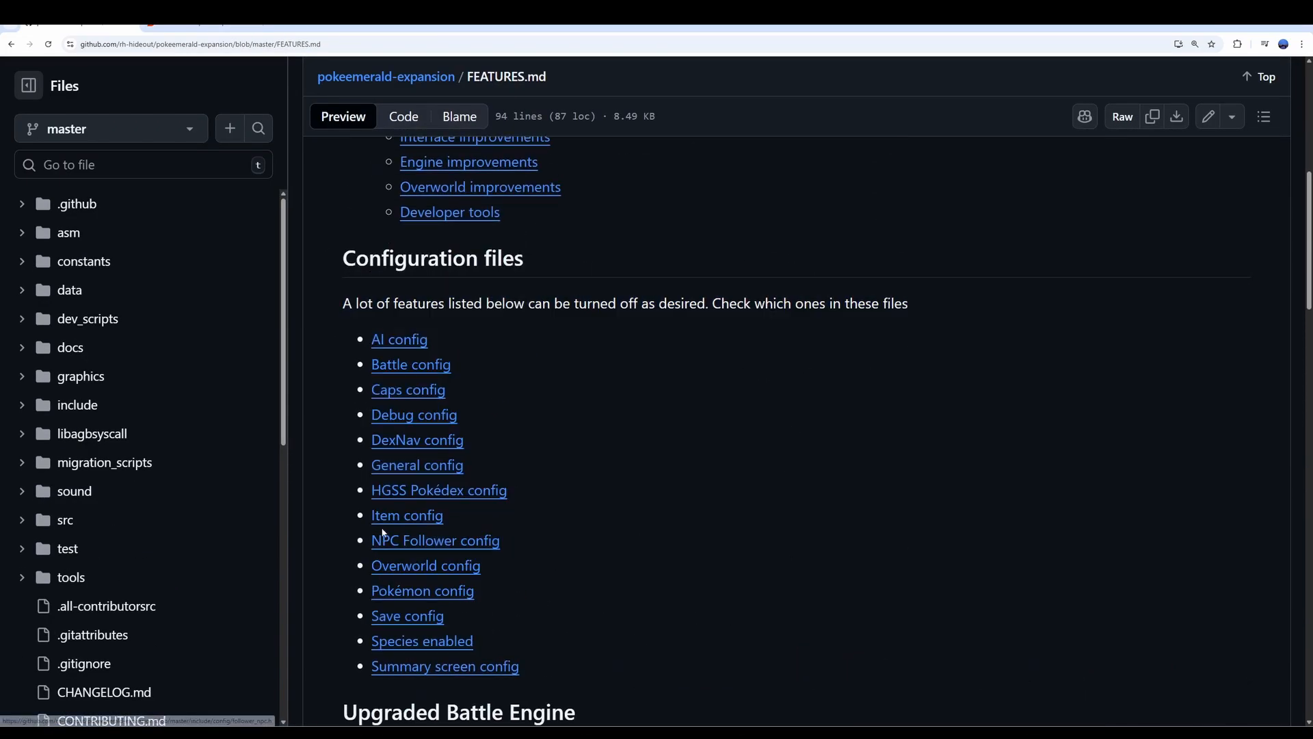
scroll("down", 3)
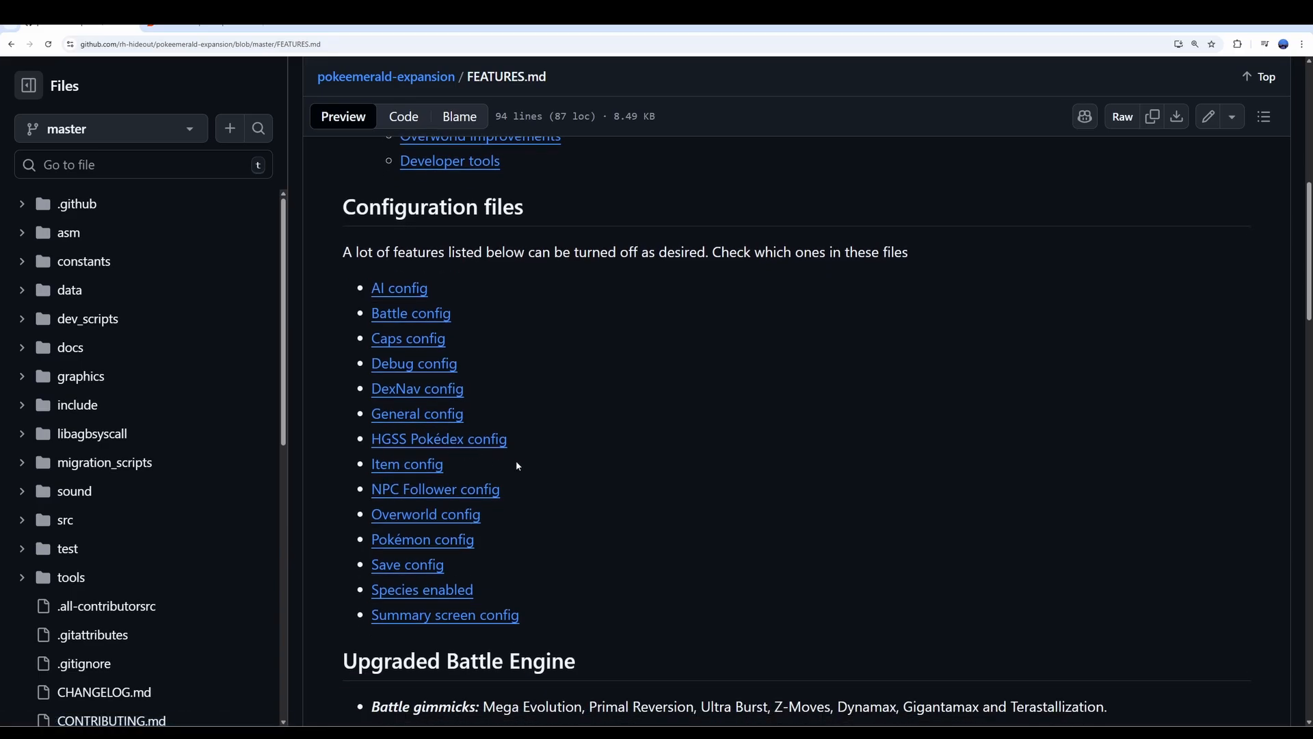
mouse_move(523, 476)
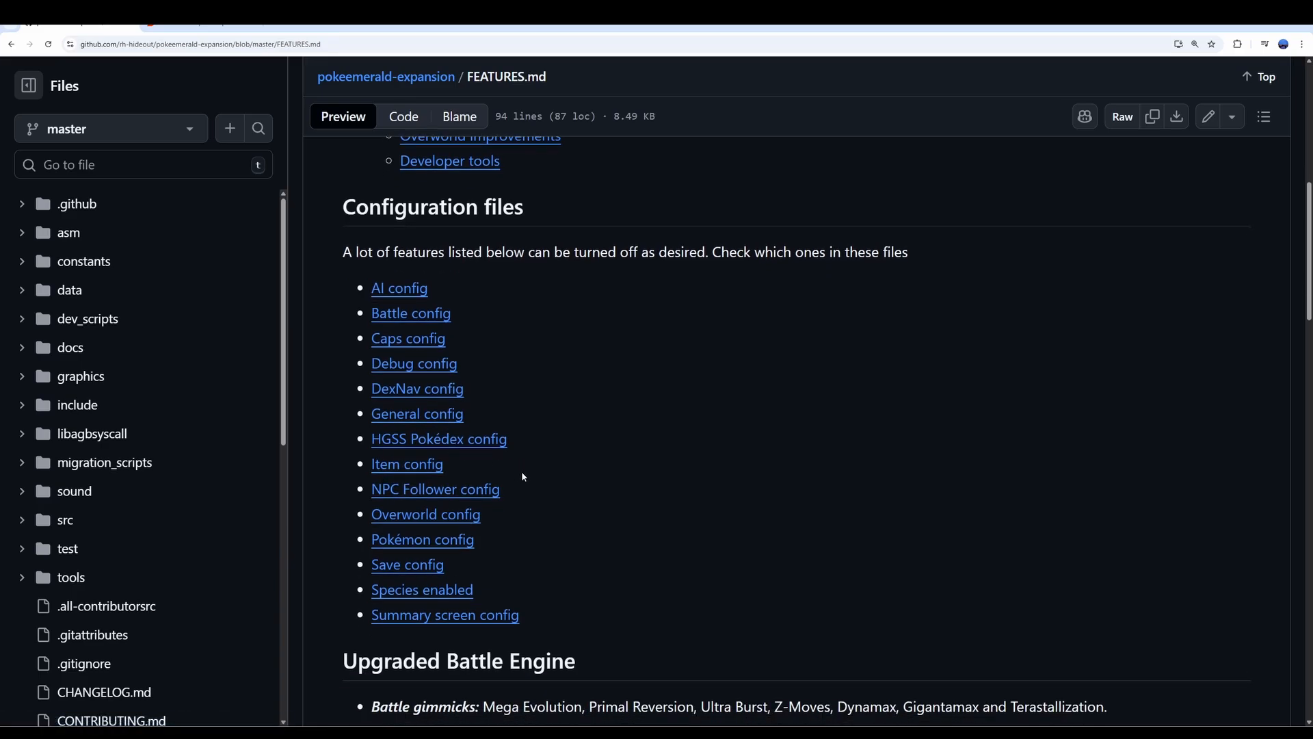
scroll("down", 3)
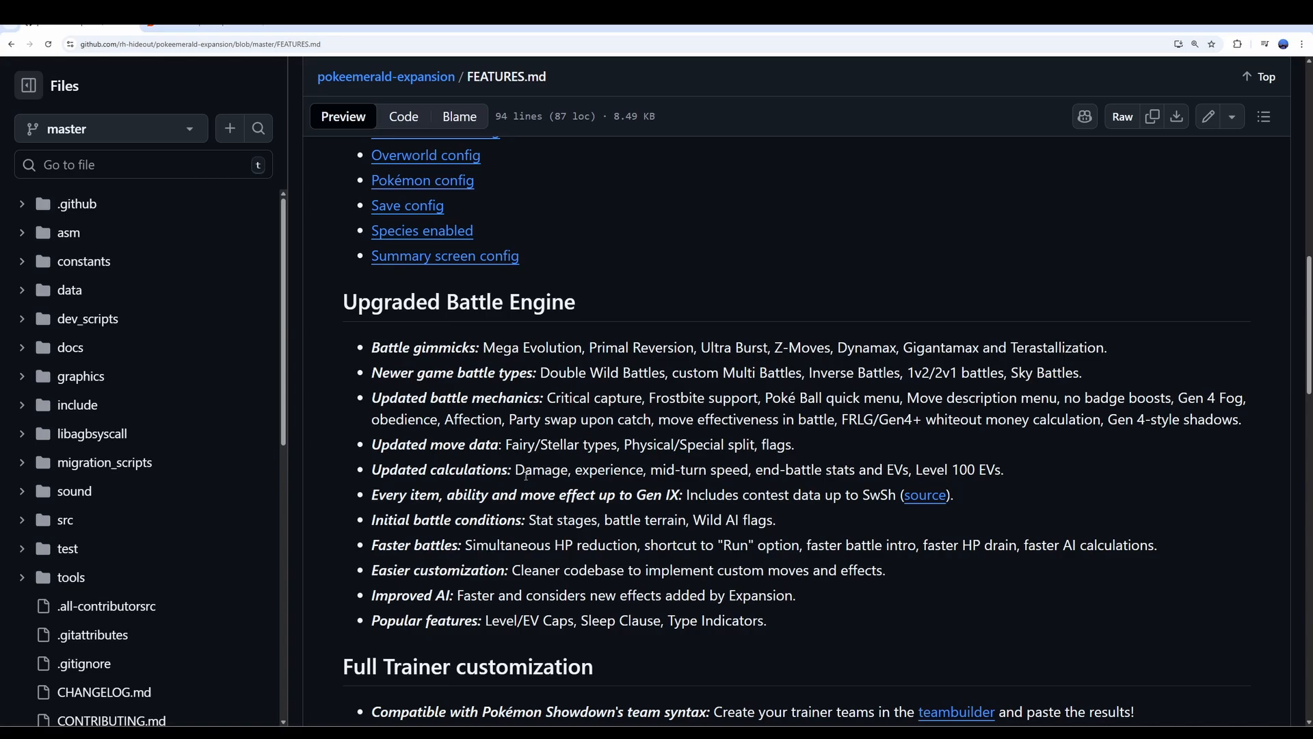
scroll("down", 3)
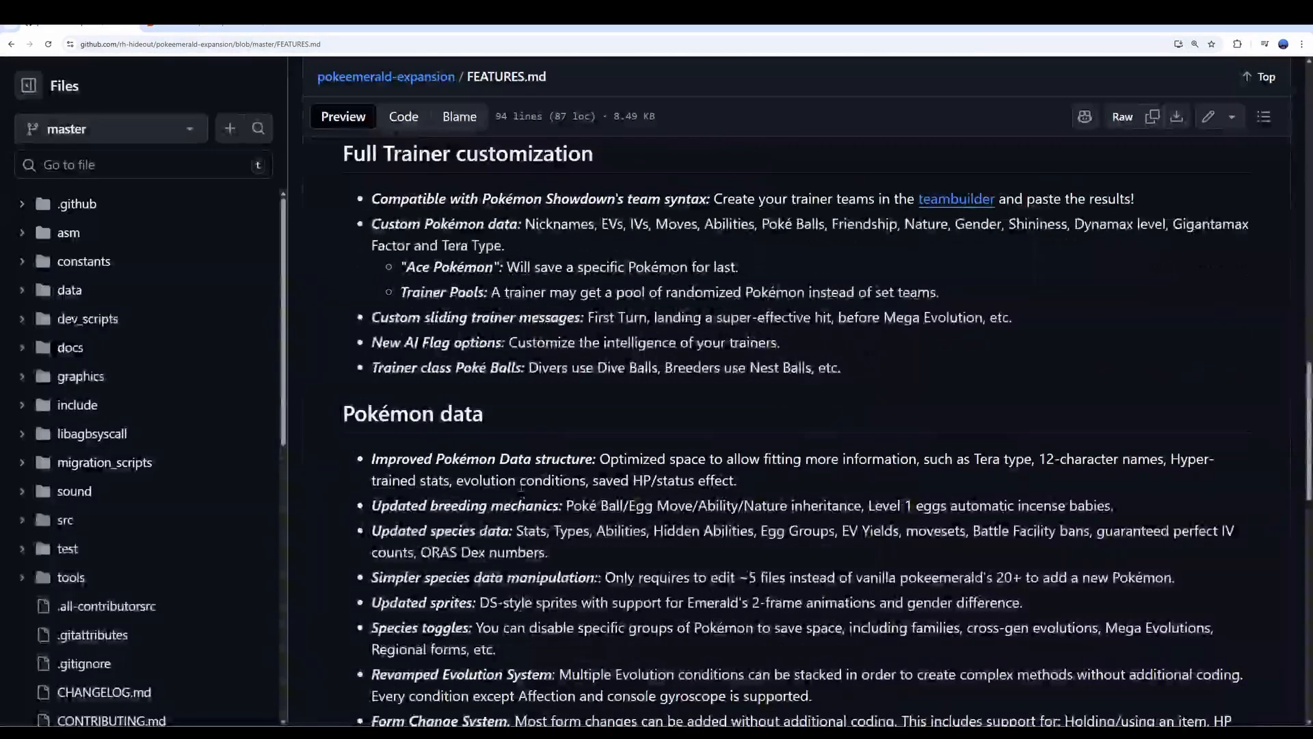
scroll("down", 3)
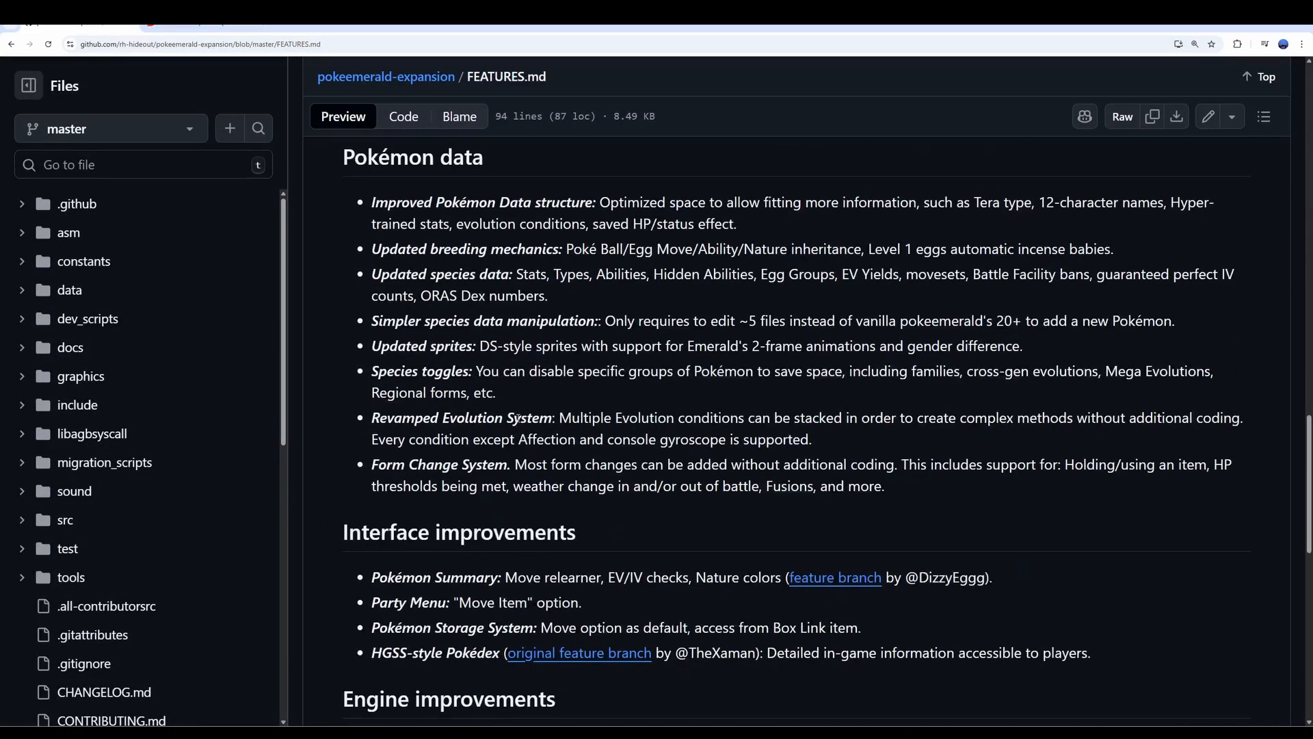
scroll("down", 3)
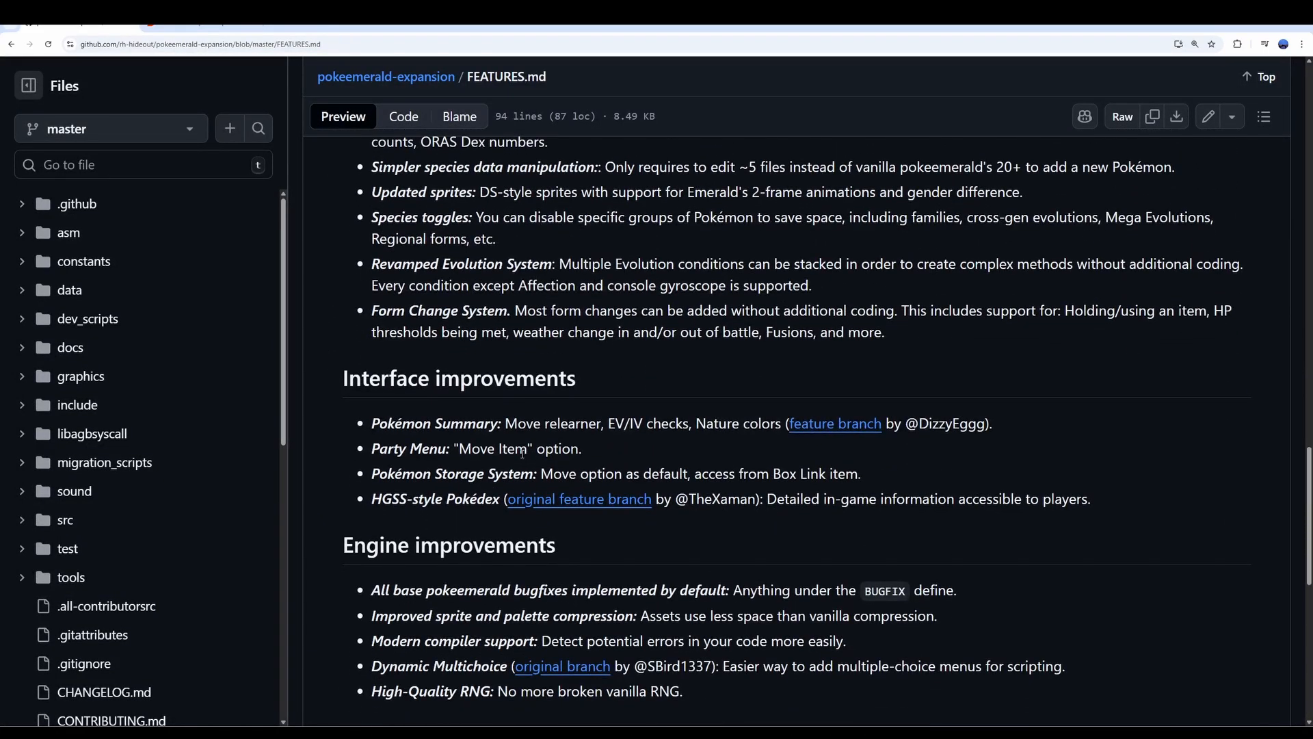
scroll("down", 3)
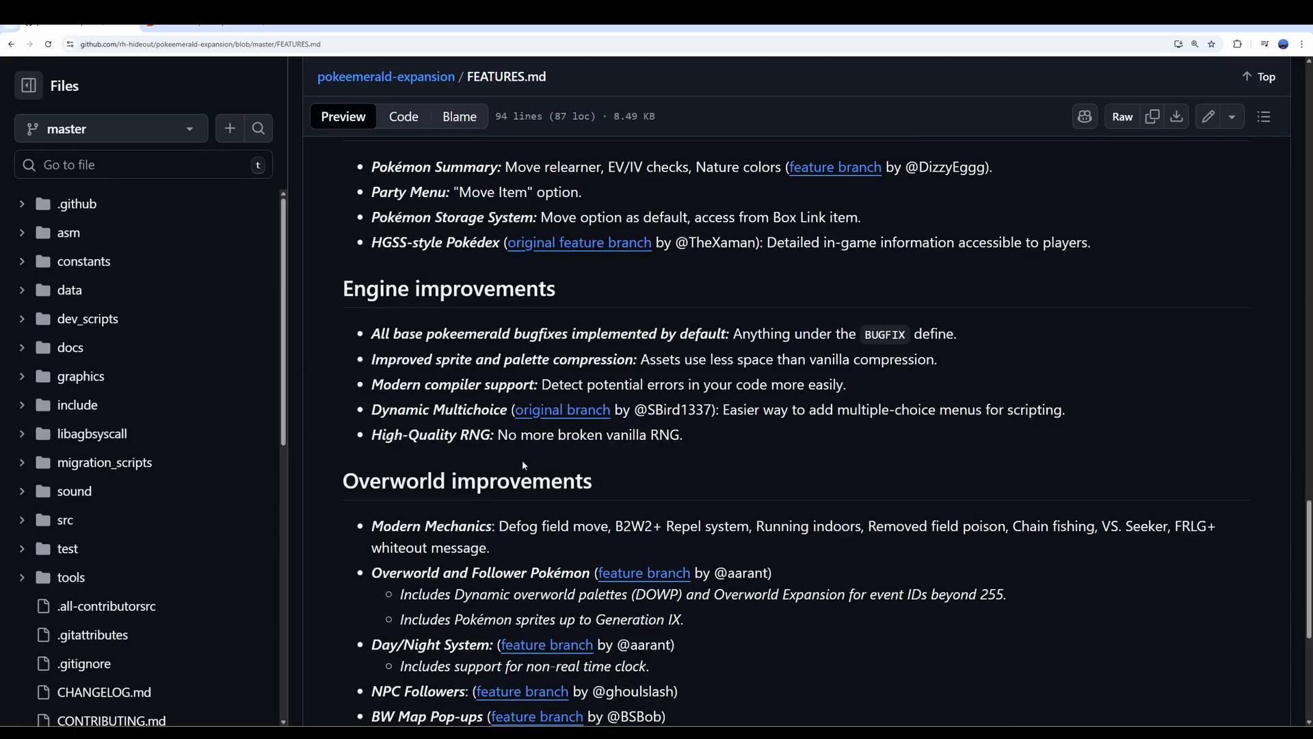
scroll("down", 3)
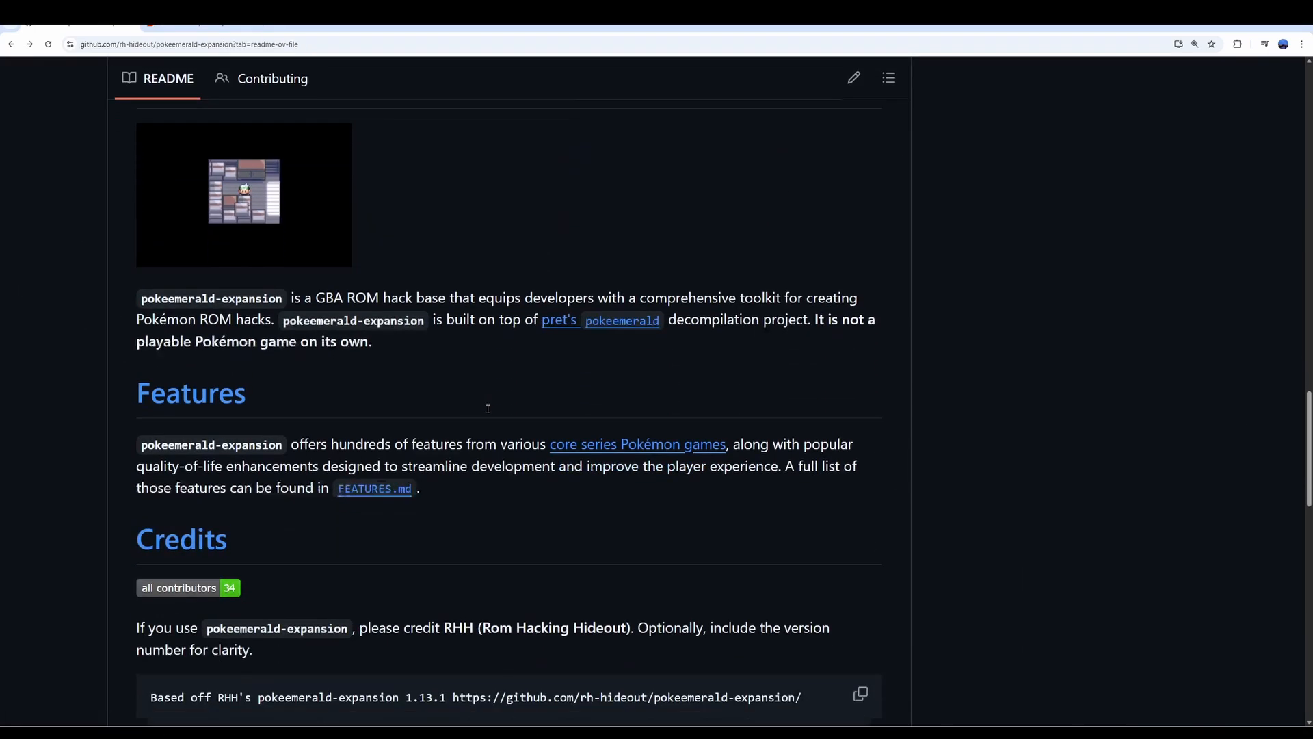
Step: Scroll the README past Credits and Choosing pokeemerald to the Getting Started links
scroll("down", 3)
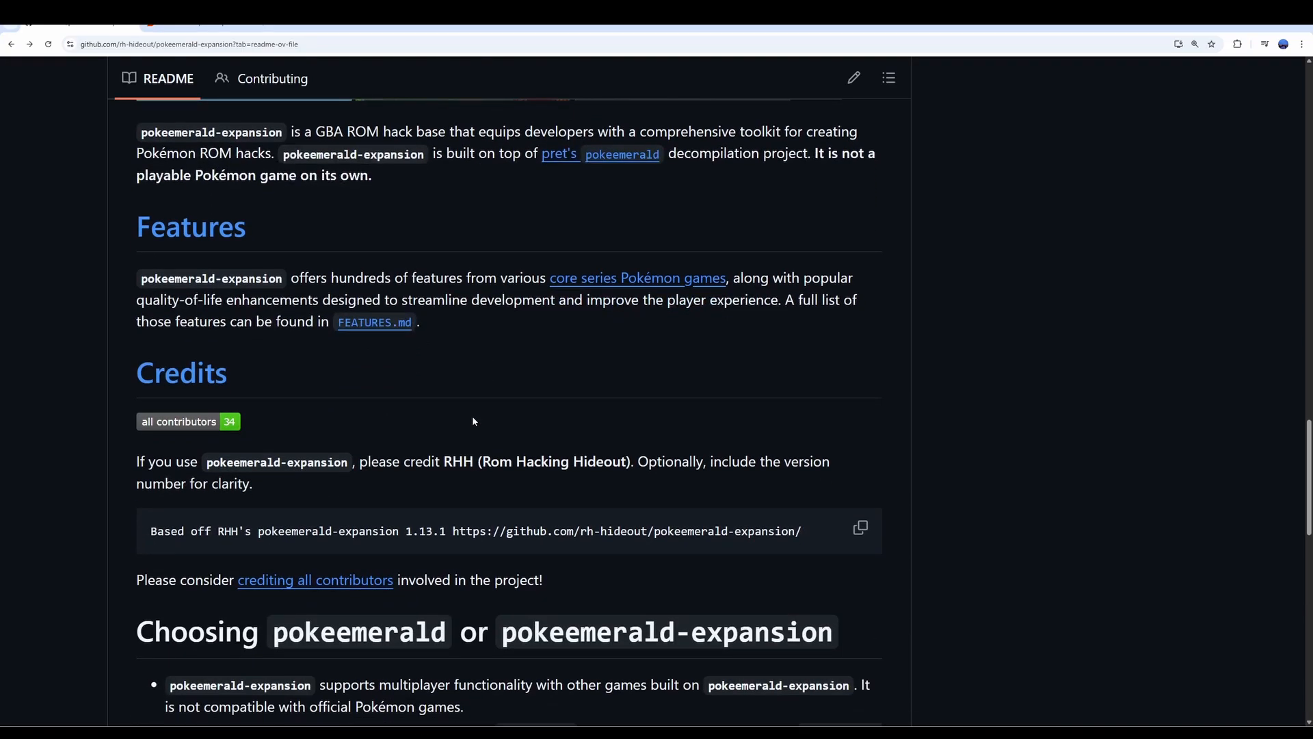
mouse_move(485, 413)
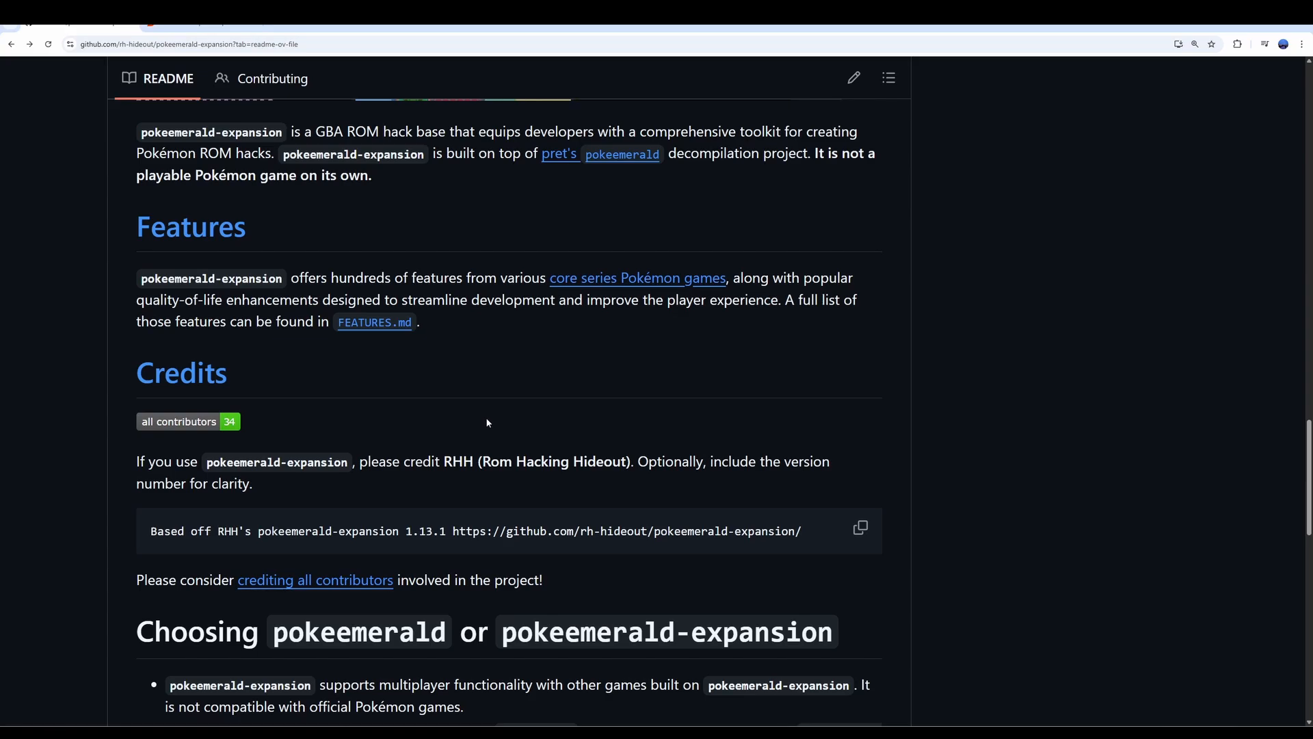
scroll("down", 3)
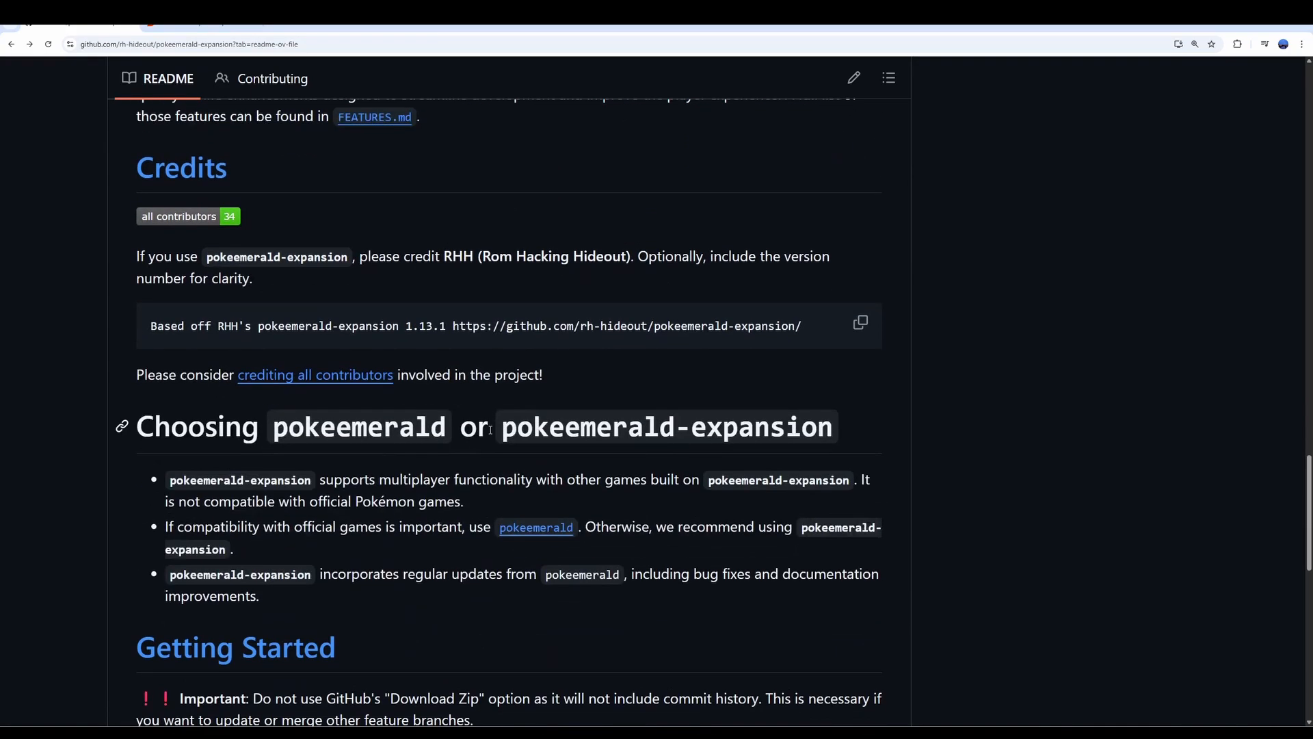
scroll("down", 3)
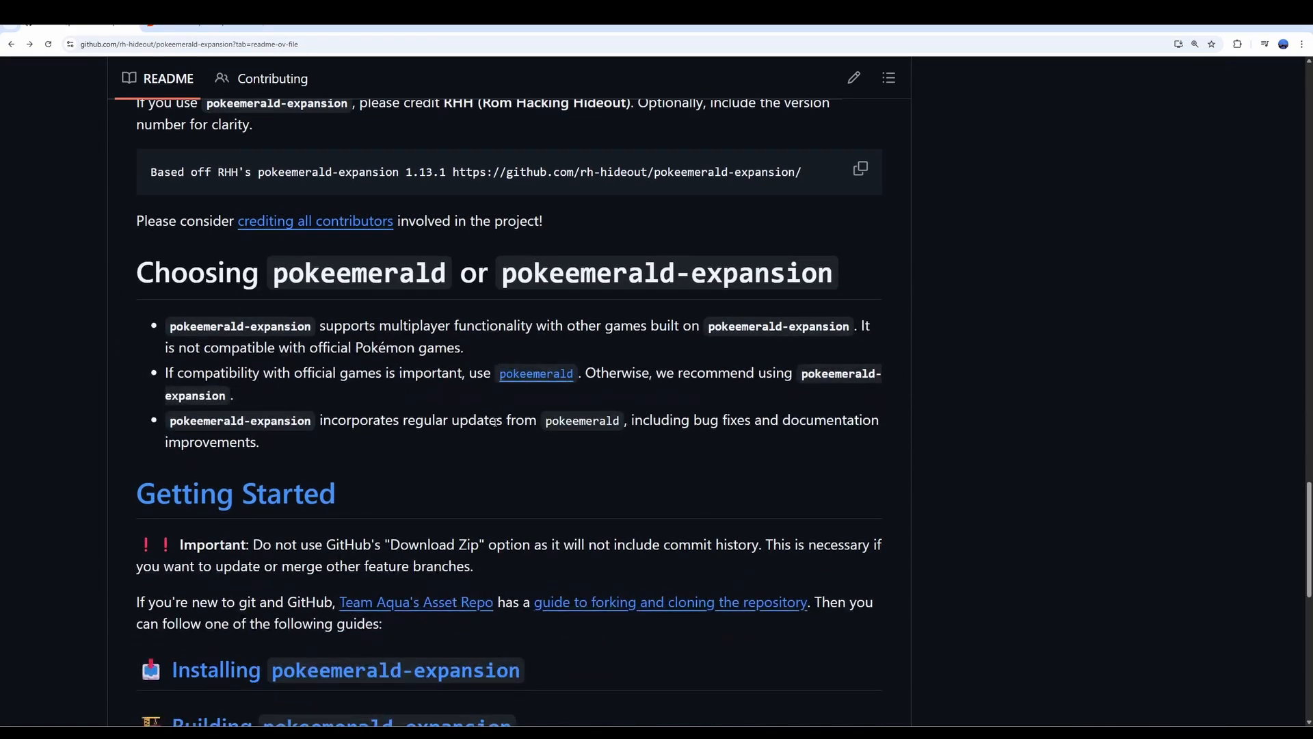
scroll("down", 3)
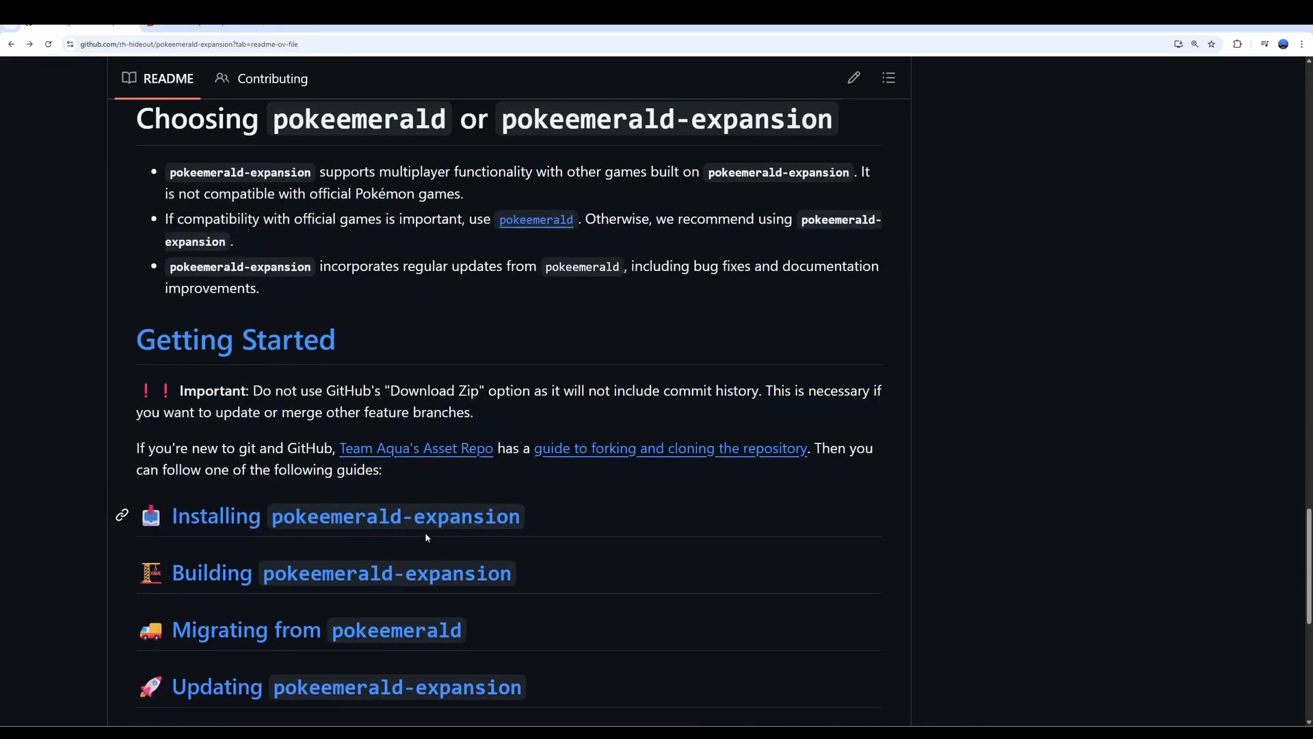
mouse_move(428, 530)
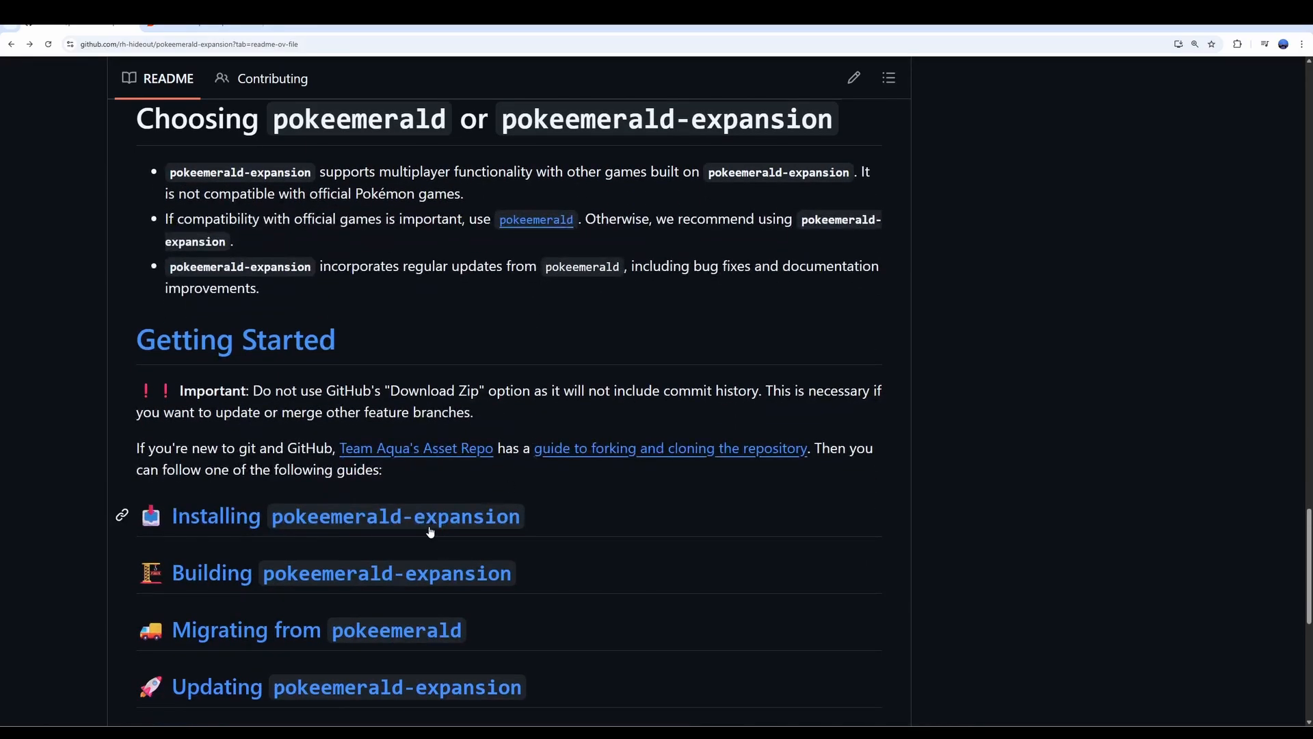
mouse_move(368, 367)
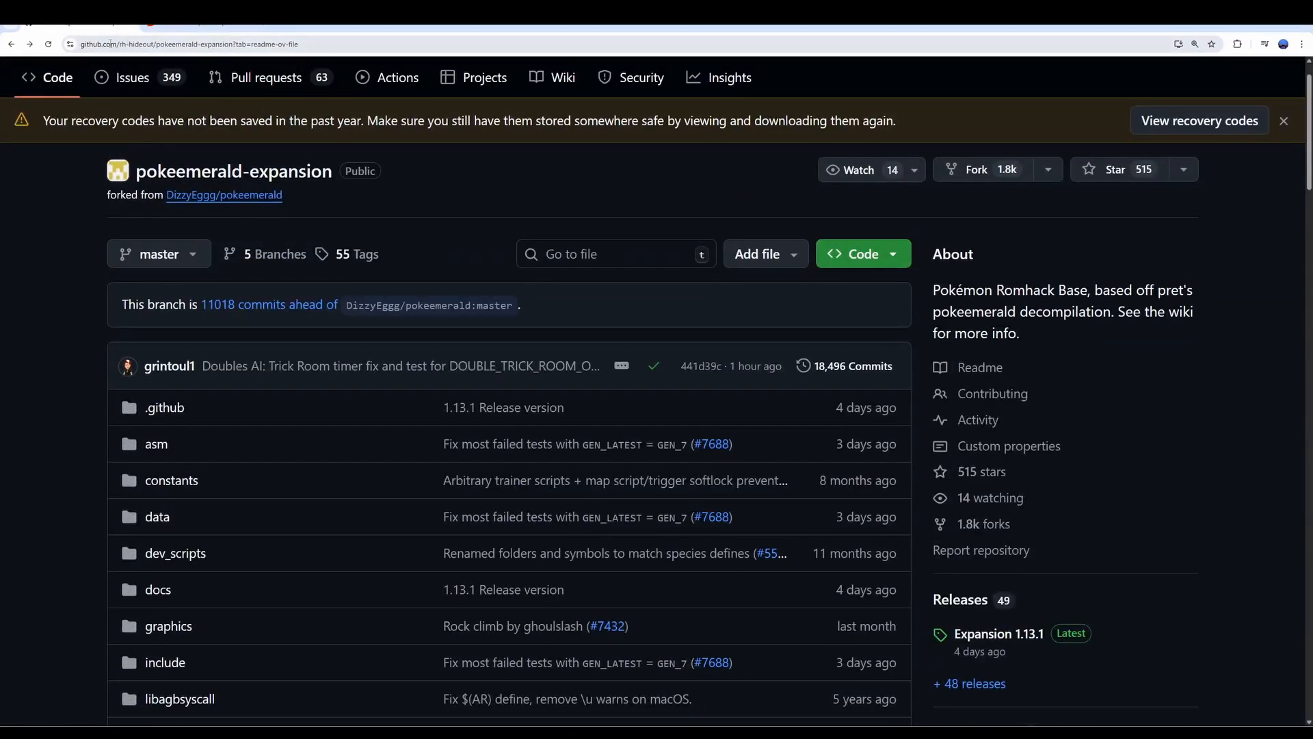
mouse_move(126, 68)
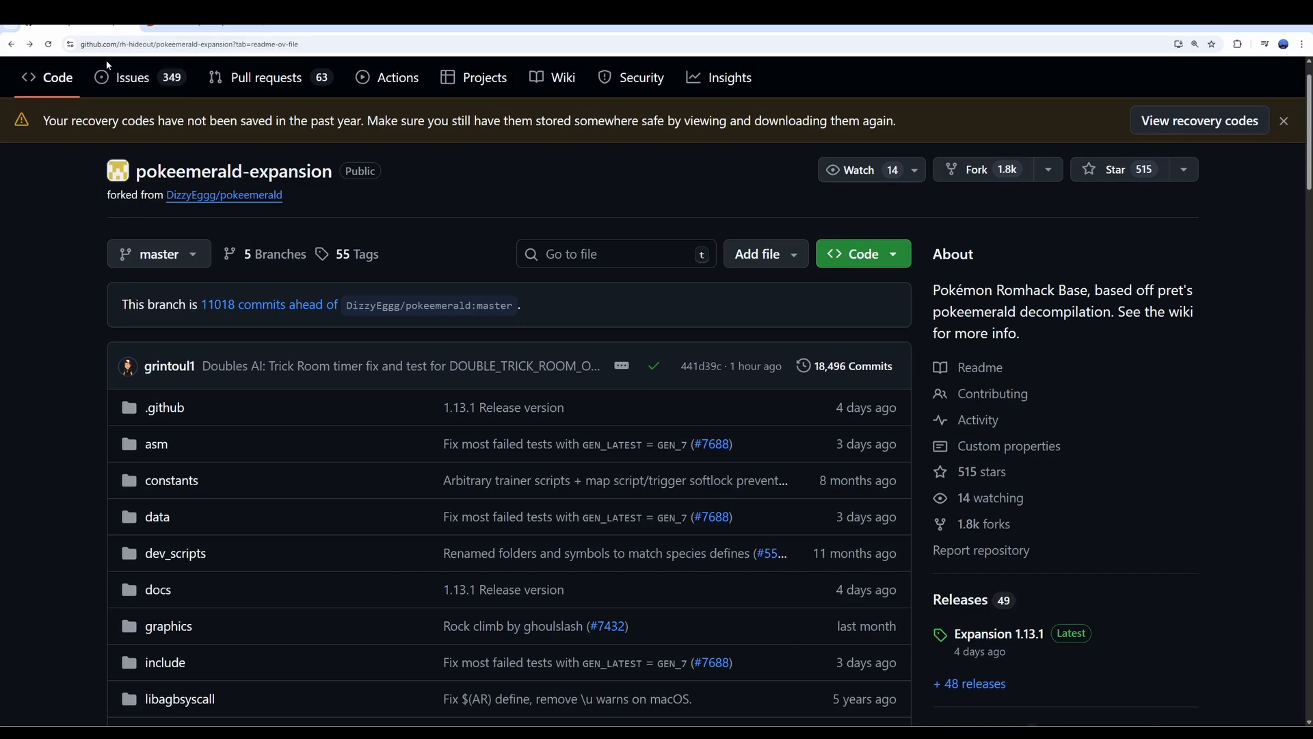
mouse_move(313, 389)
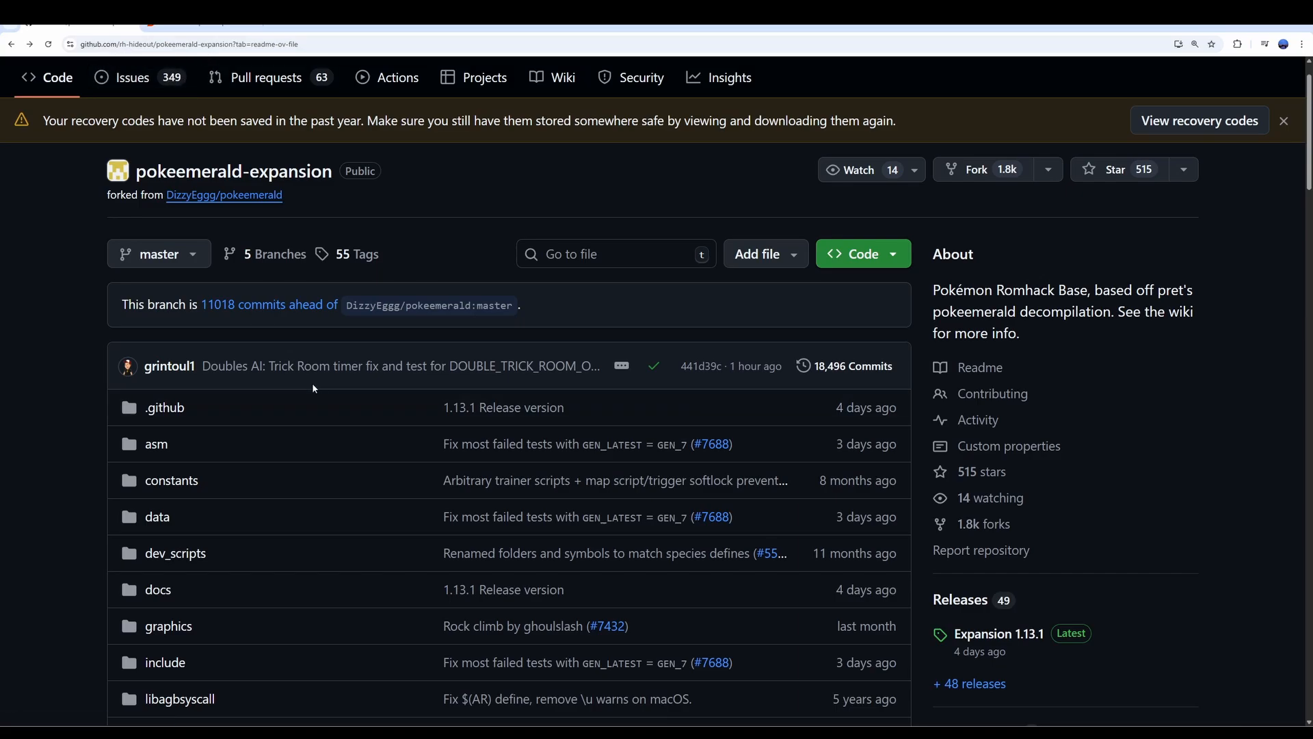
Step: Scroll past the file list to the README's Documentation and Contributions sections
scroll("down", 3)
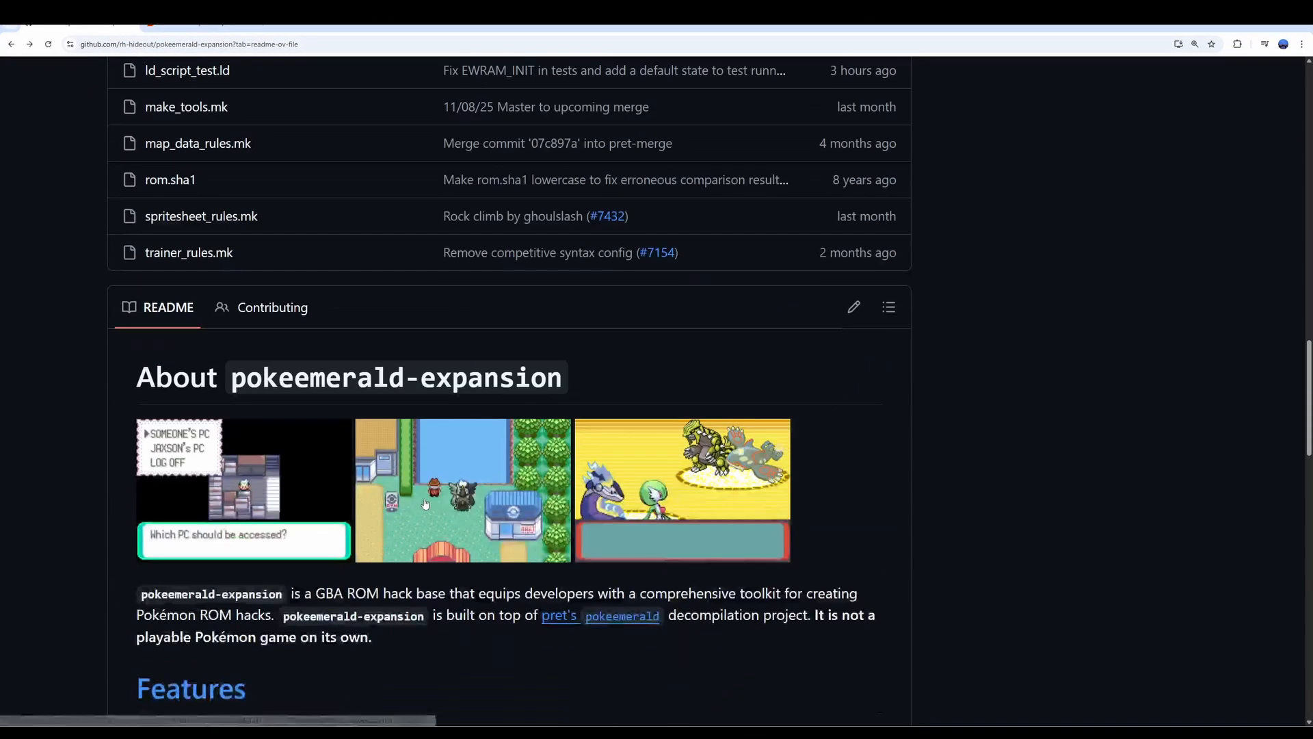
scroll("down", 3)
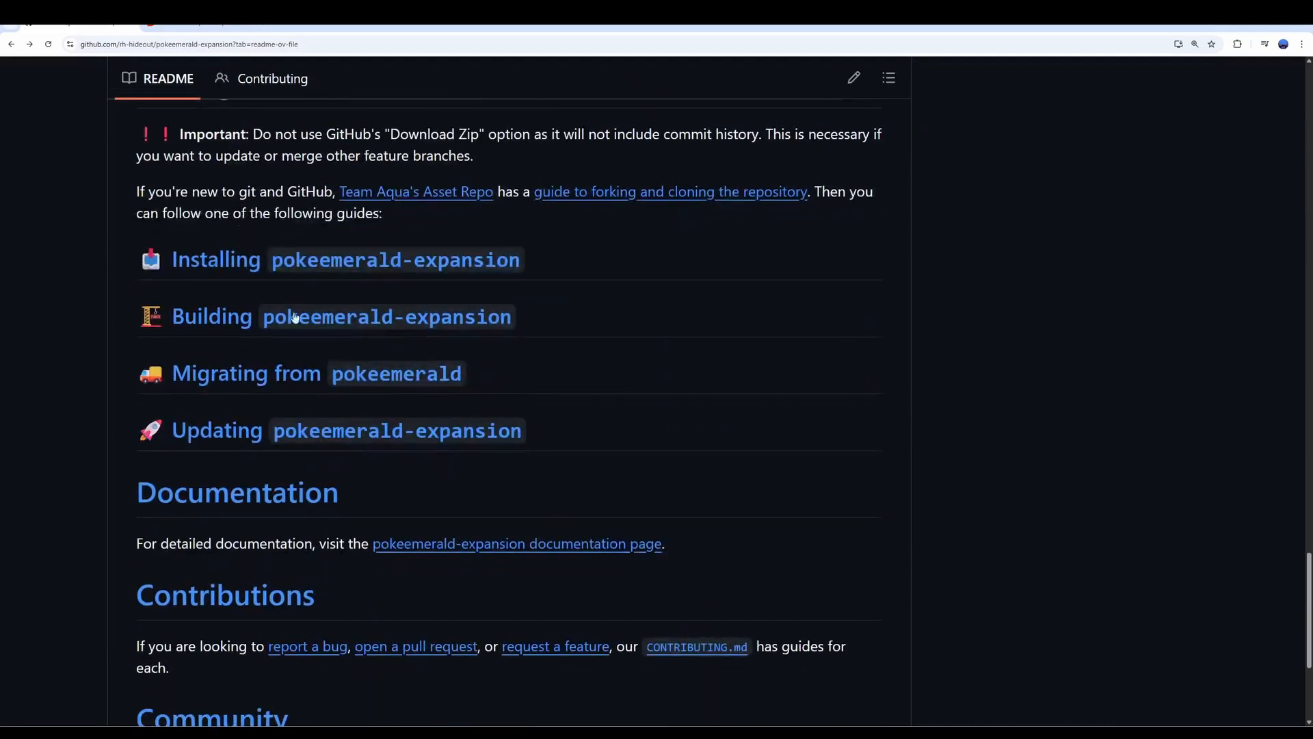
Step: Open the Installing pokeemerald-expansion guide and read down through INSTALL.md
left_click(215, 259)
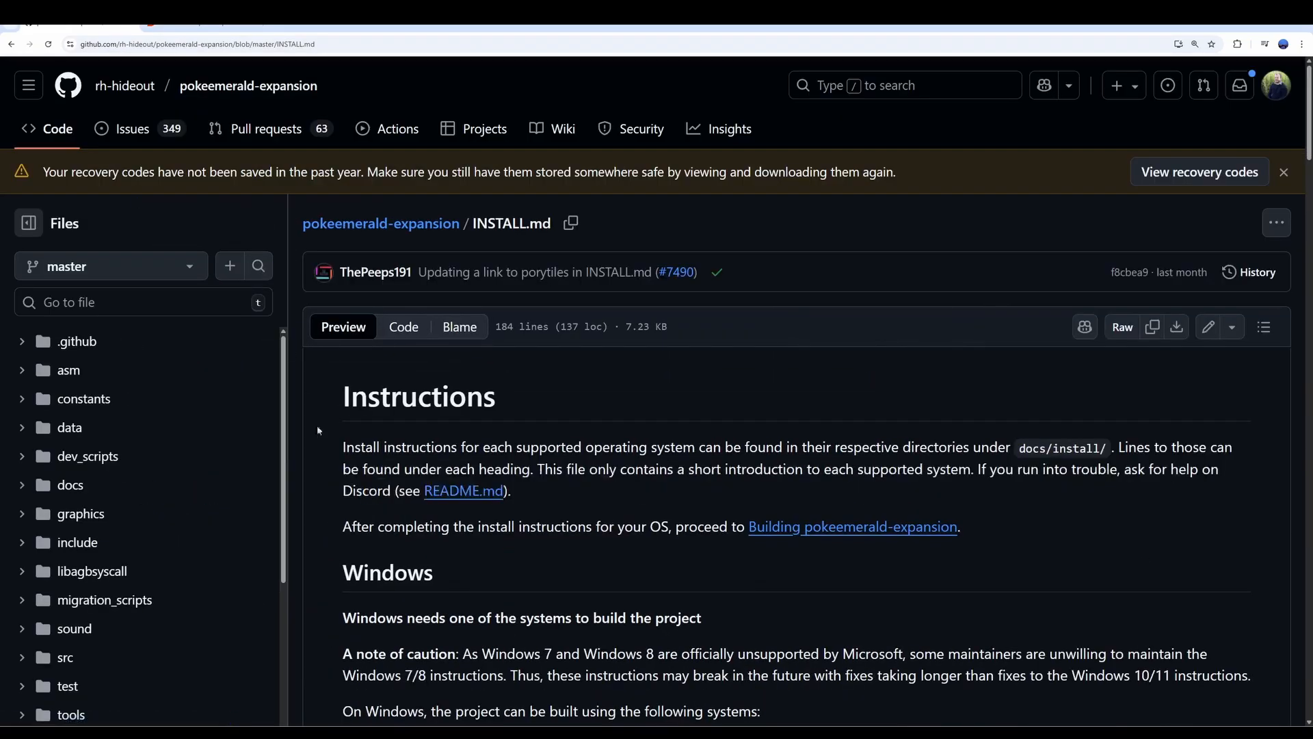
scroll("down", 3)
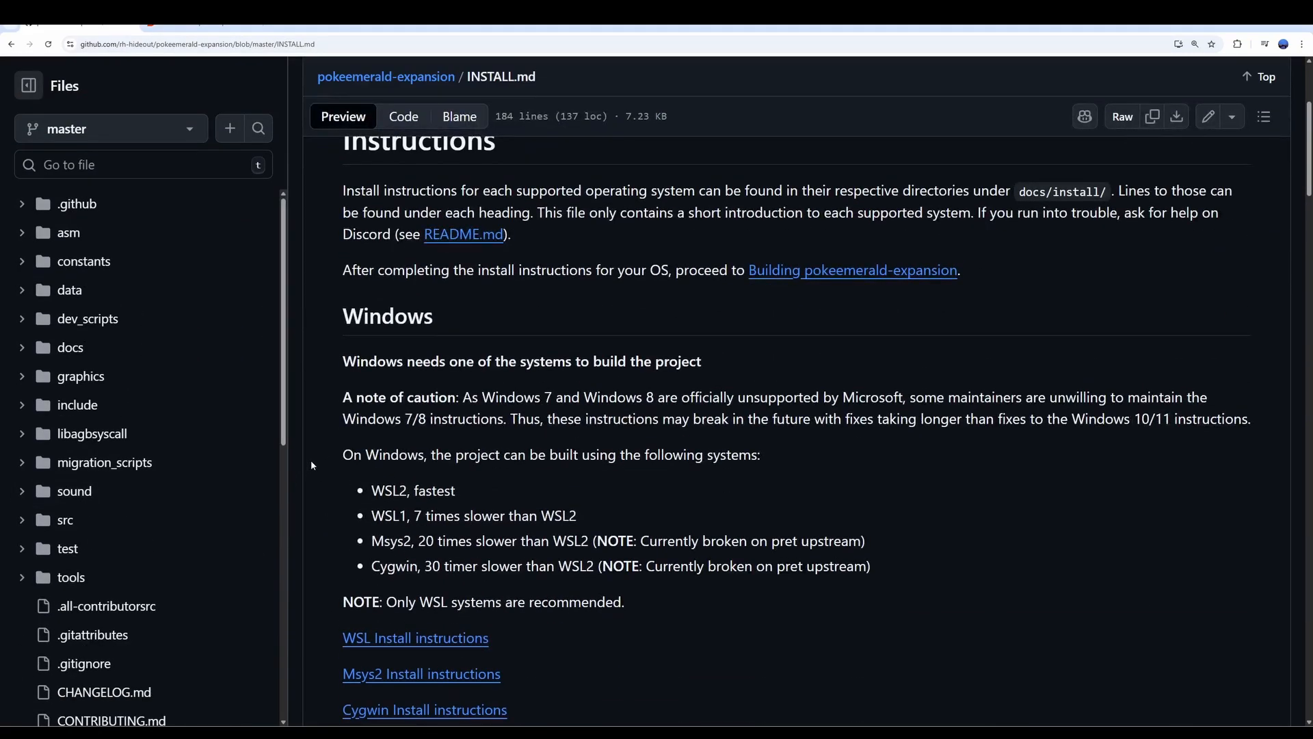
scroll("down", 3)
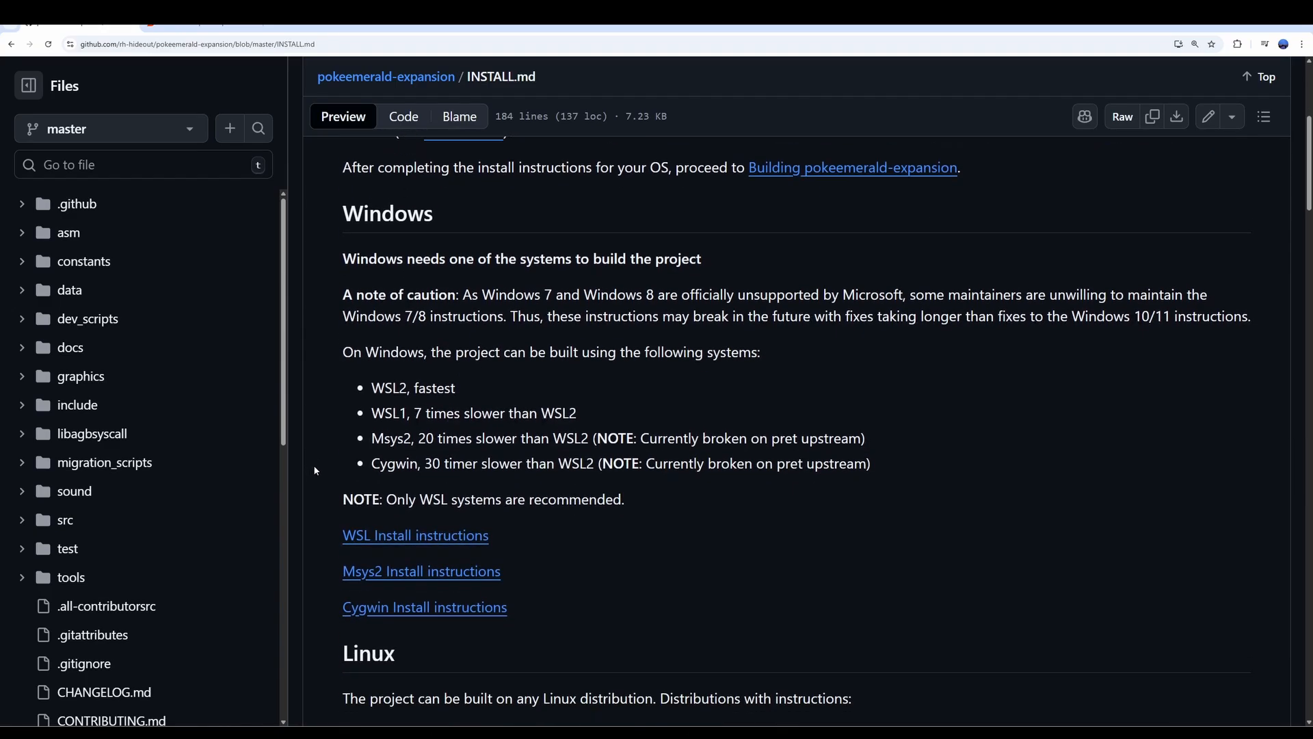
mouse_move(425, 493)
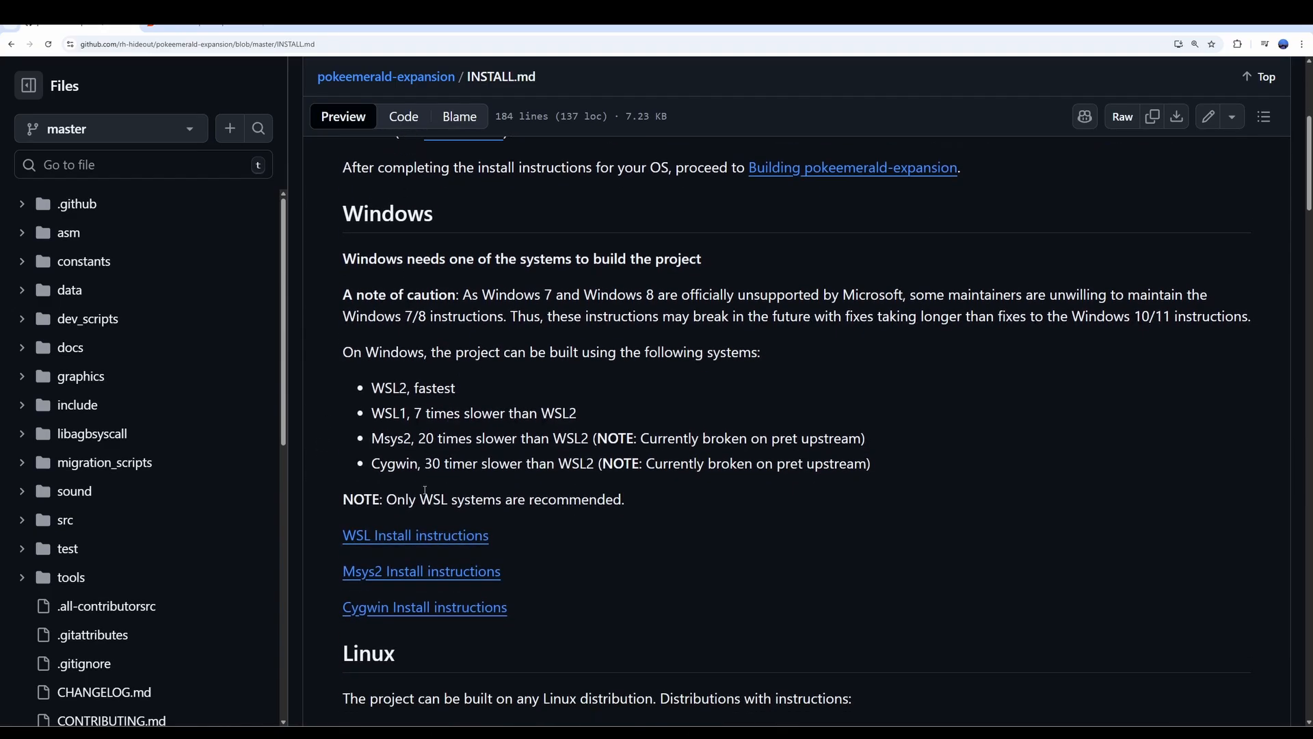
mouse_move(409, 521)
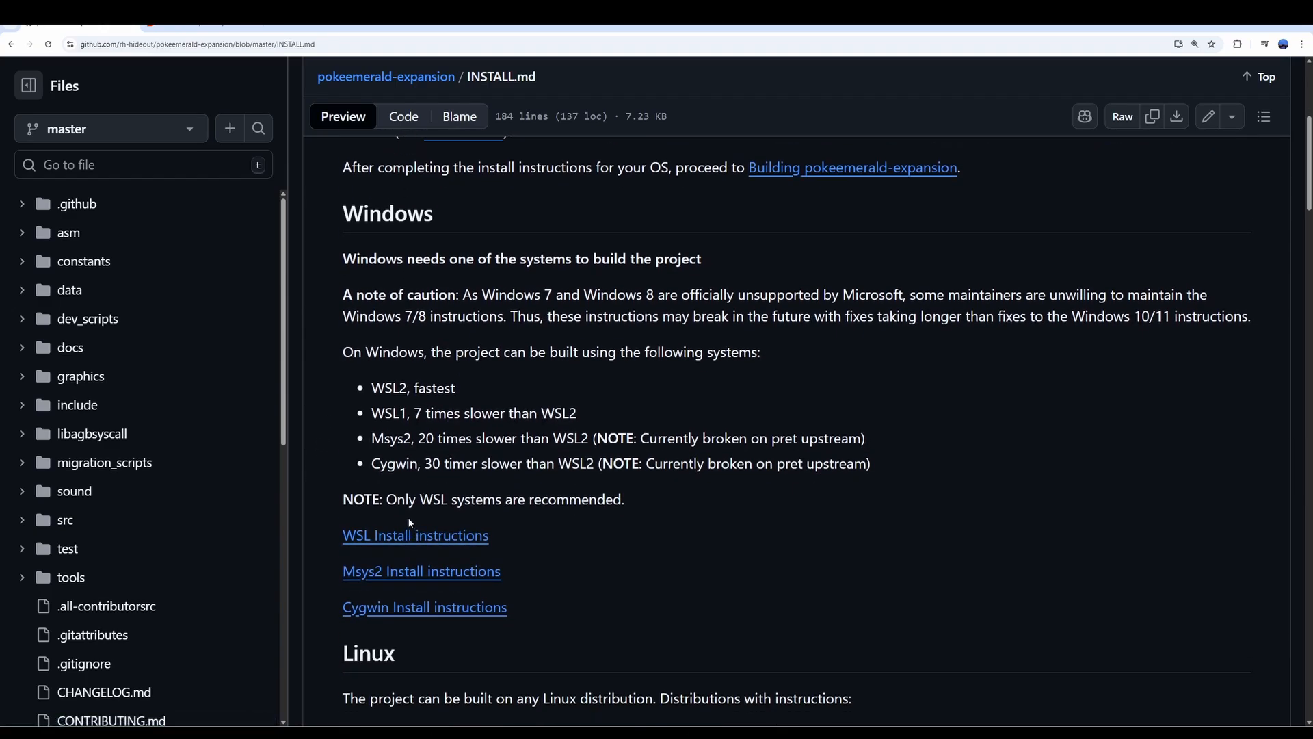
scroll("down", 3)
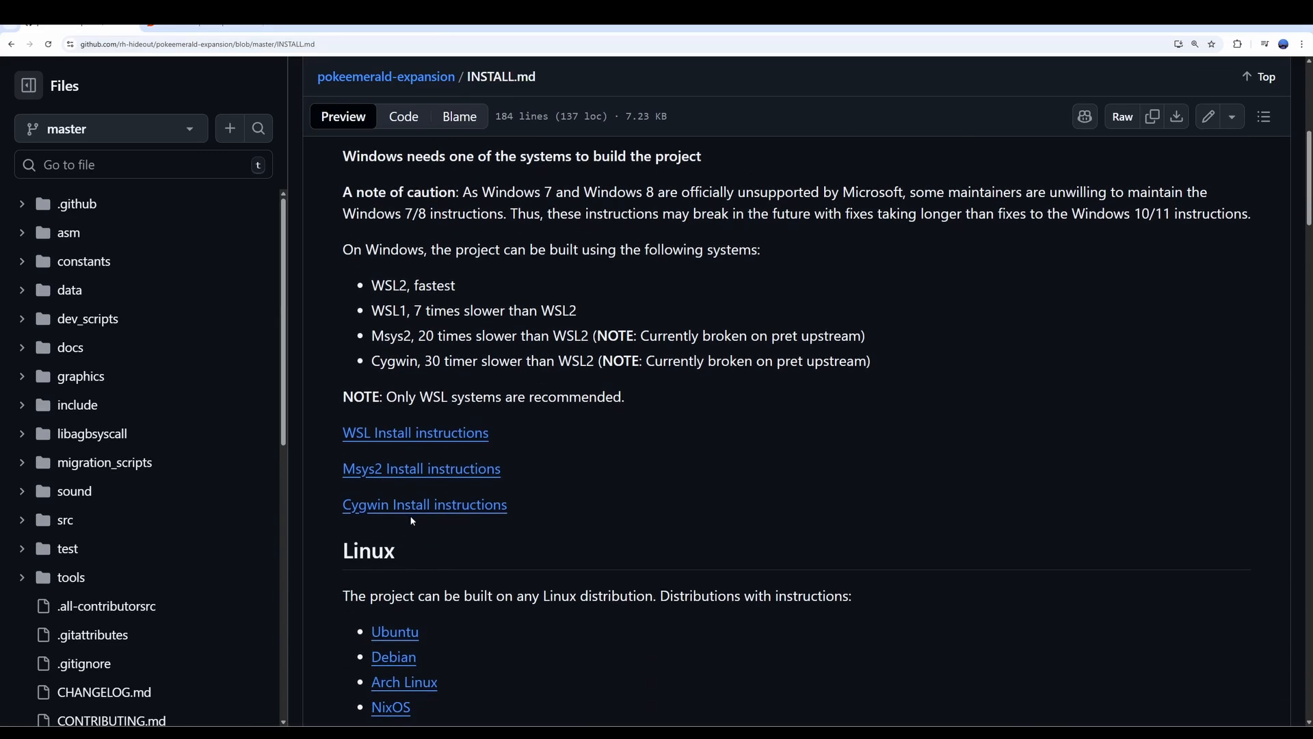
mouse_move(340, 658)
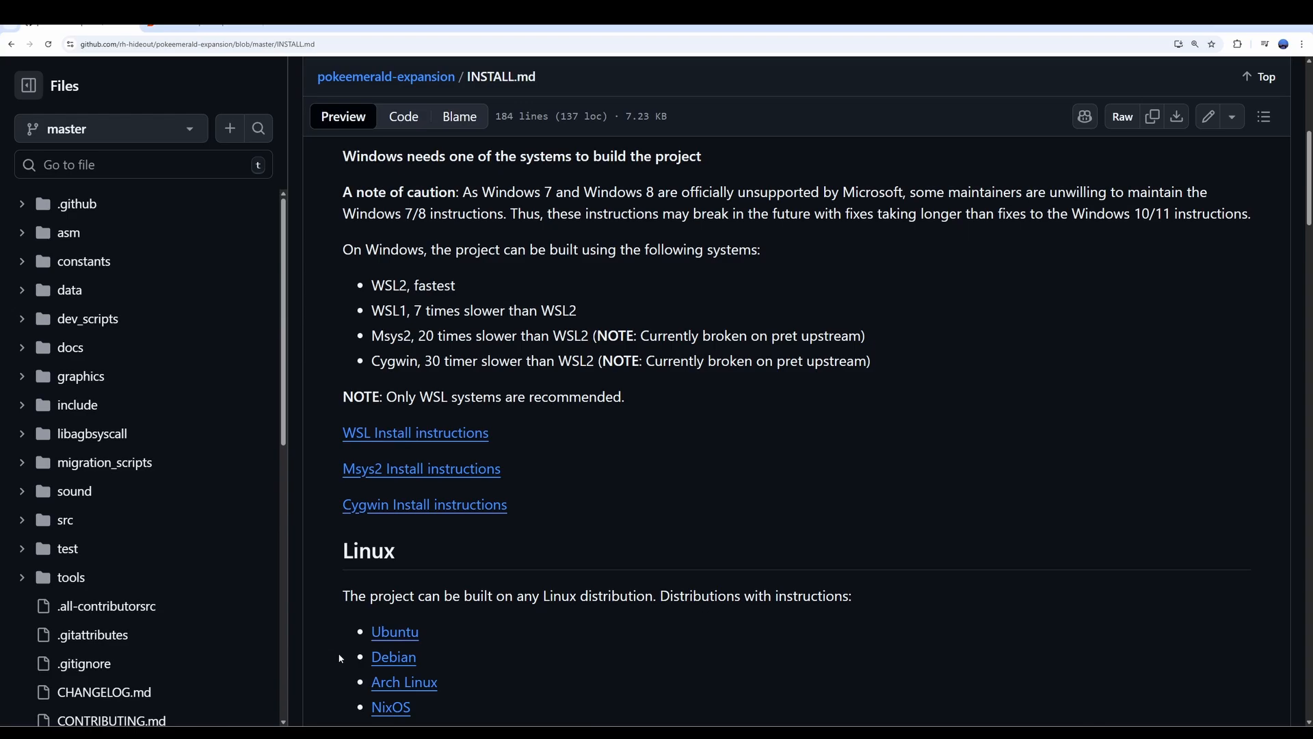
scroll("down", 3)
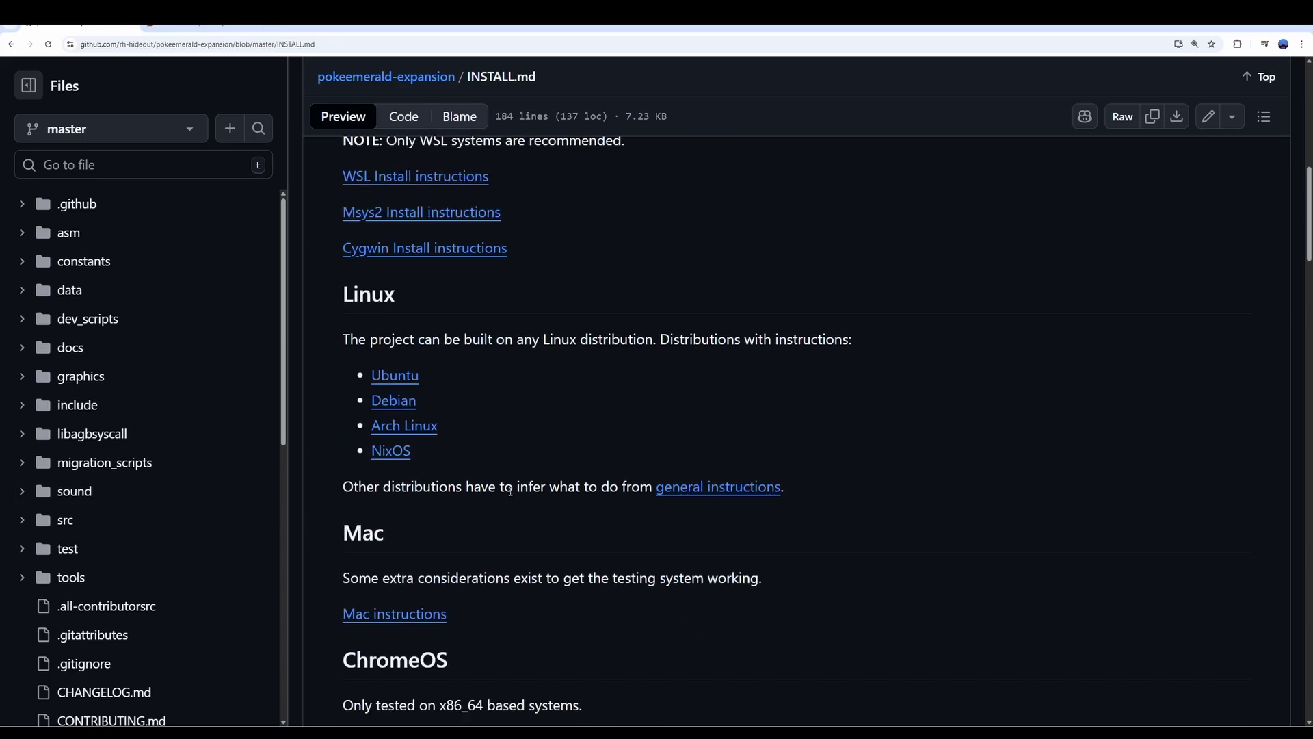
scroll("down", 3)
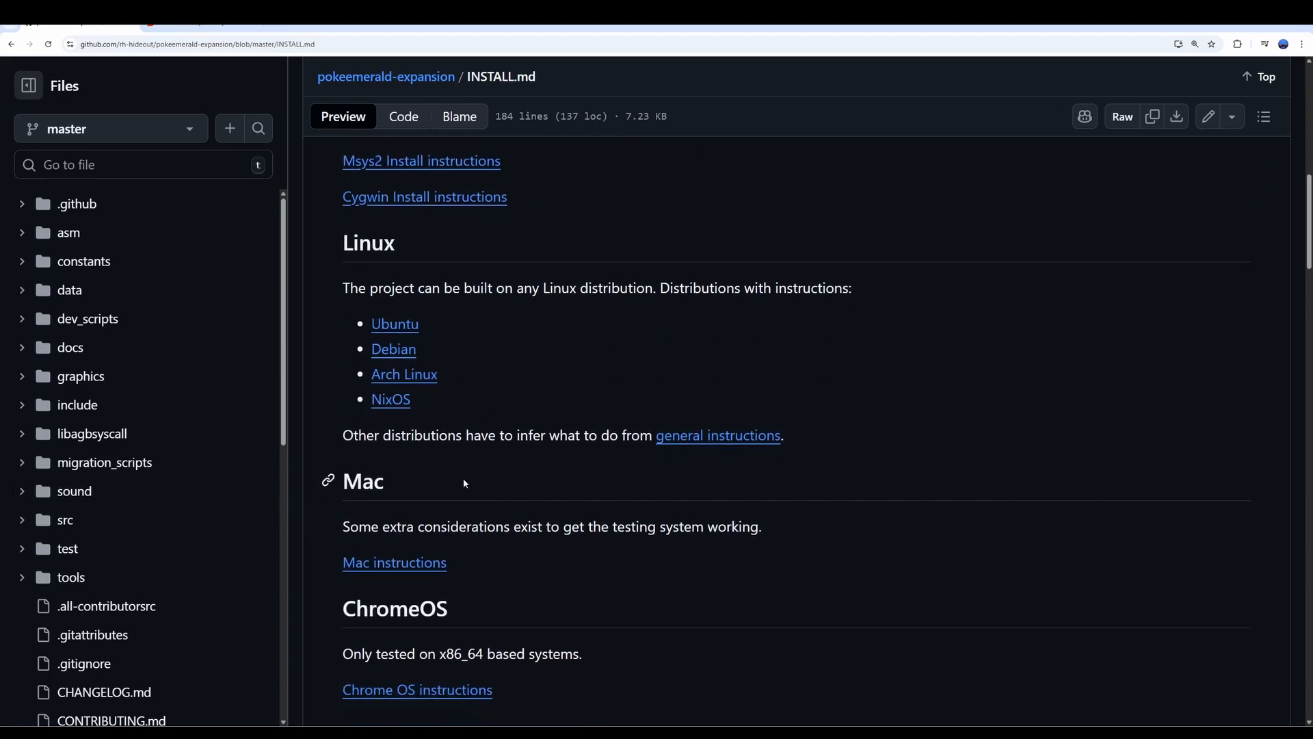
scroll("down", 3)
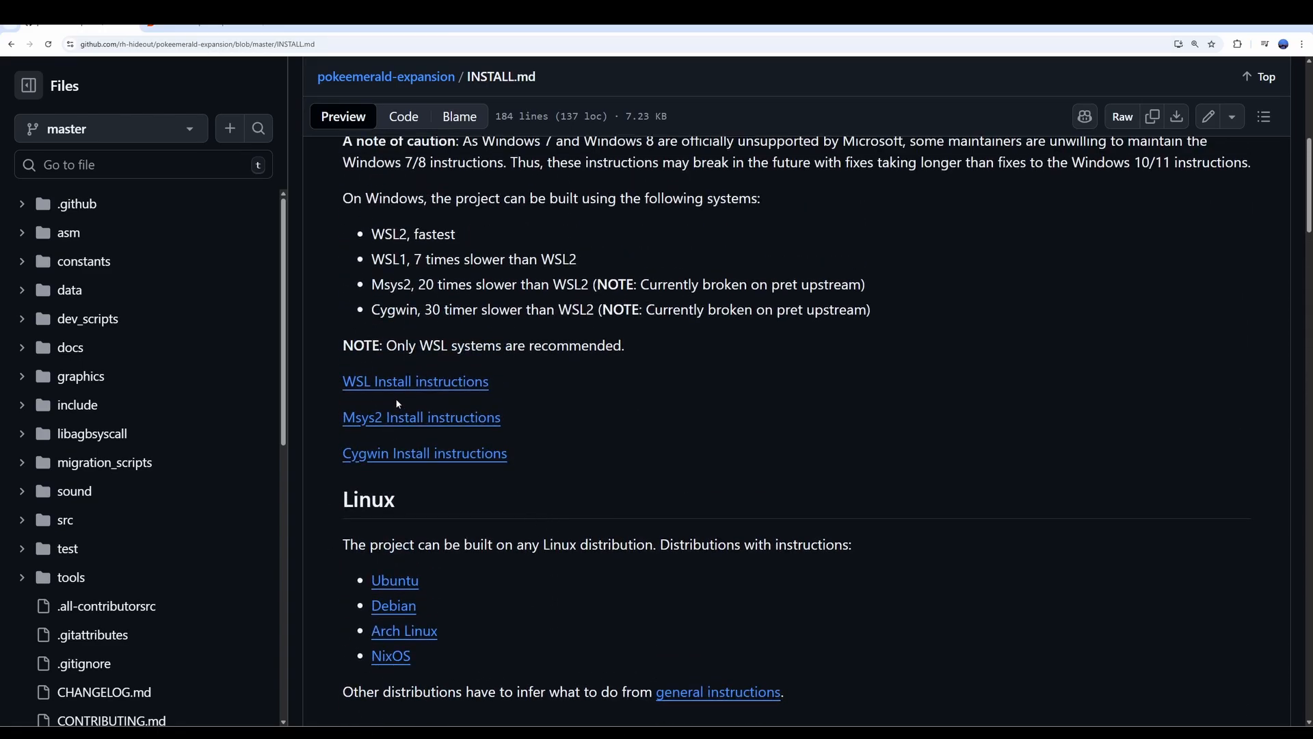
mouse_move(412, 385)
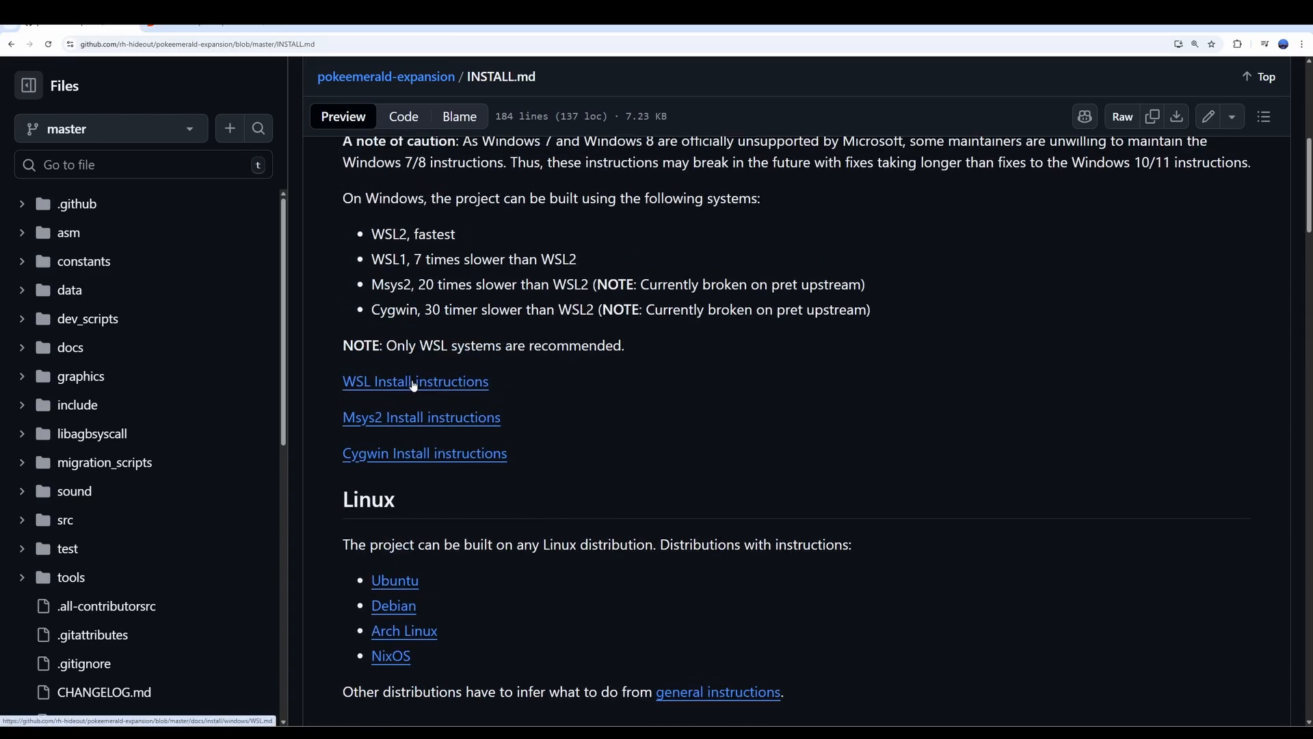
scroll("down", 3)
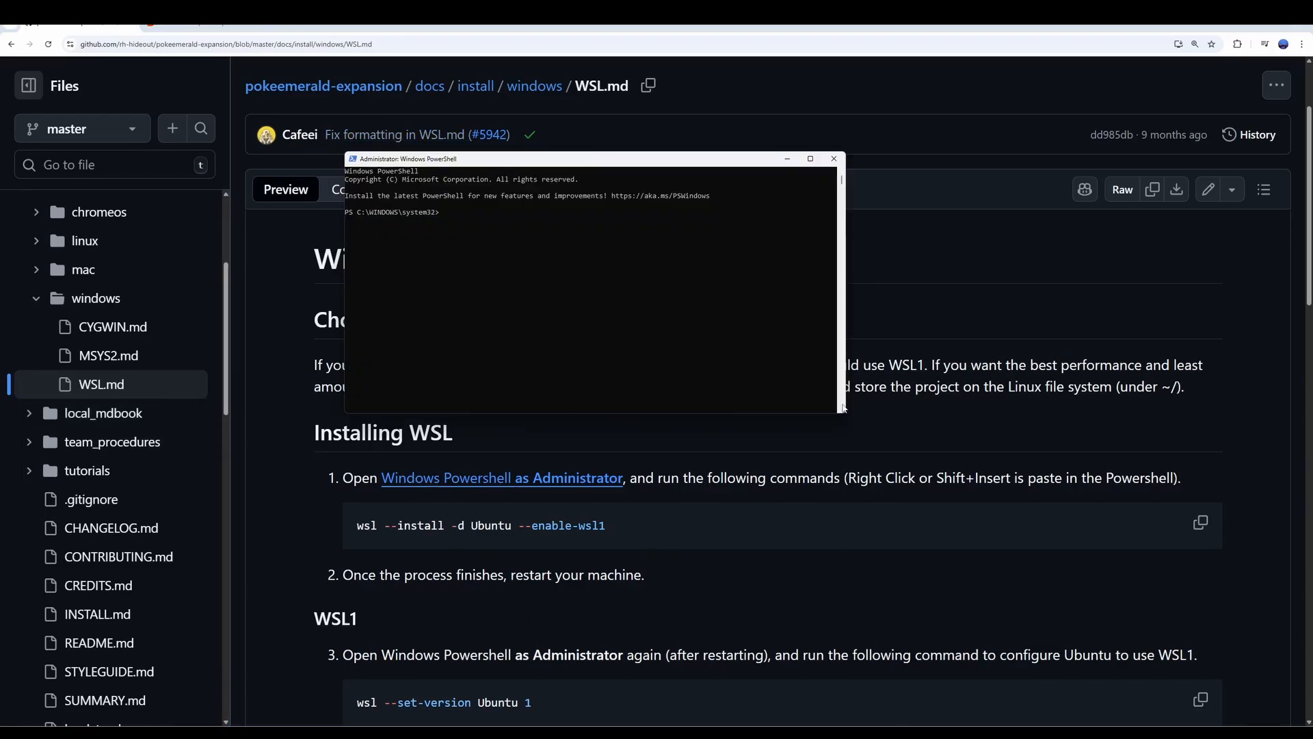
left_click(1200, 522)
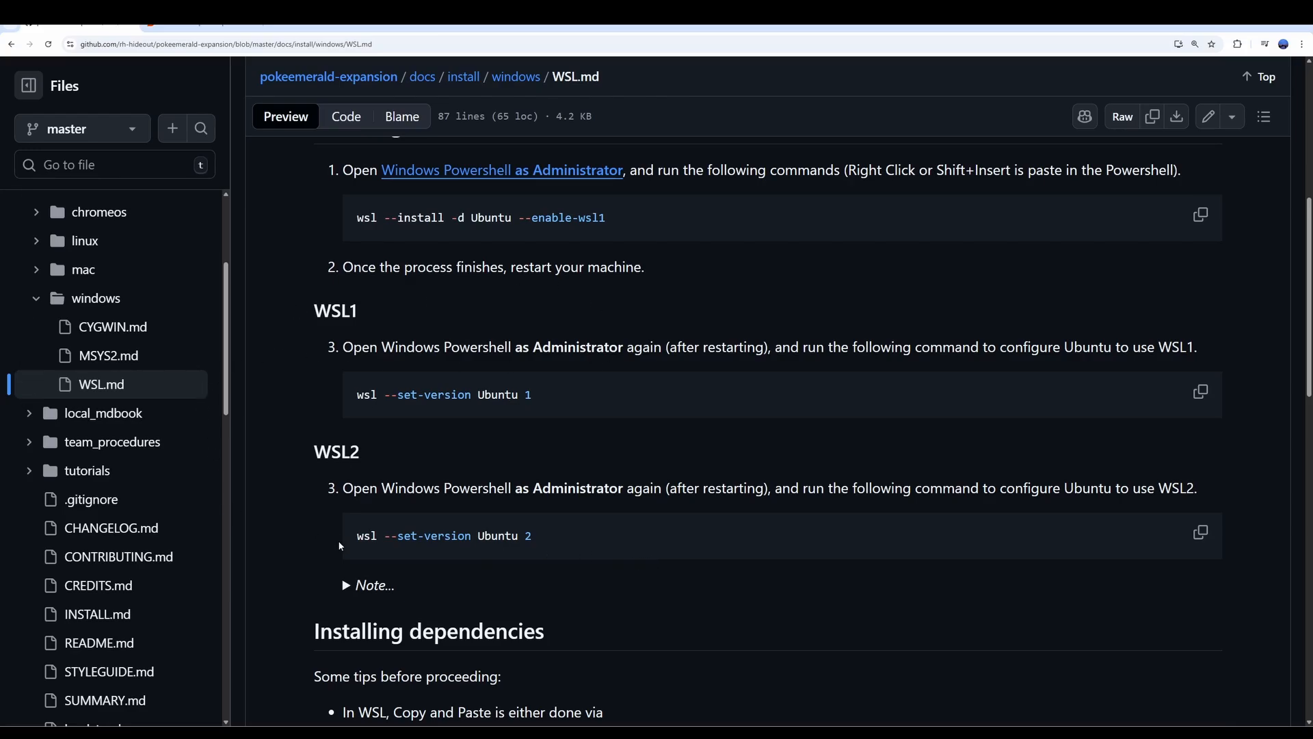
mouse_move(1201, 534)
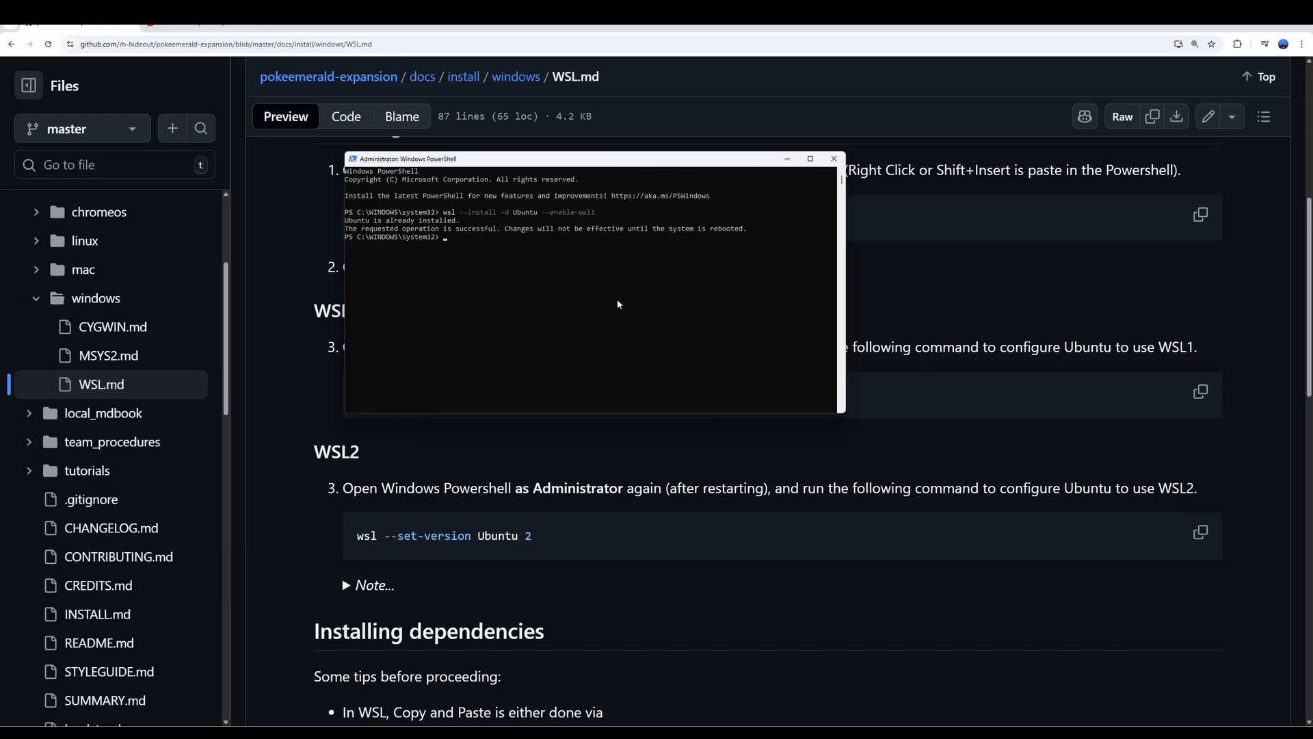
Step: Run 'wsl --set-version Ubuntu 2', which reports the distribution was not found
type("wsl --set-version Ubuntu 2")
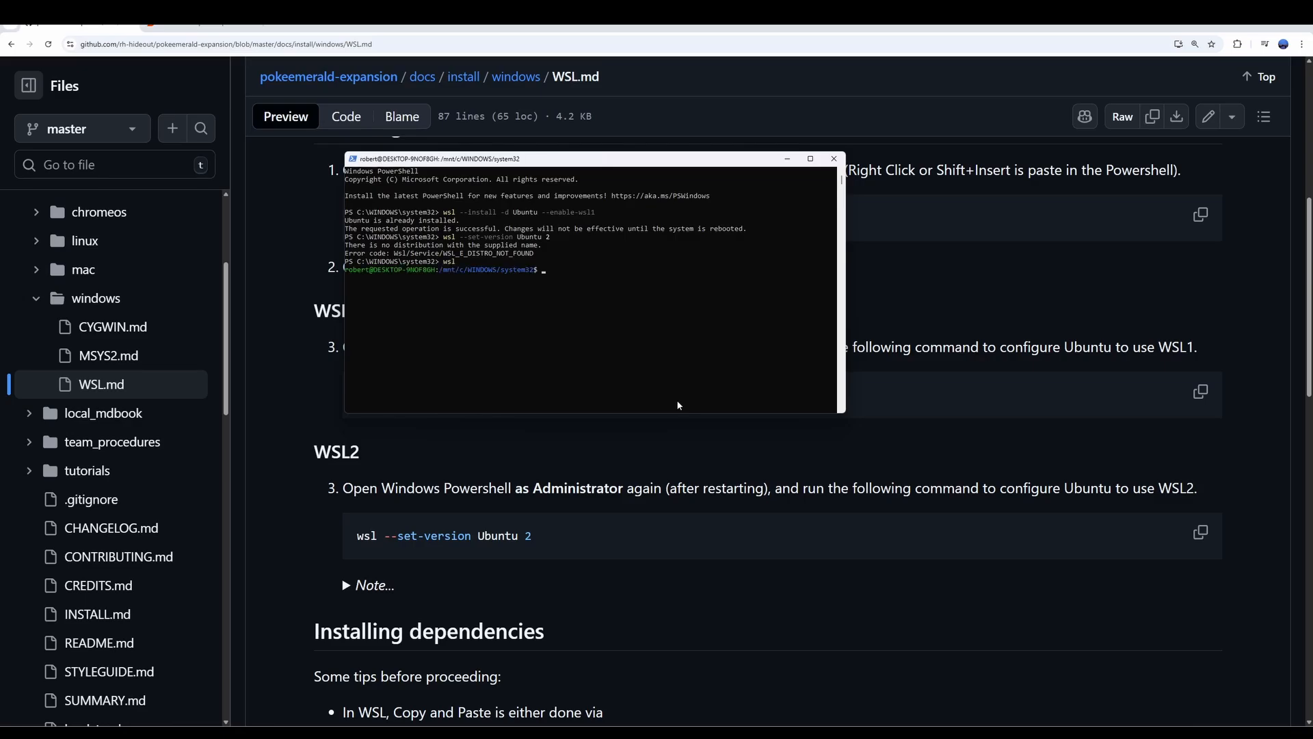
double_click(356, 270)
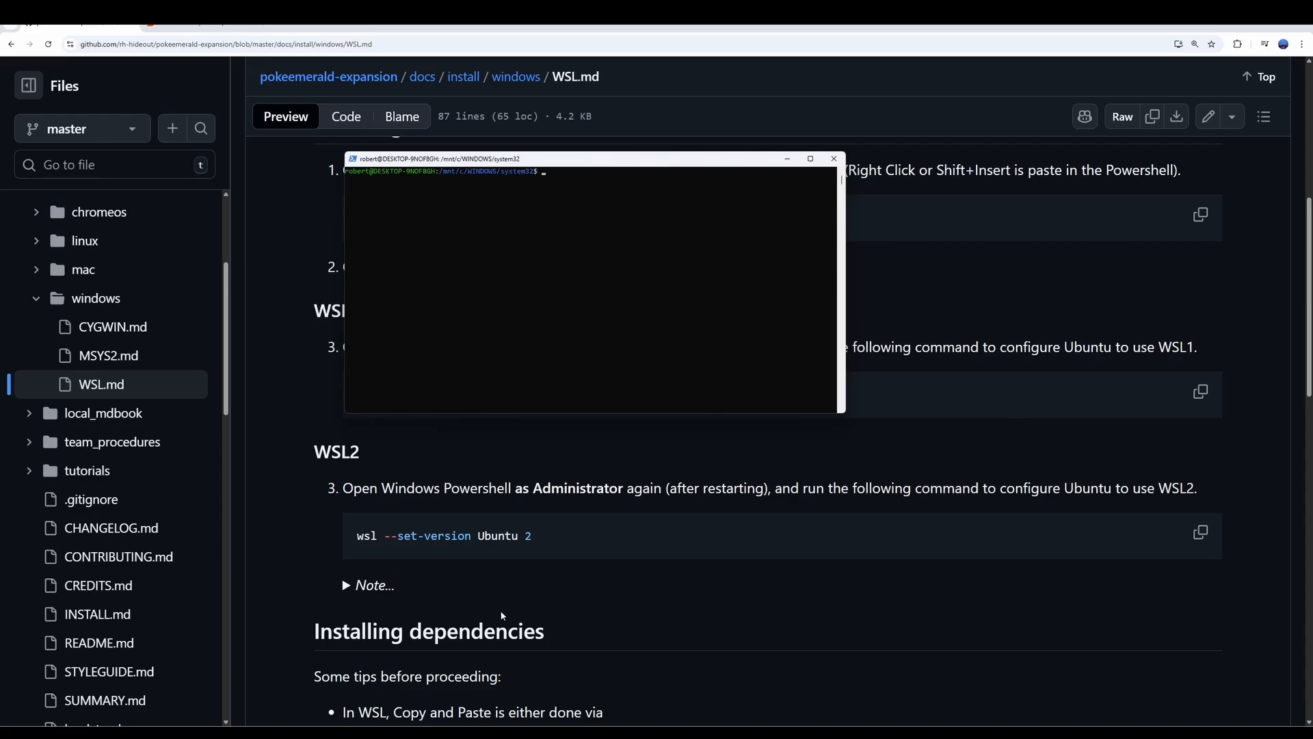
mouse_move(523, 585)
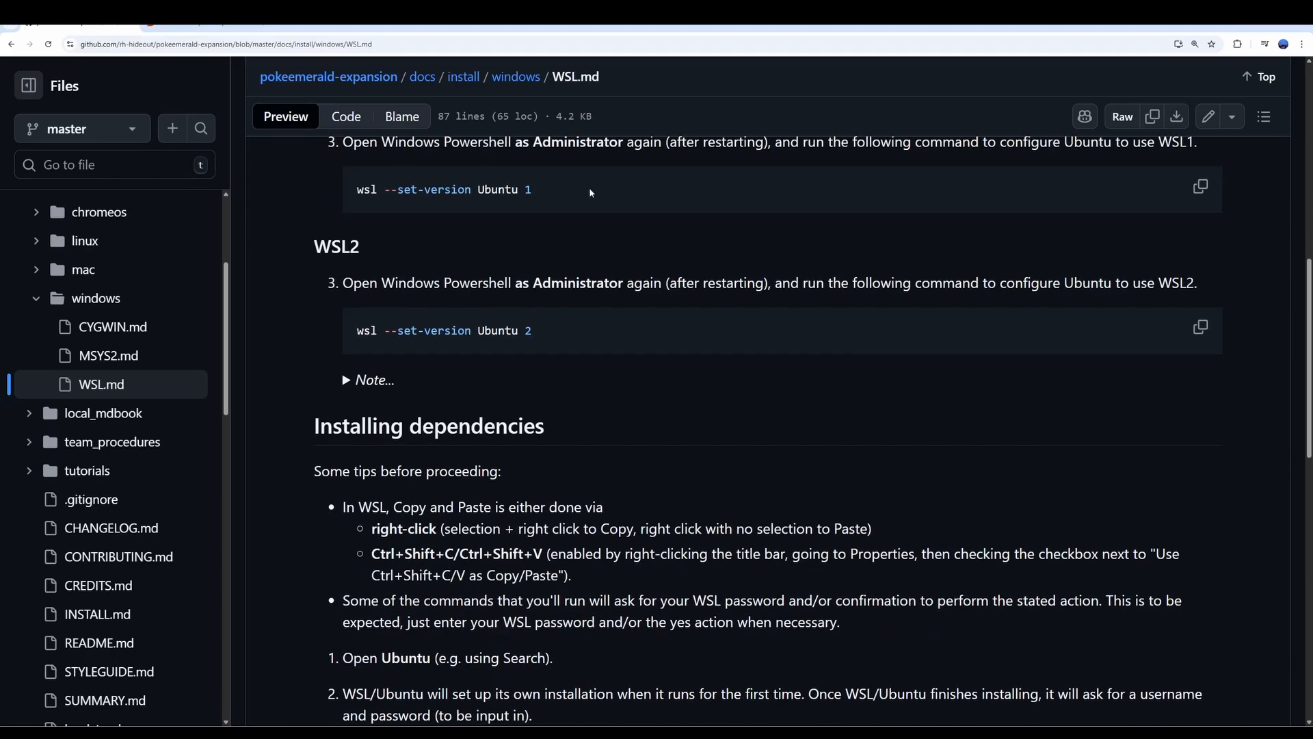
Step: Scroll WSL.md down to the Installing dependencies package commands
scroll("down", 3)
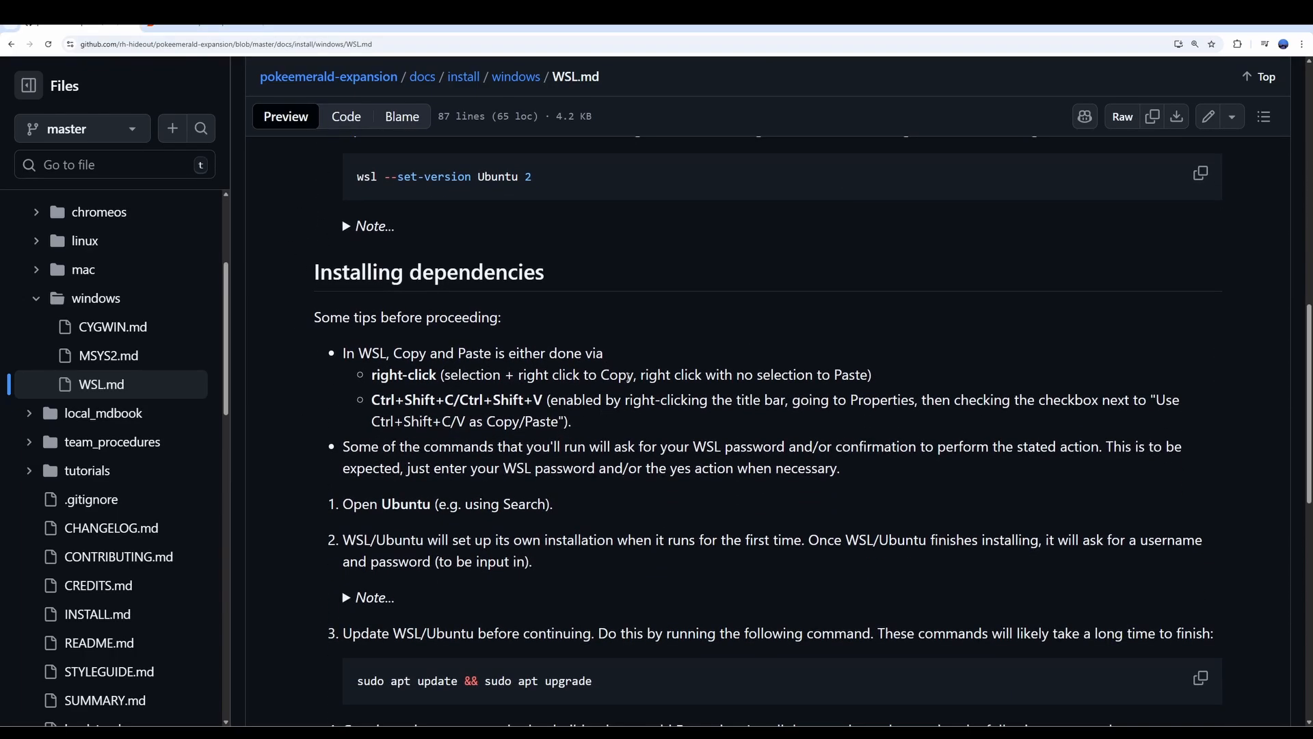
mouse_move(633, 389)
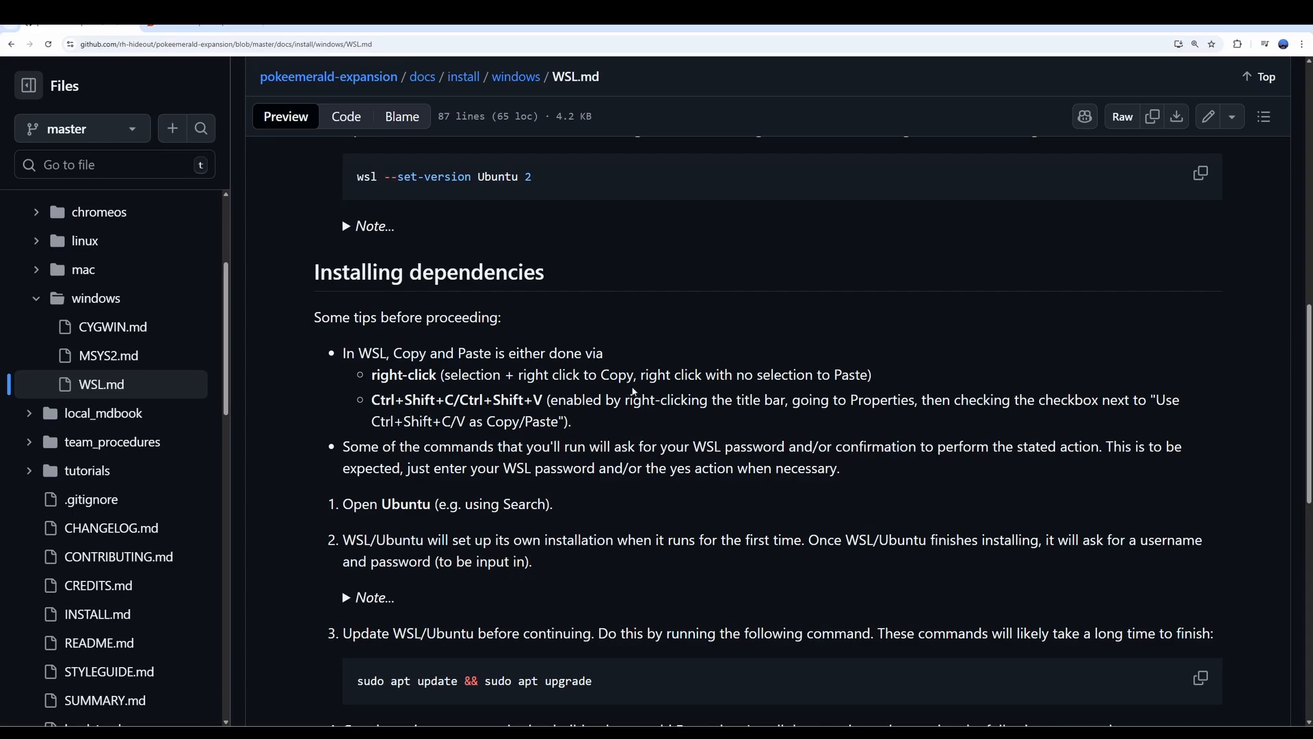
mouse_move(607, 398)
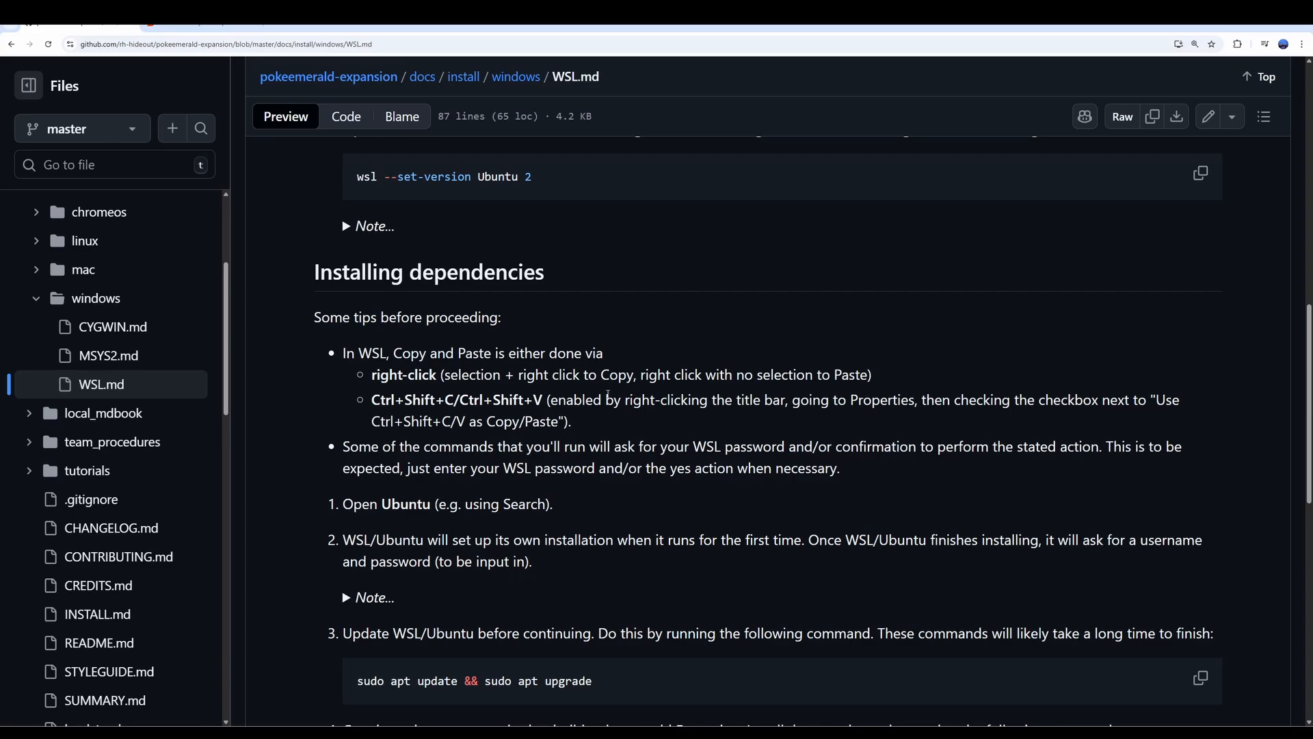
scroll("down", 3)
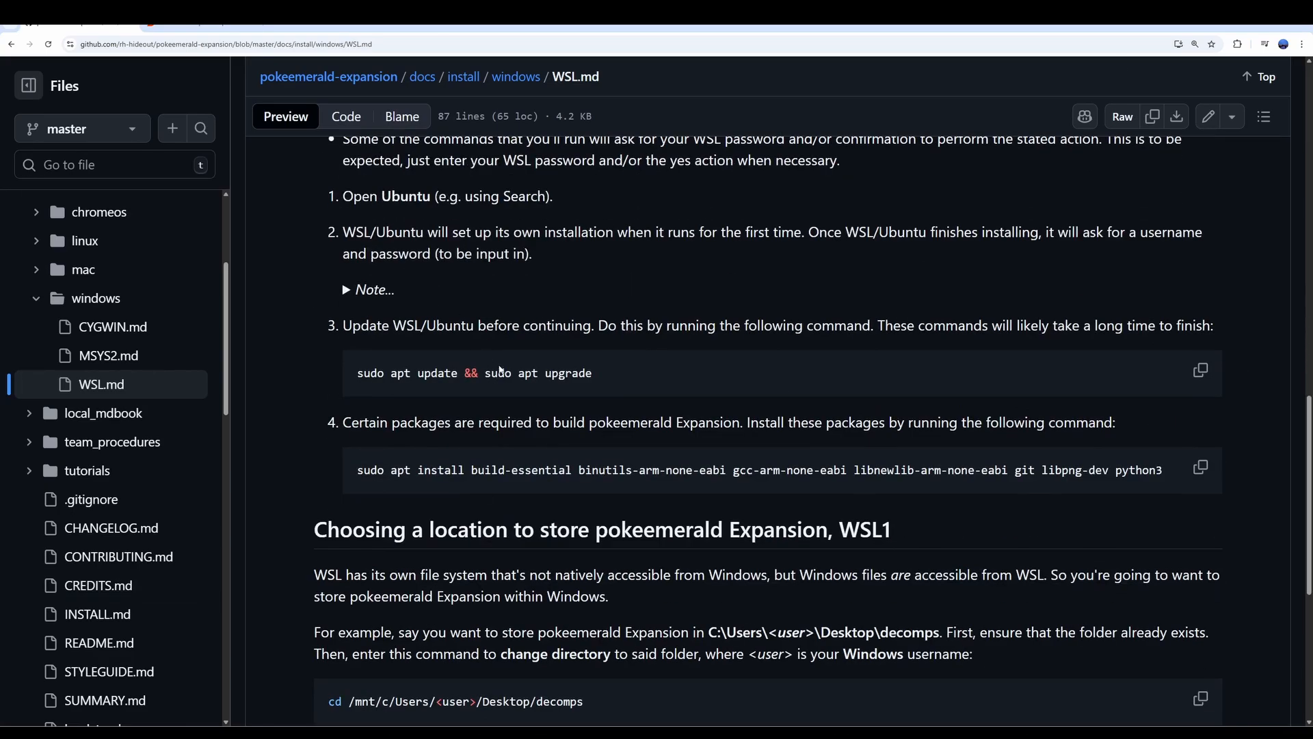
Step: Select and copy the 'sudo apt update && sudo apt upgrade' command from the guide
triple_click(472, 373)
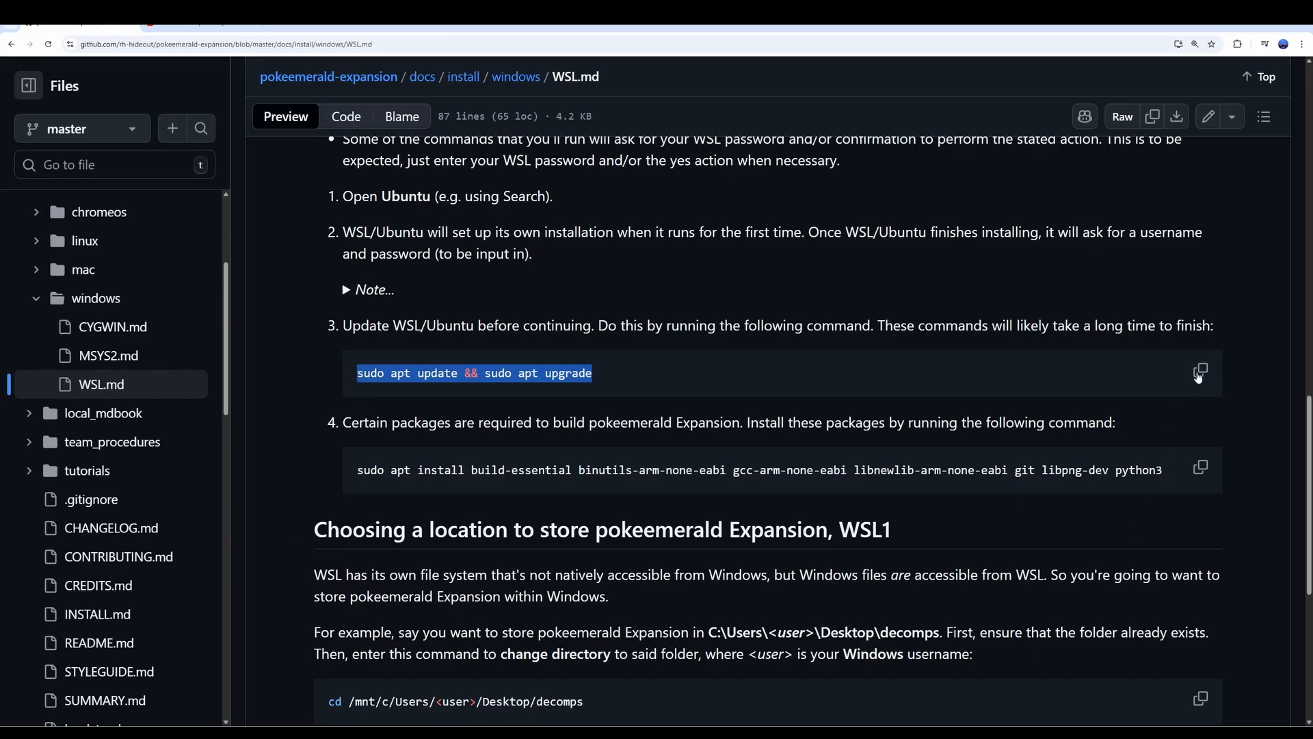
left_click(1201, 370)
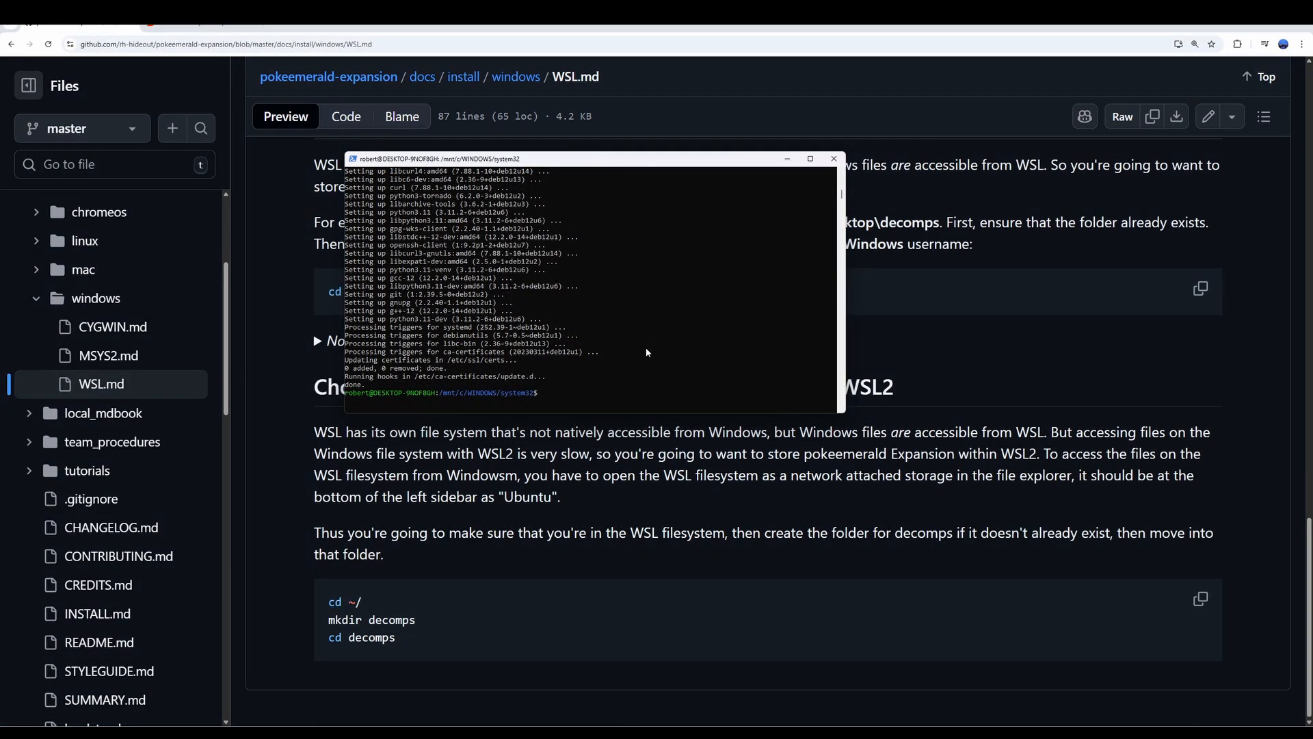
Step: Copy the 'sudo apt install build-essential … python3' dependency command from the guide
left_click(834, 158)
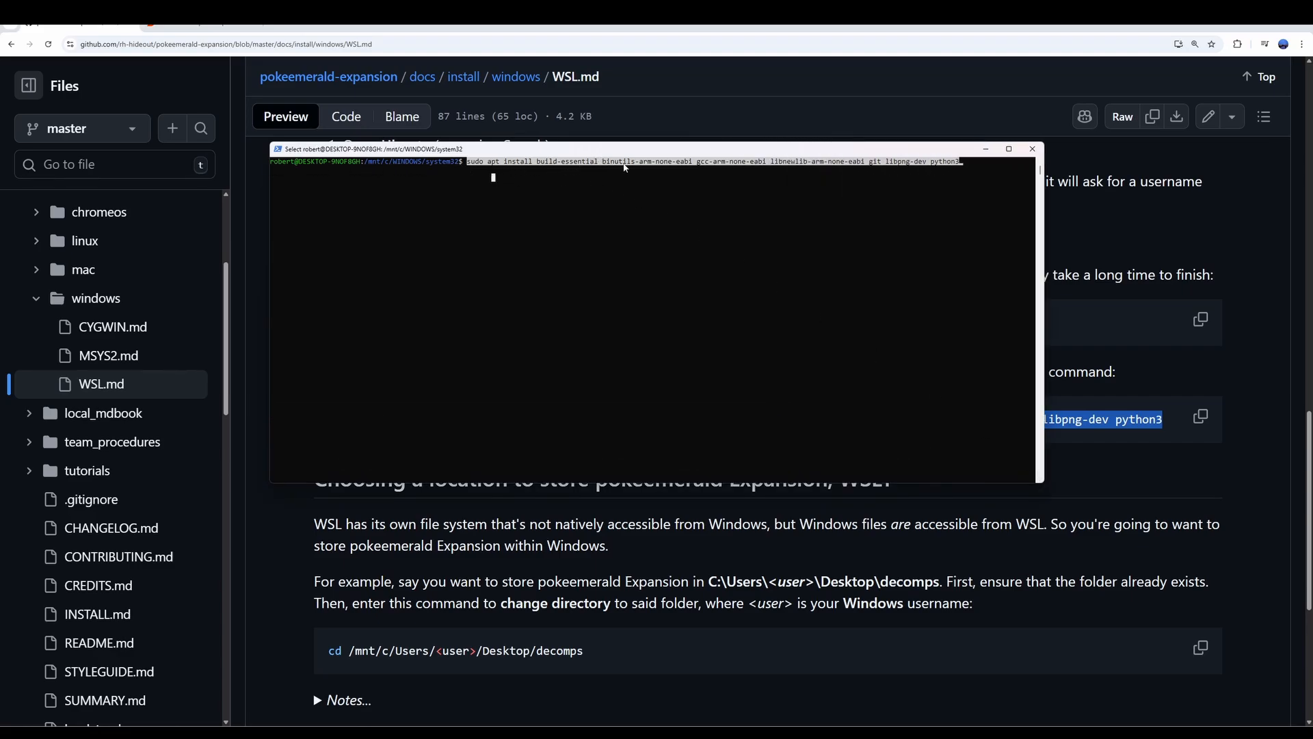
mouse_move(907, 196)
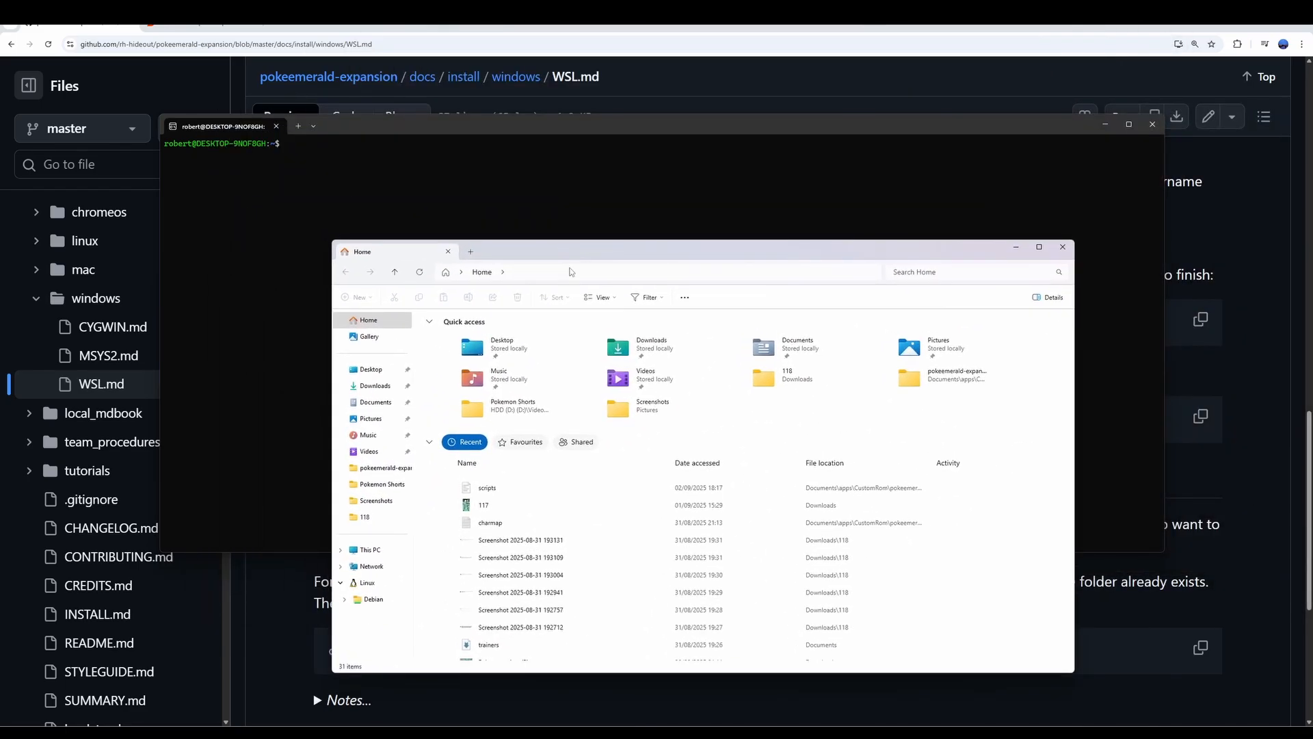
mouse_move(638, 354)
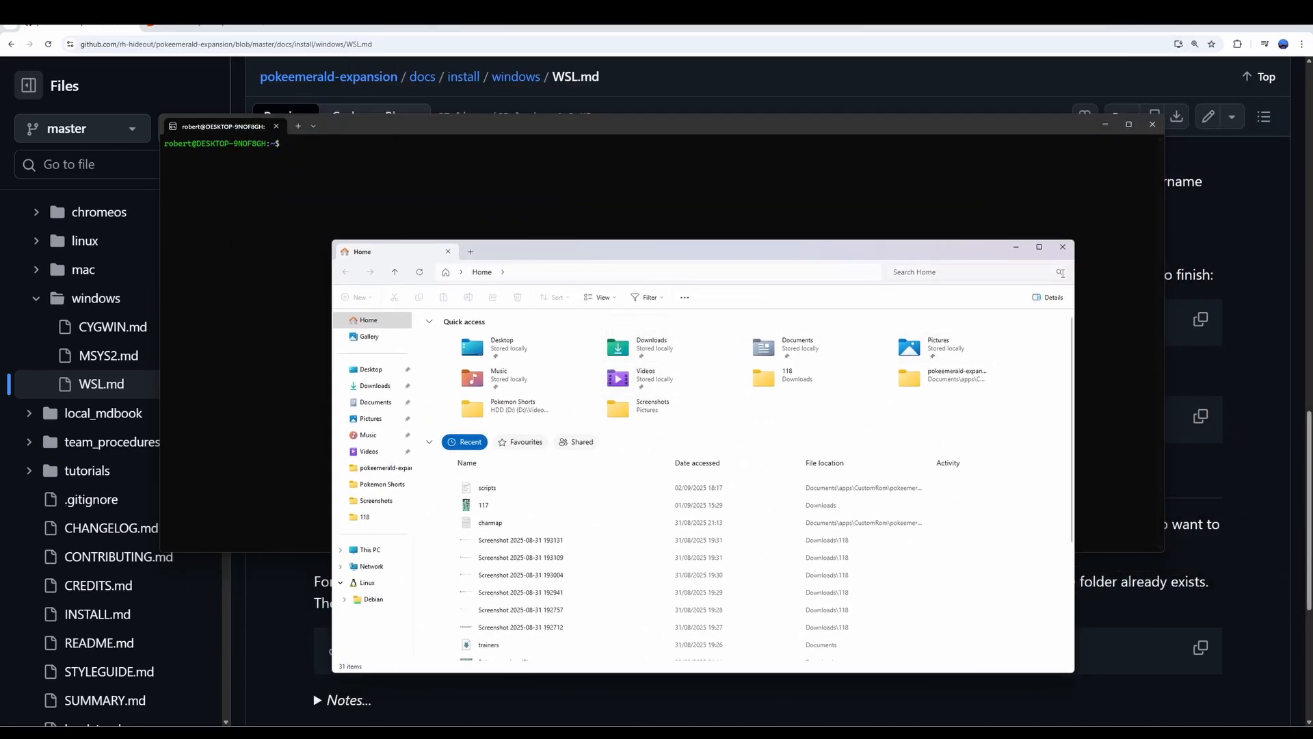
Step: Enter cd in the terminal and open the pokeemerald-expansion folder in File Explorer
left_click(1062, 247)
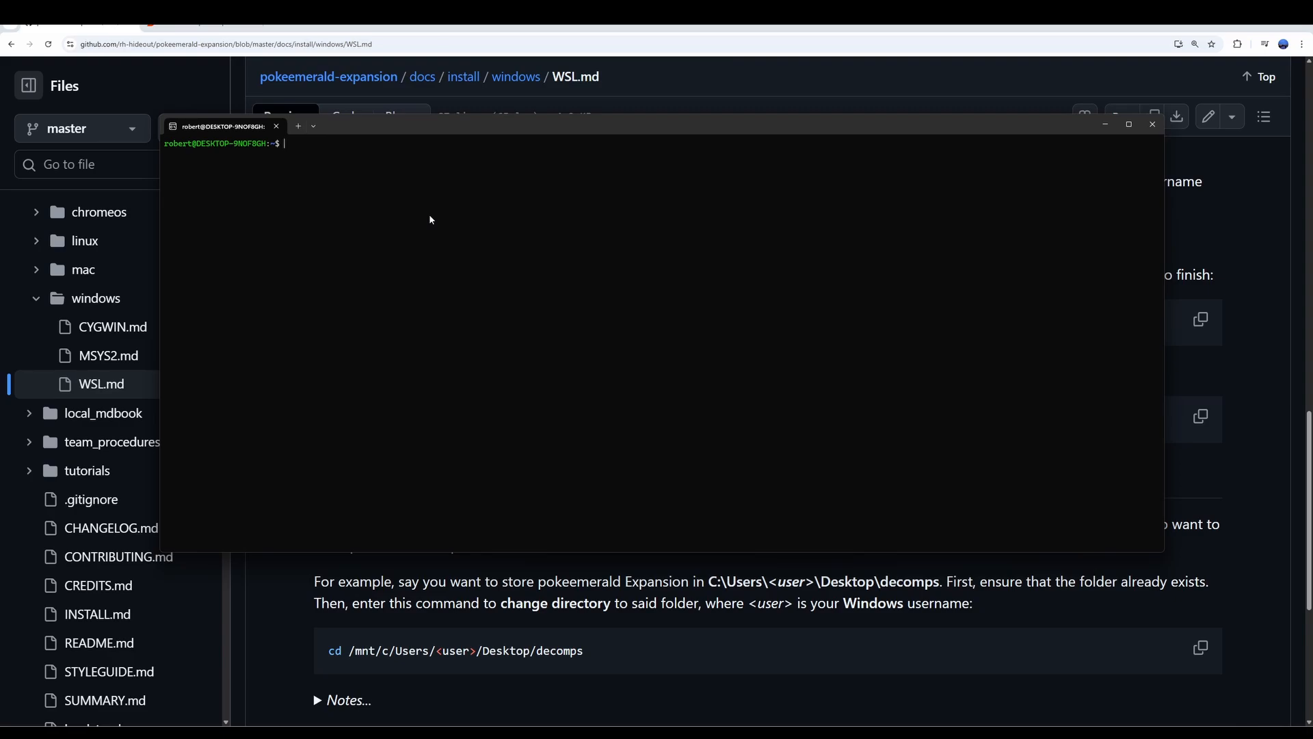
type("cd")
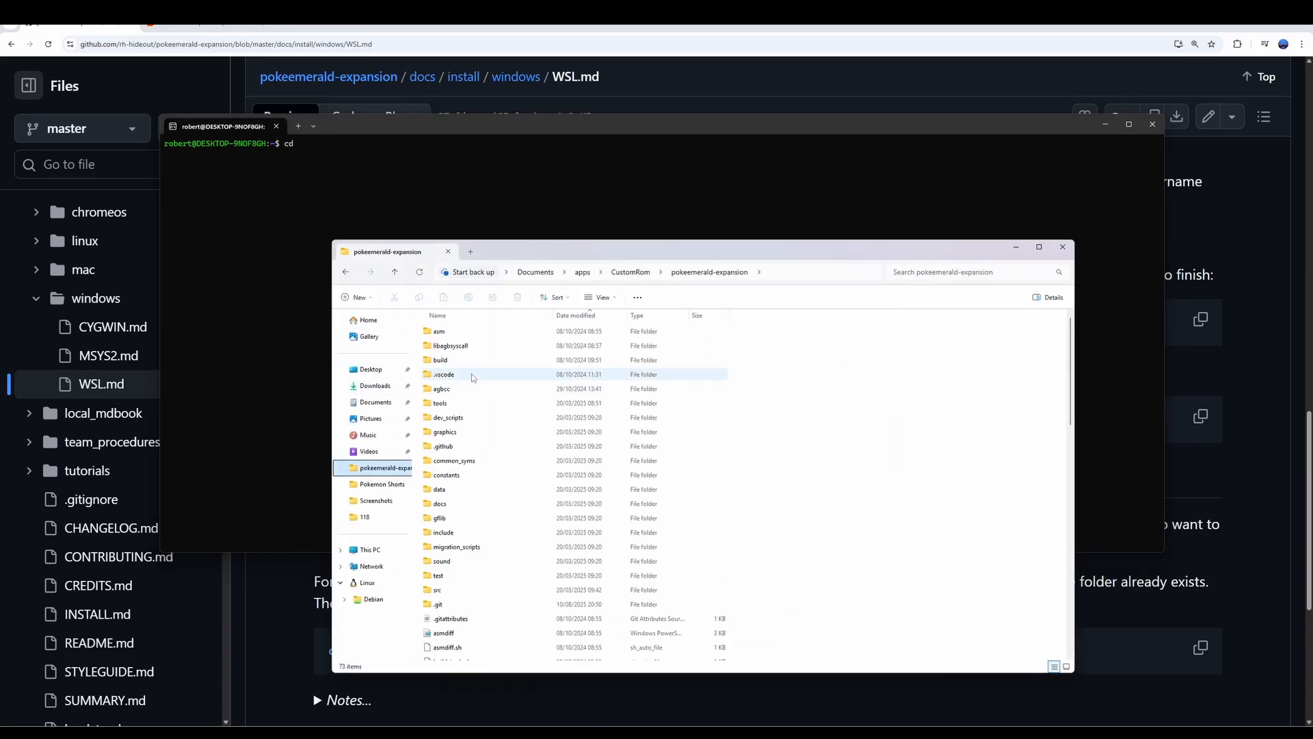
double_click(444, 374)
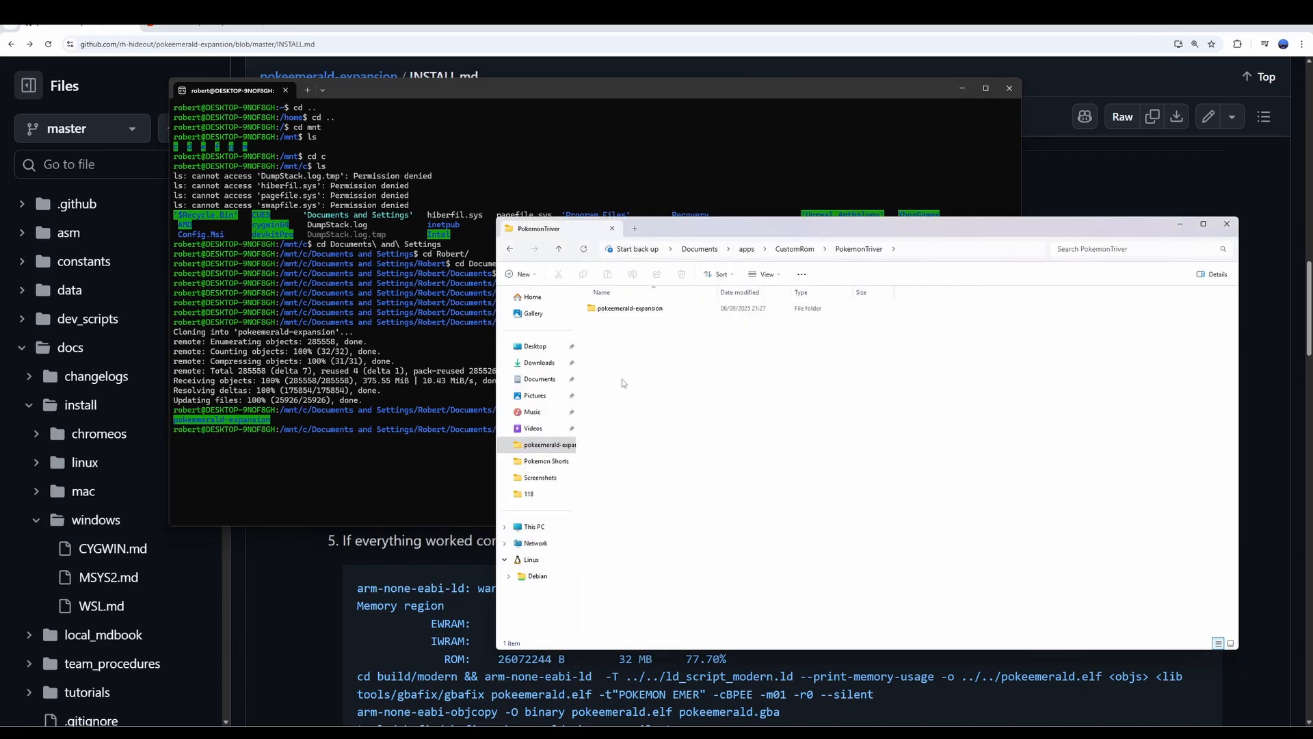
mouse_move(731, 262)
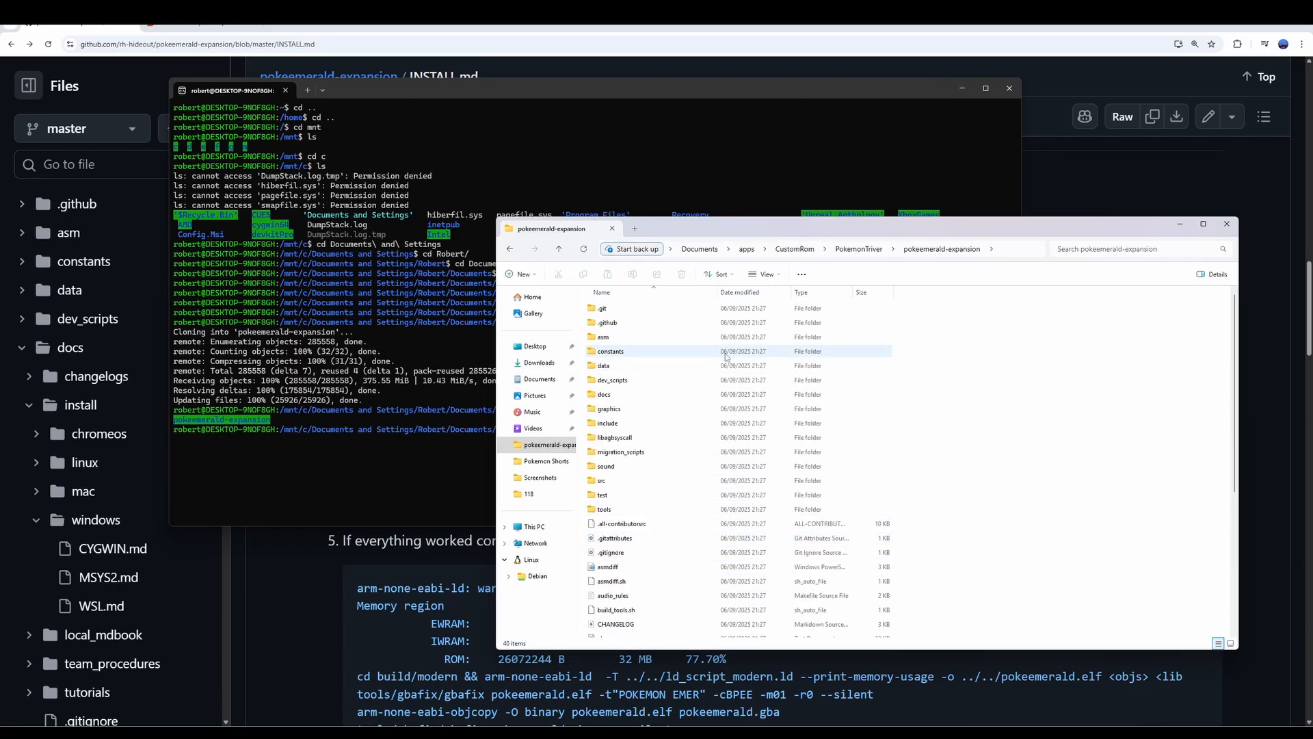
mouse_move(690, 322)
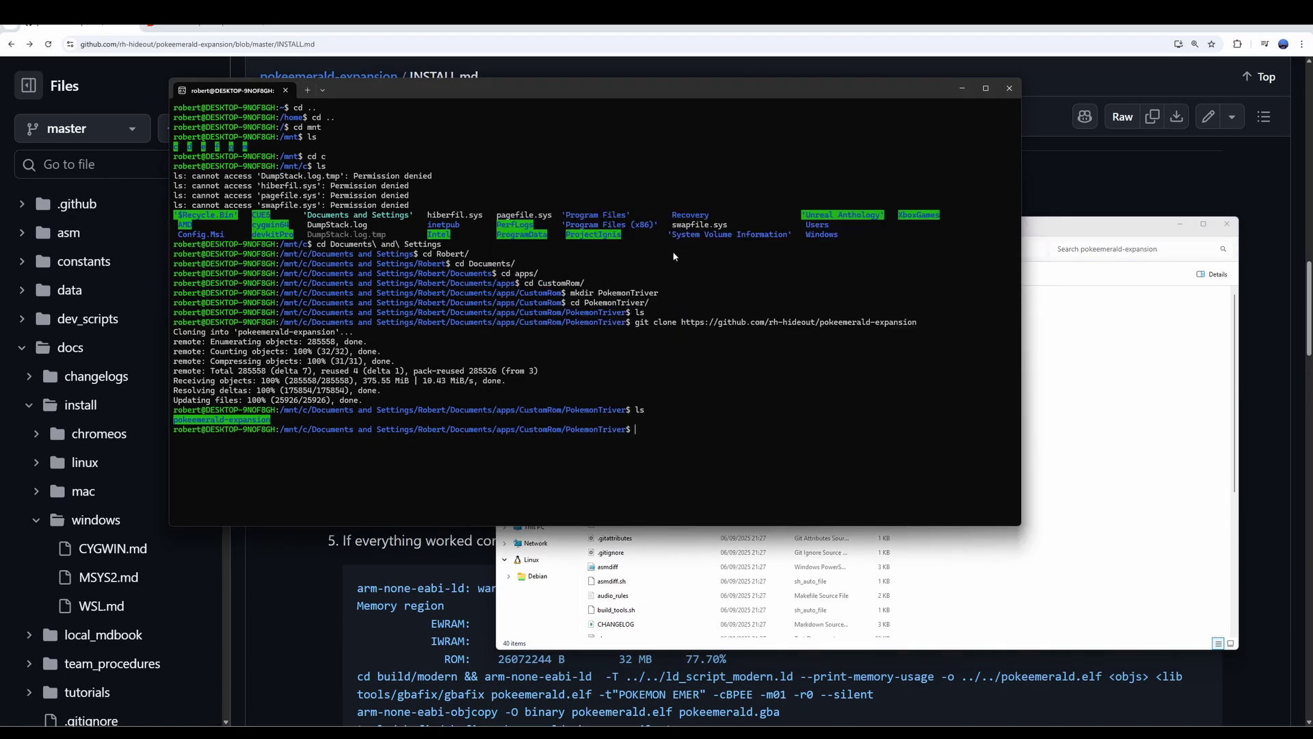
mouse_move(701, 416)
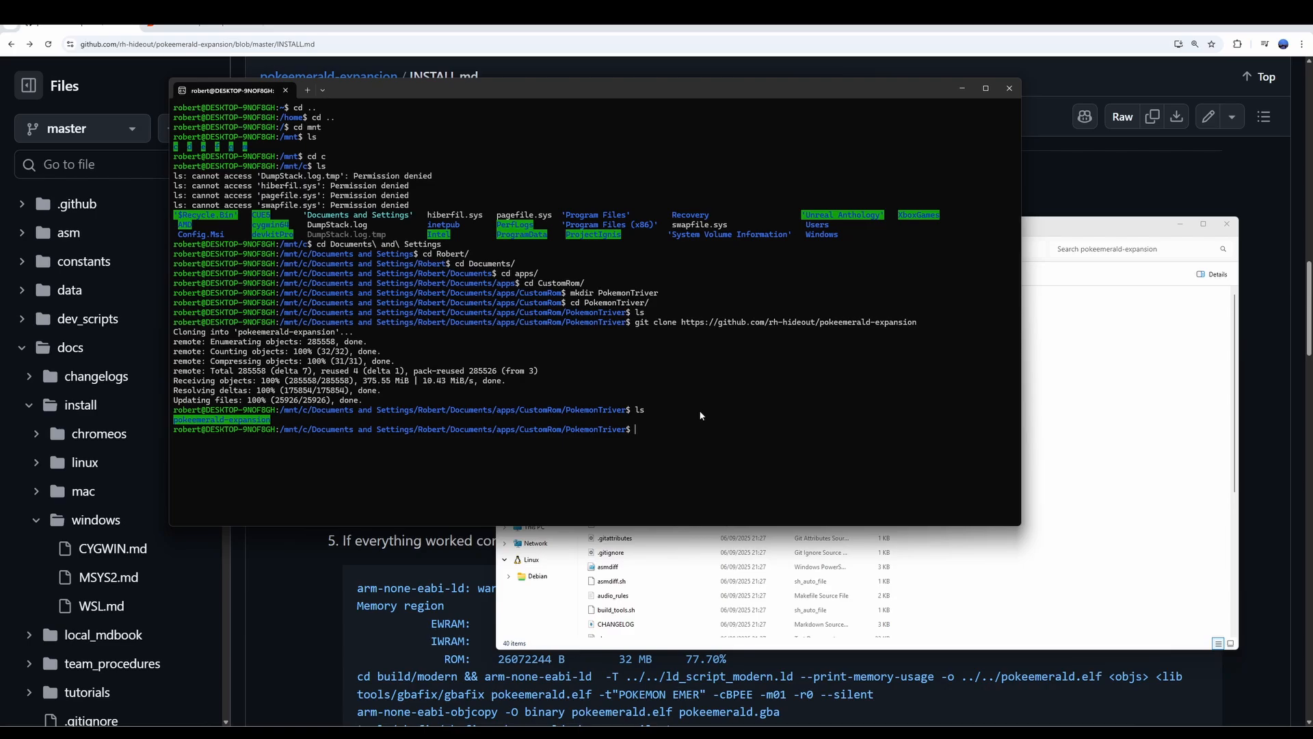
Step: Change into the pokeemerald-expansion folder and list its repository files
type("cd pokeemerald-expansion/")
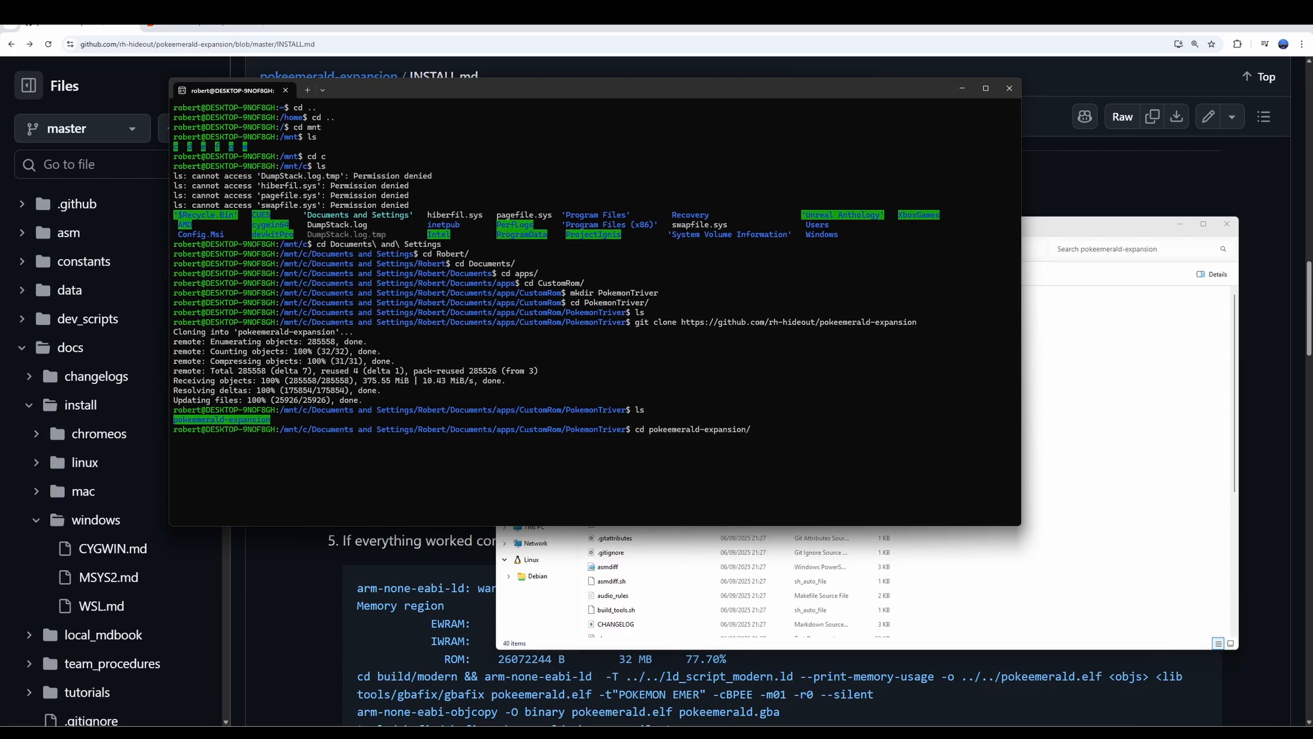
type("ls")
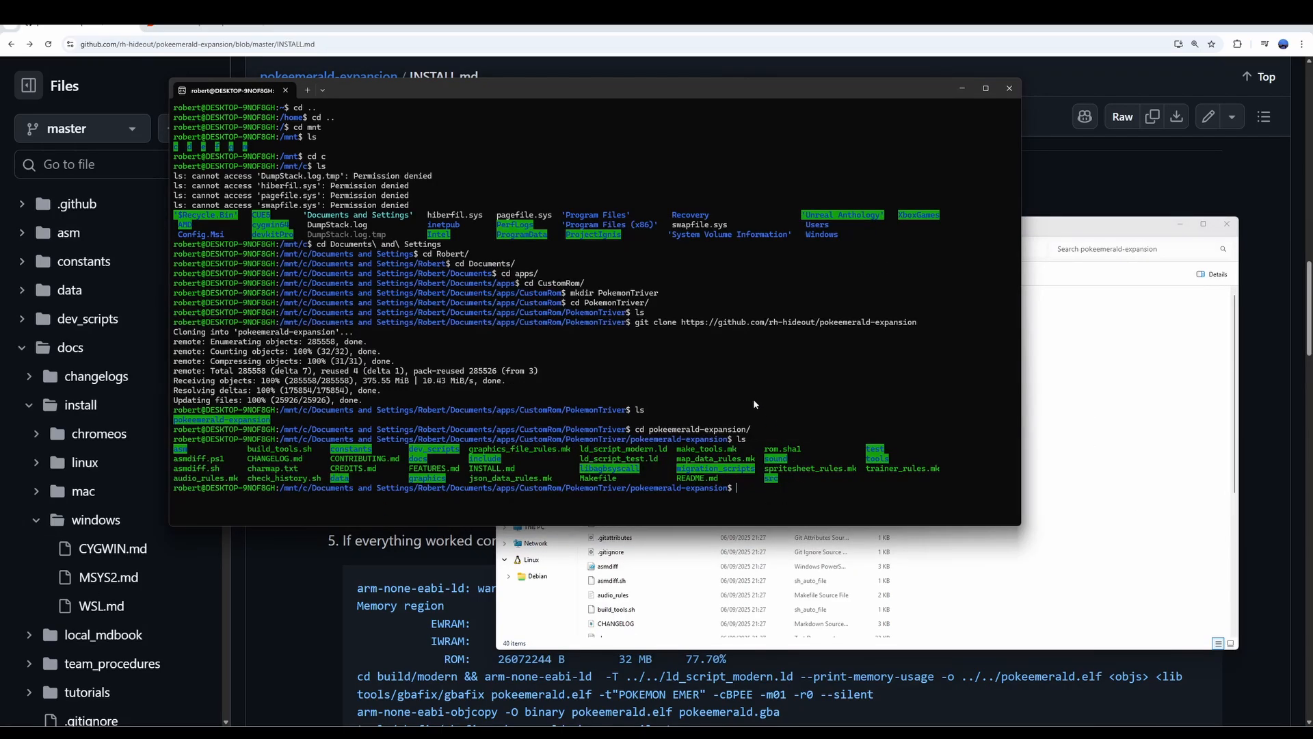
Step: Clear the terminal, check the core count (24), and start typing the make command
type("clear")
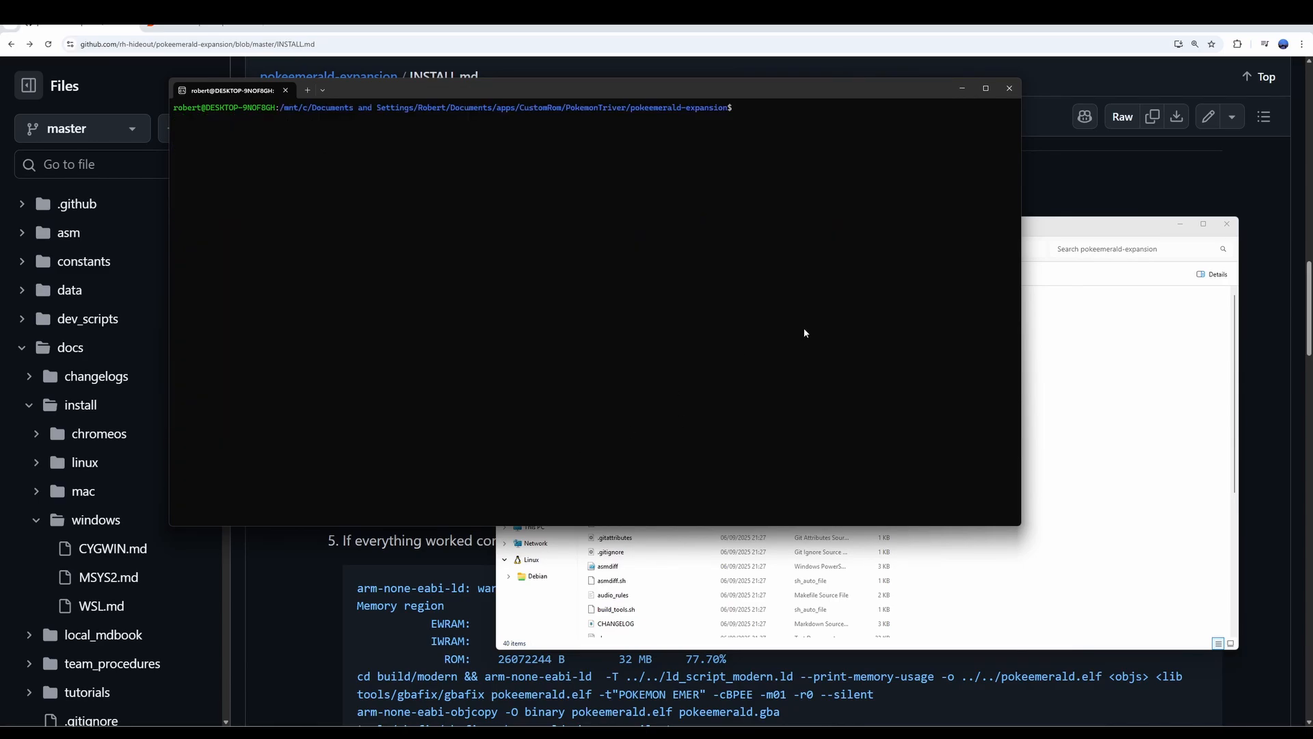
mouse_move(810, 276)
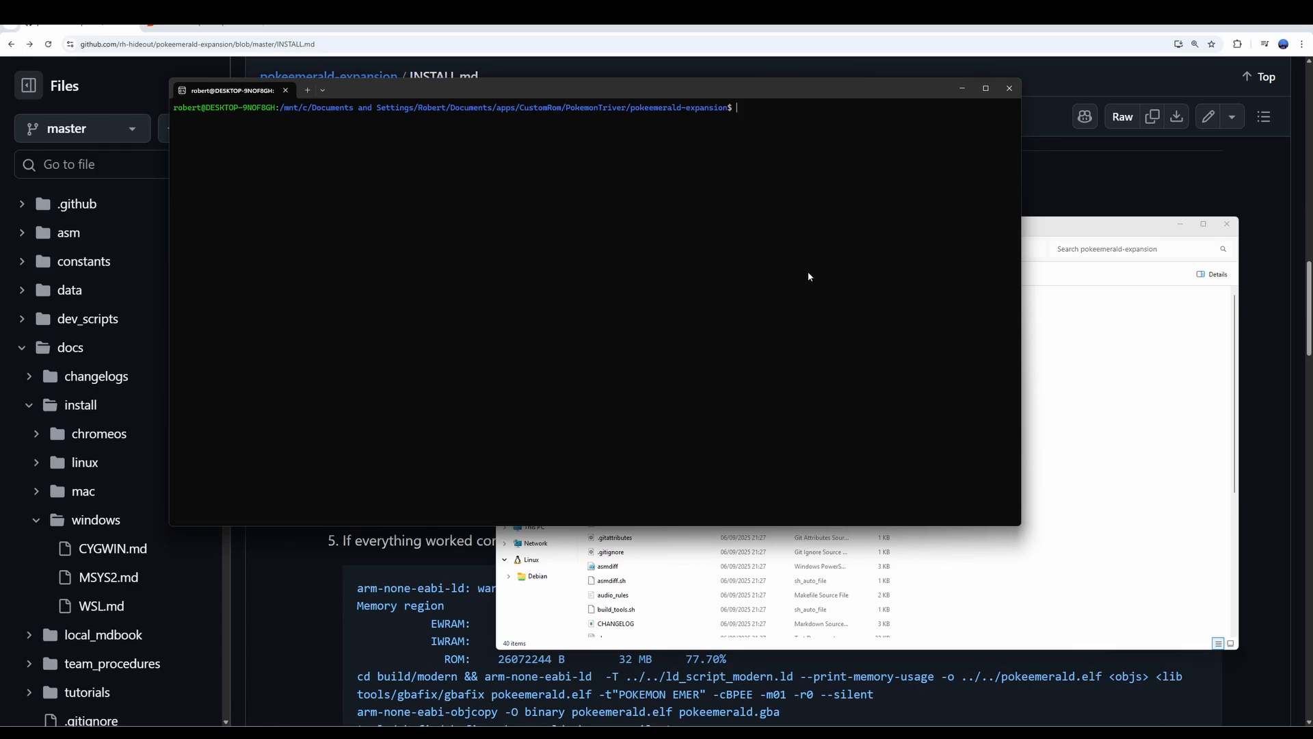
type("make")
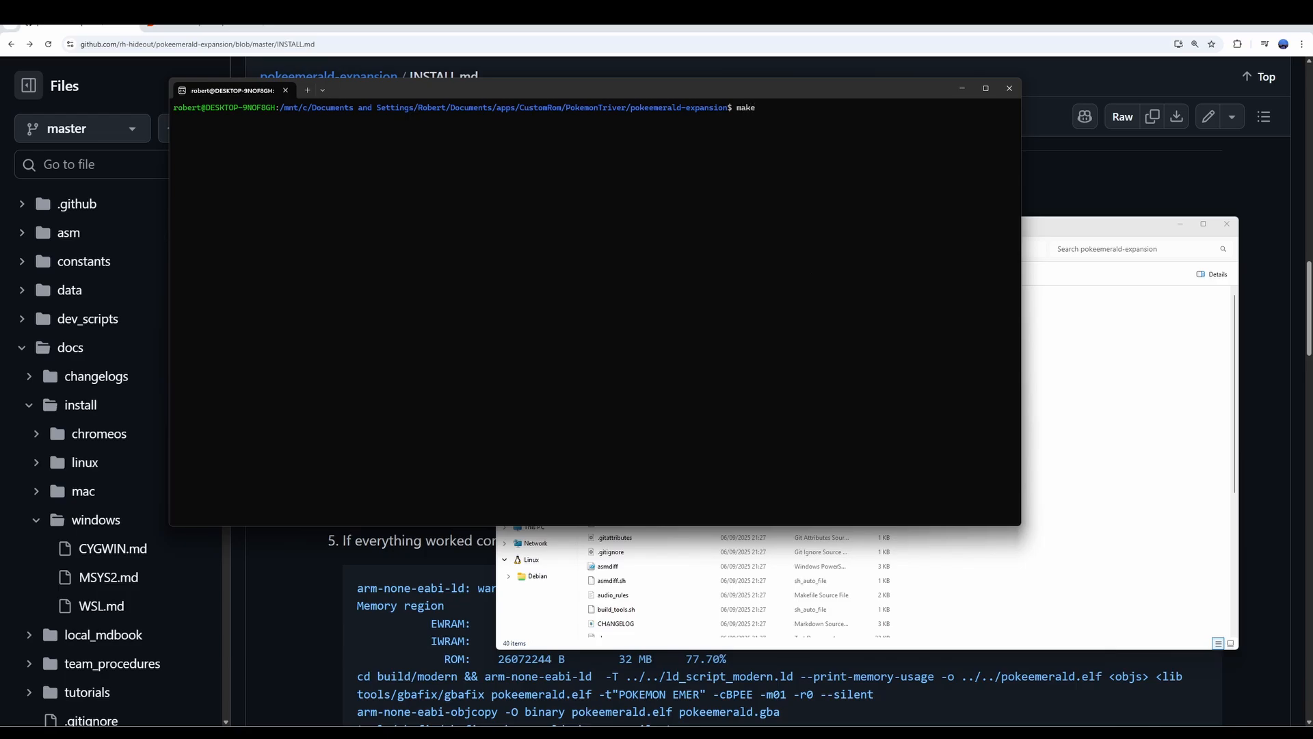
key("Backspace")
type("nproc")
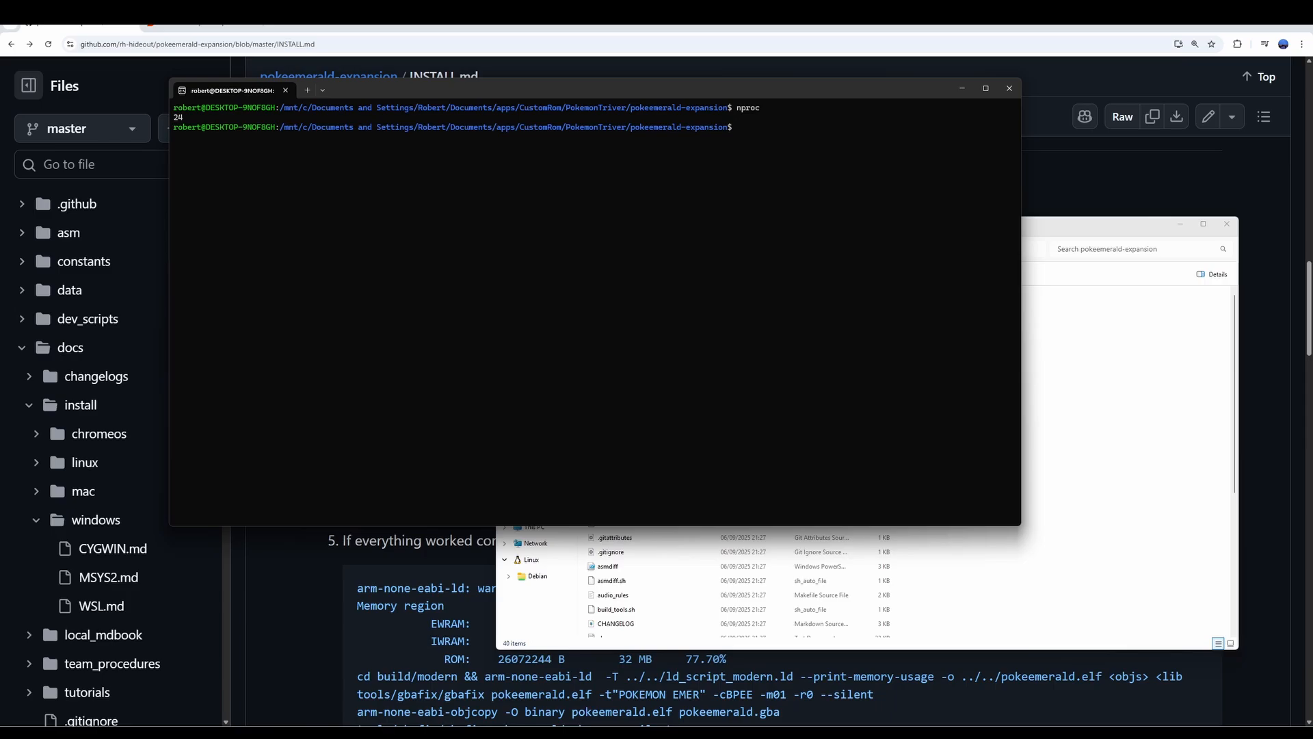
type("make -")
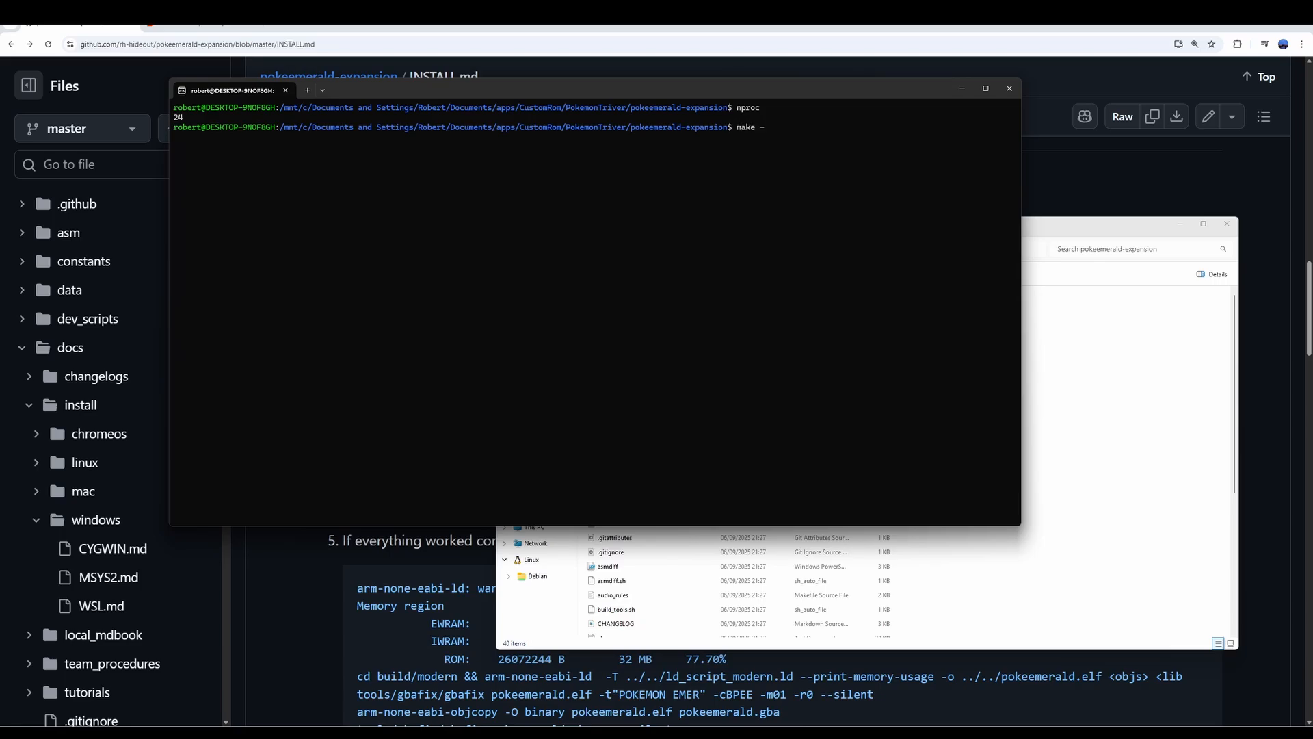
Step: Run make -j24 and wait until pokeemerald.gba is linked and fixed
type("j")
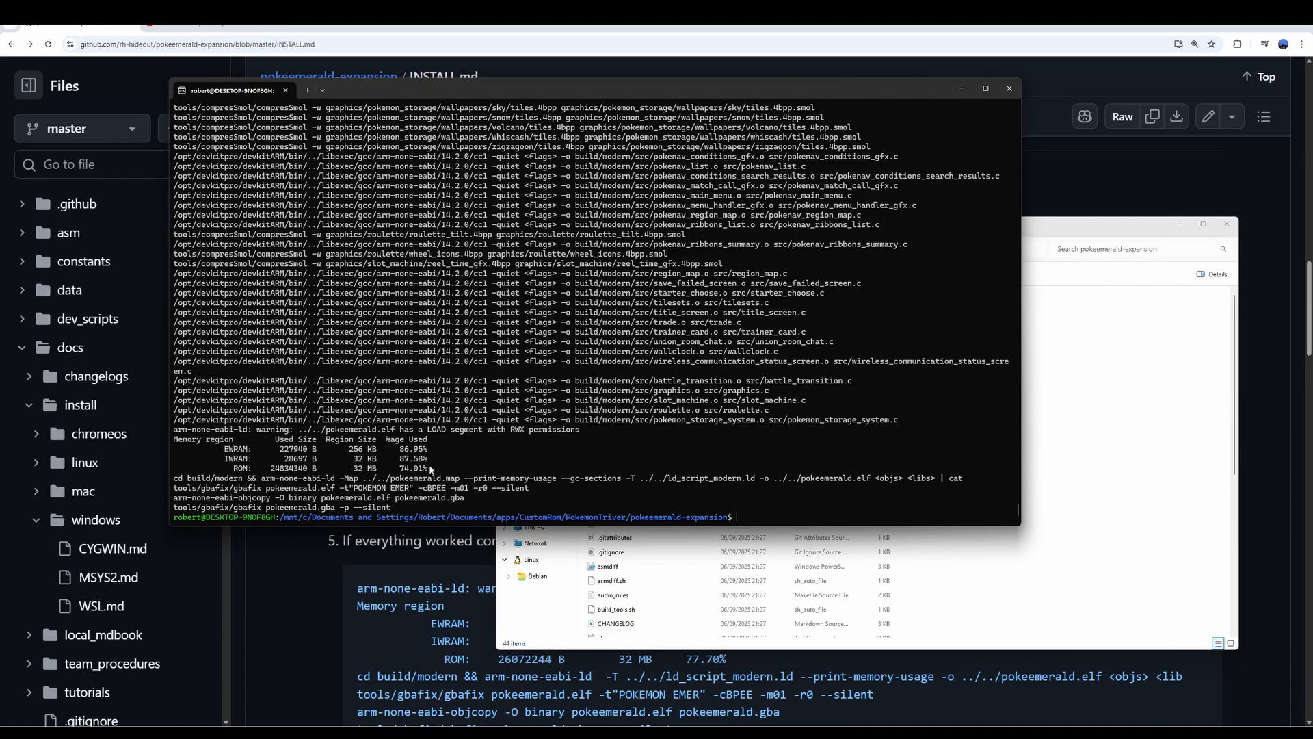
mouse_move(437, 470)
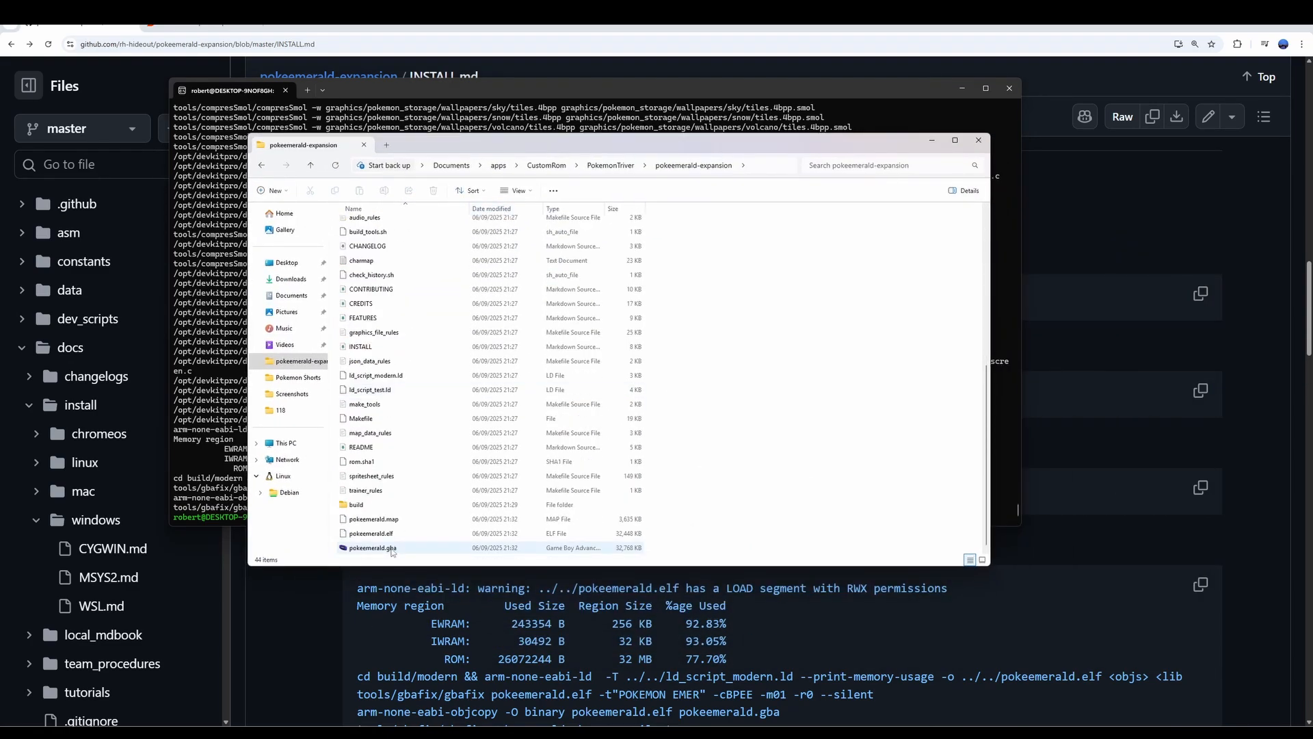
Step: Select the 32,768 KB pokeemerald.gba file in the pokeemerald-expansion folder
left_click(370, 547)
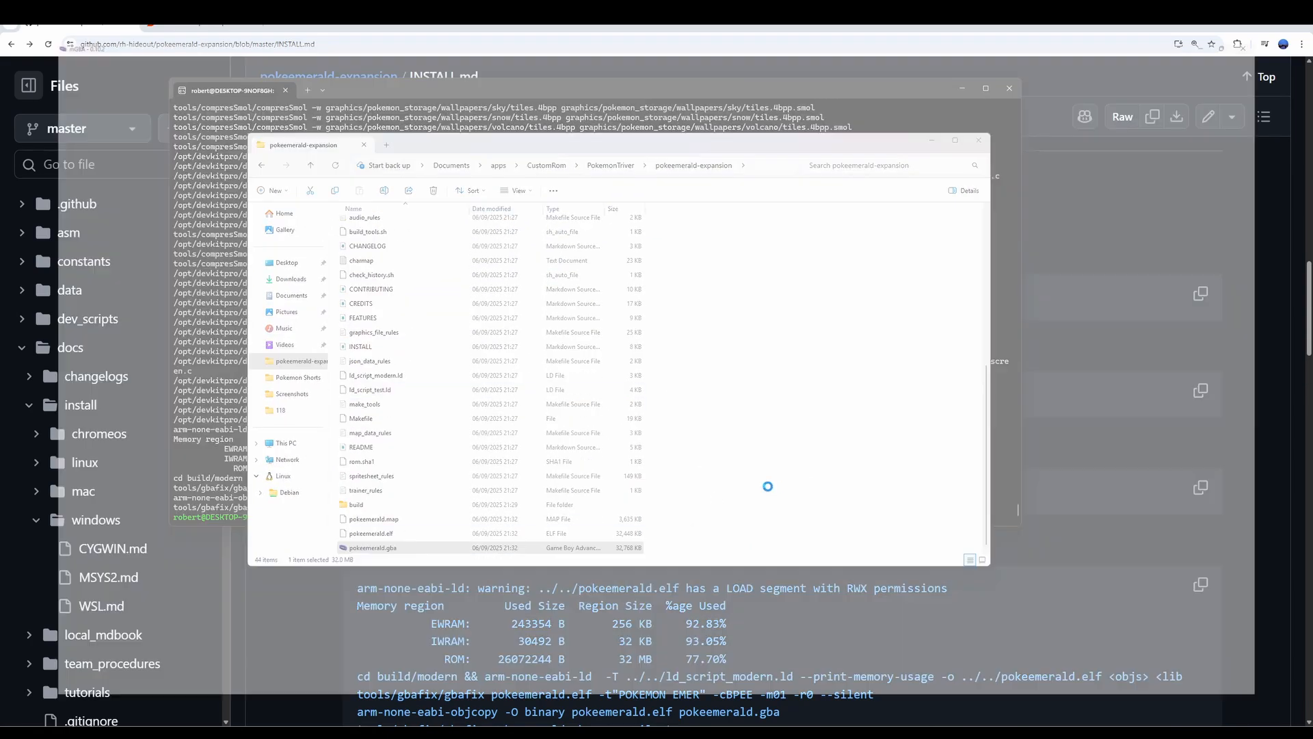